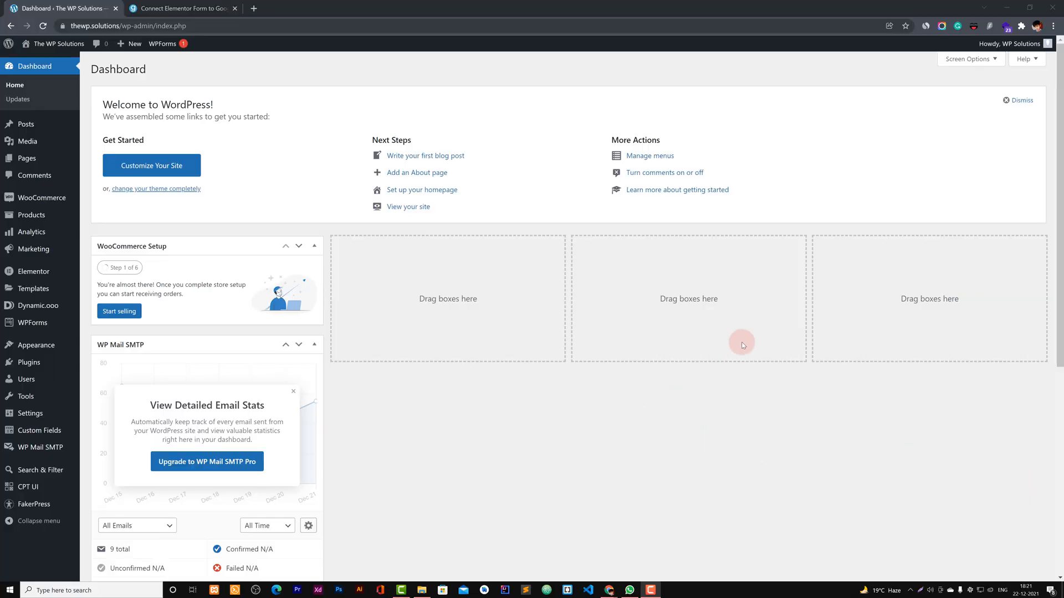
mouse_move(724, 319)
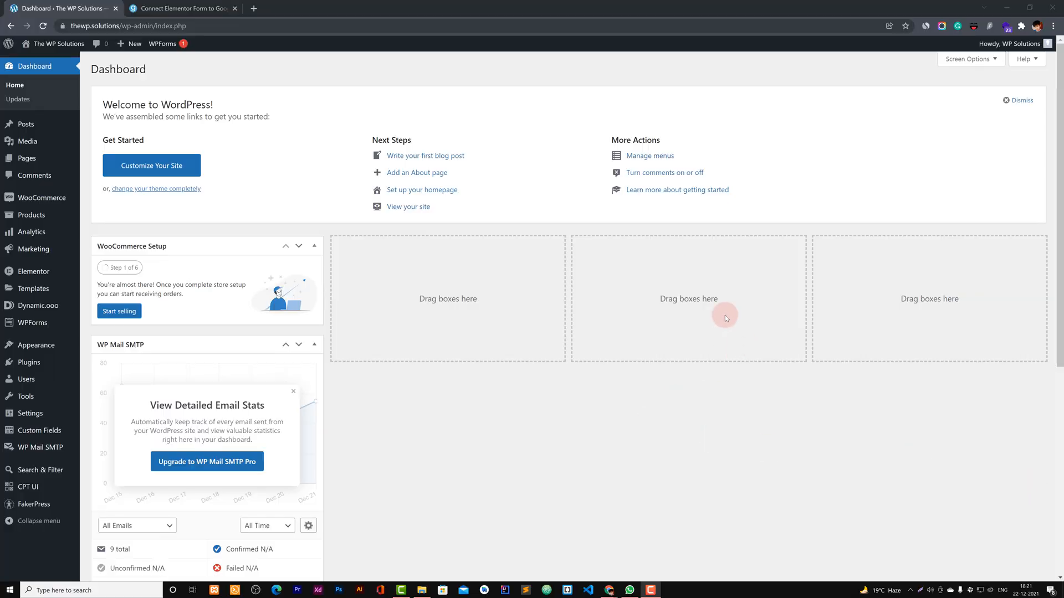
mouse_move(714, 299)
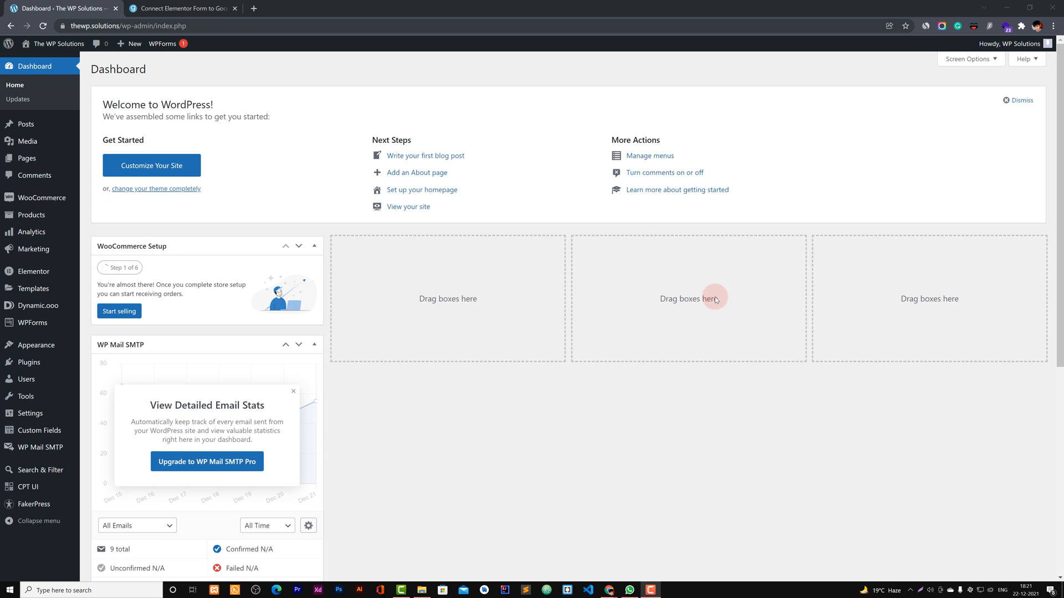
mouse_move(379, 301)
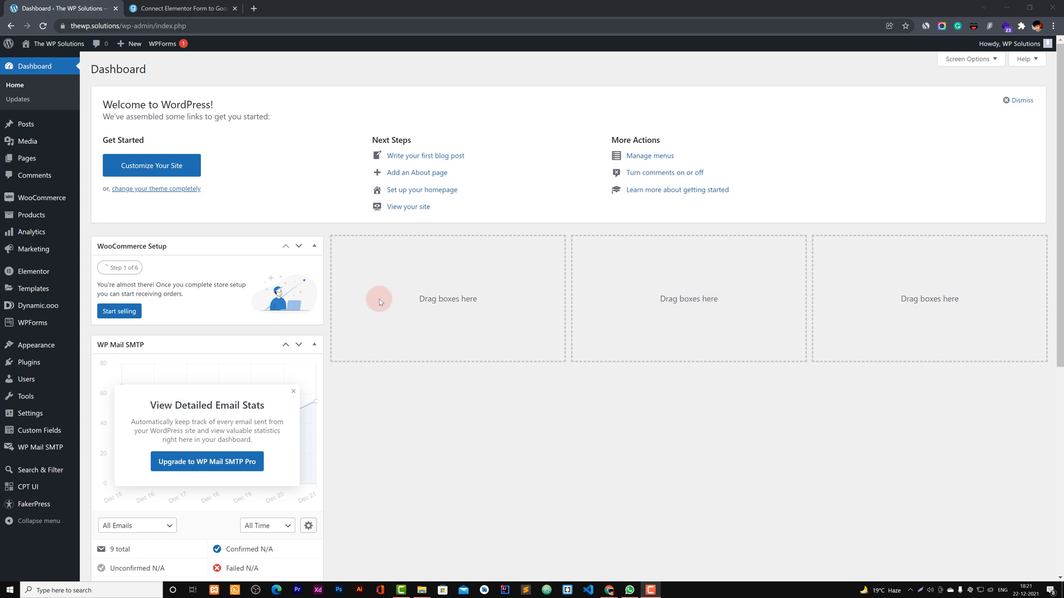
mouse_move(203, 156)
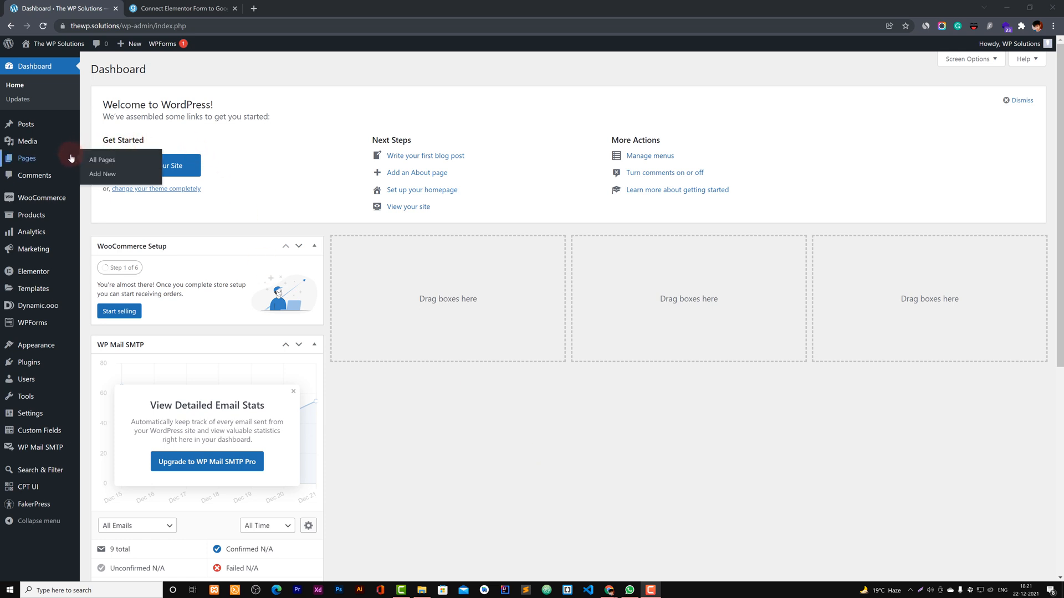
Create a new WordPress page titled 'Webhook Testing' and publish it
left_click(102, 160)
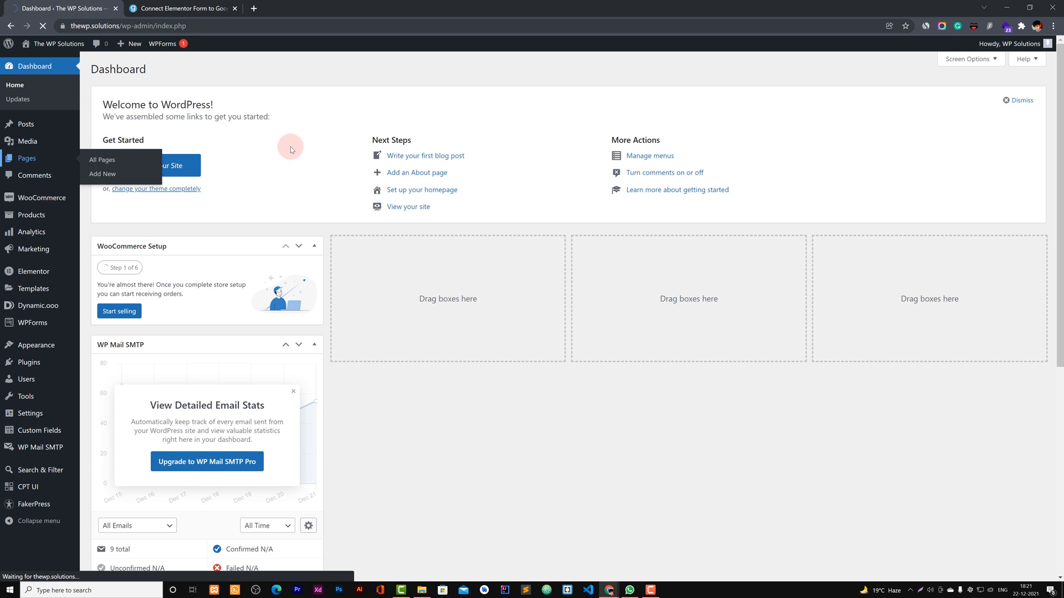
left_click(102, 160)
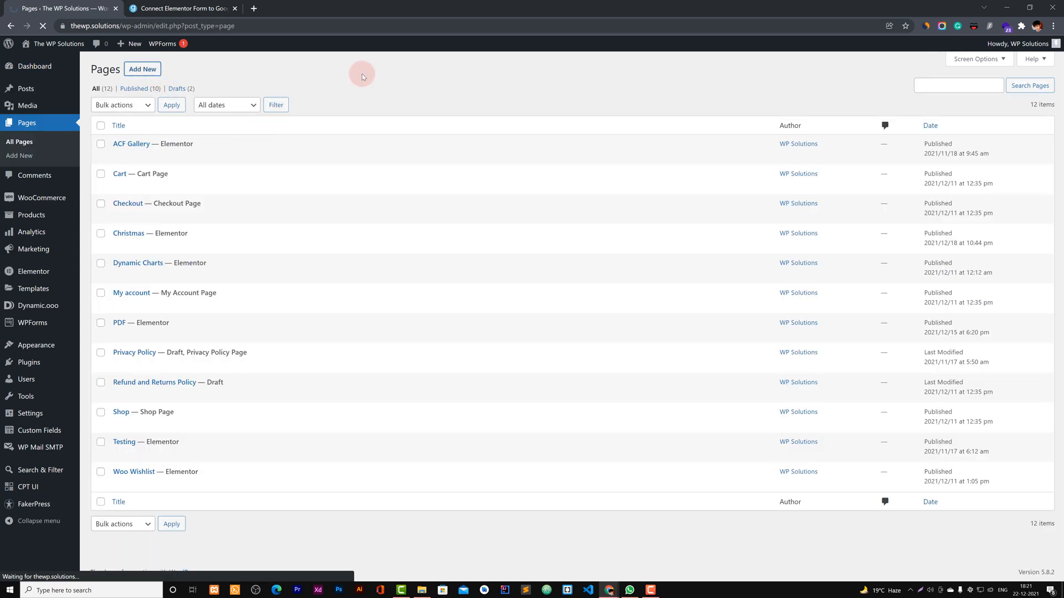
left_click(141, 68)
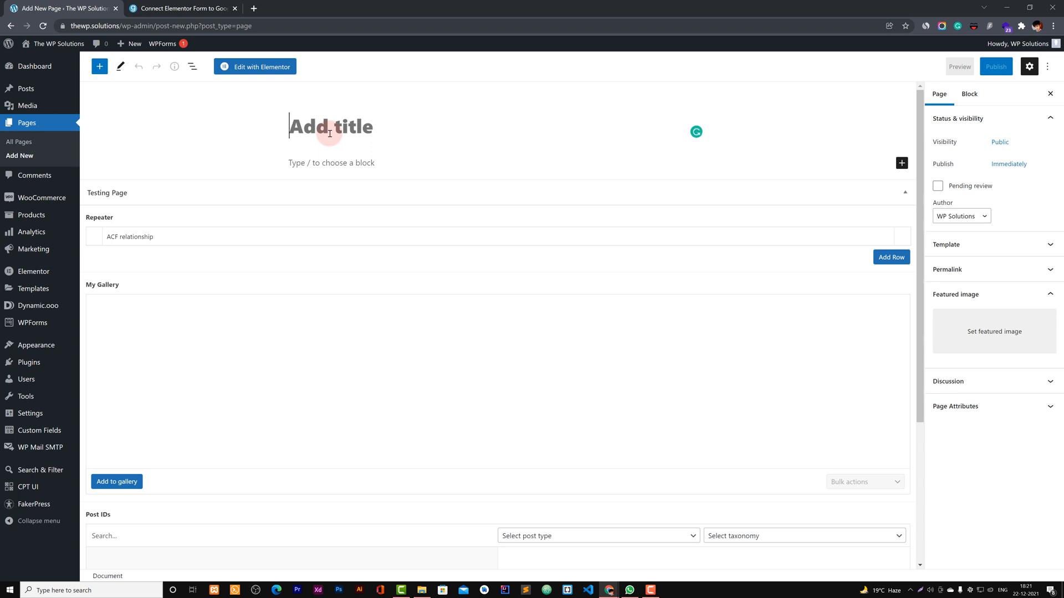
type("Web")
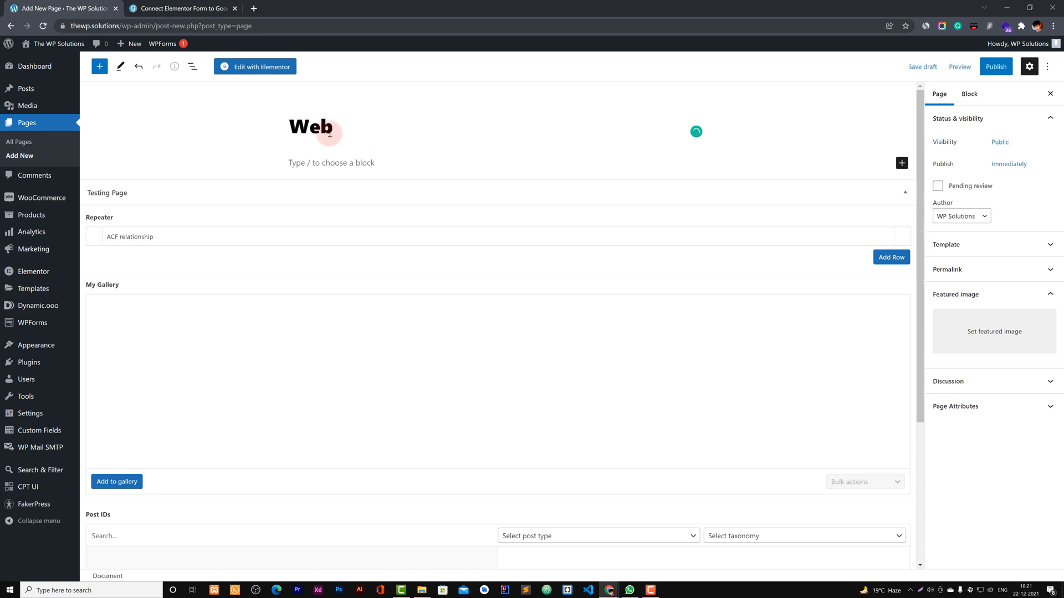
type("hook Tes")
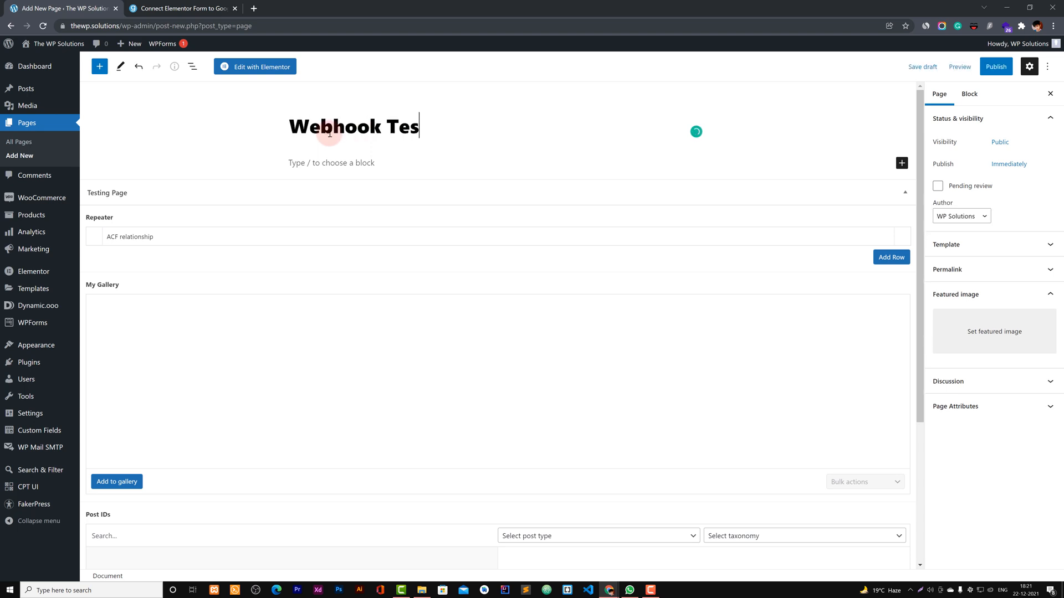
type("ting")
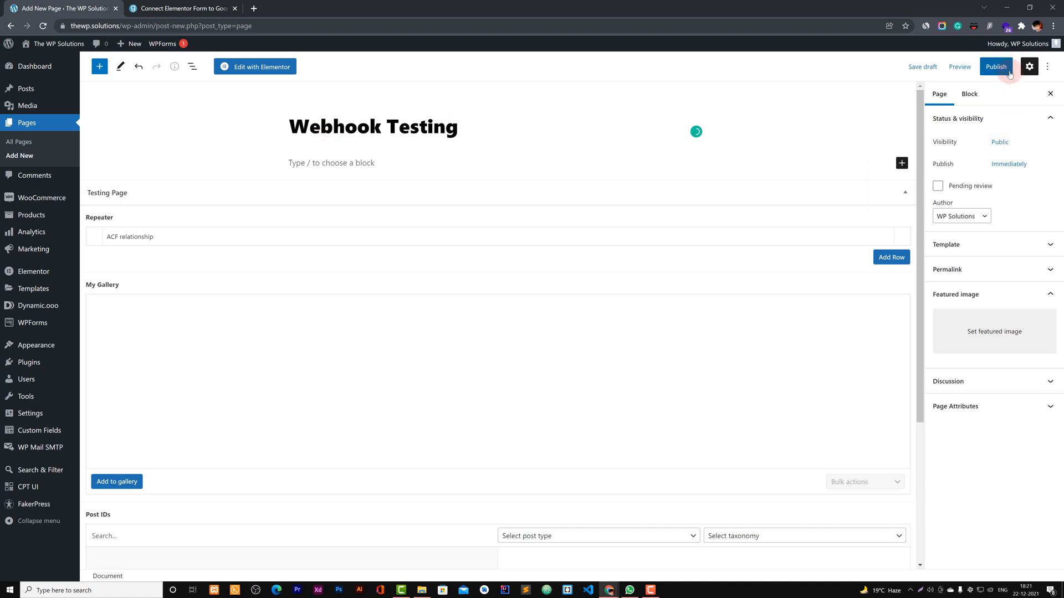
left_click(996, 67)
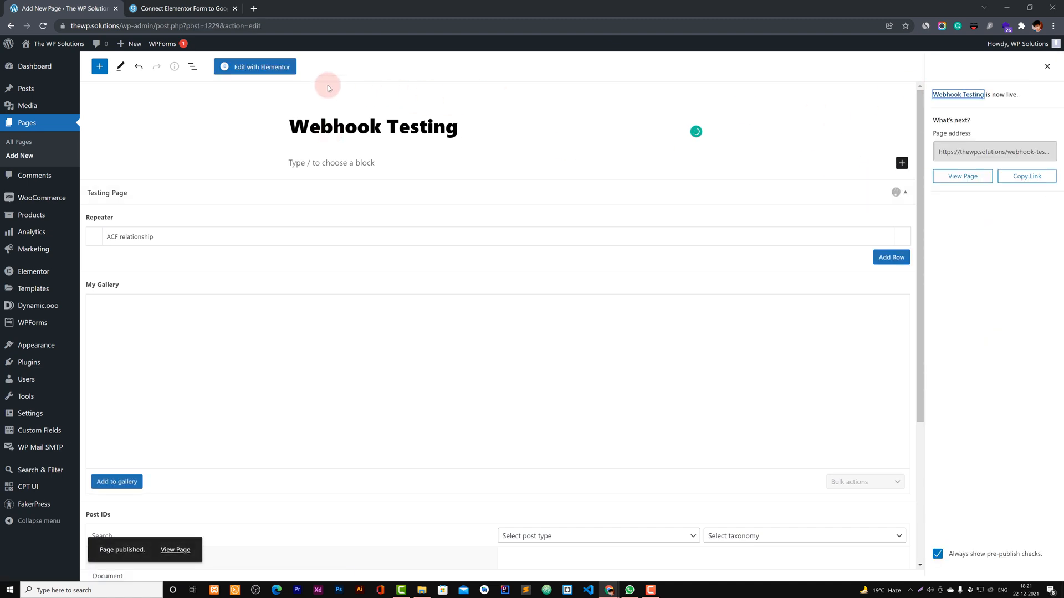
Drop Elementor's Form widget onto the Webhook Testing page and open its Actions After Submit settings
left_click(255, 66)
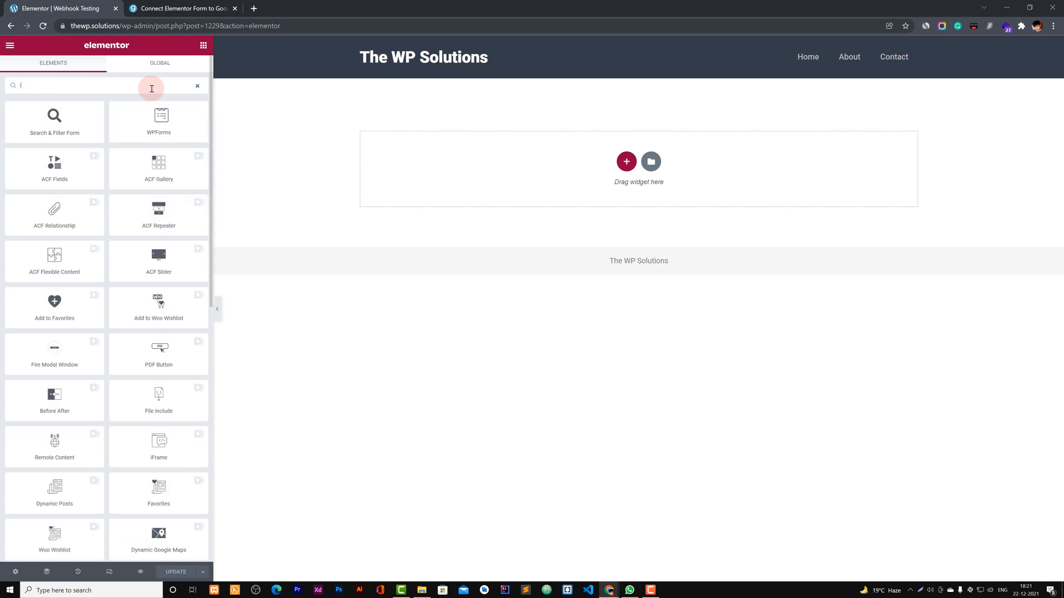
type("form")
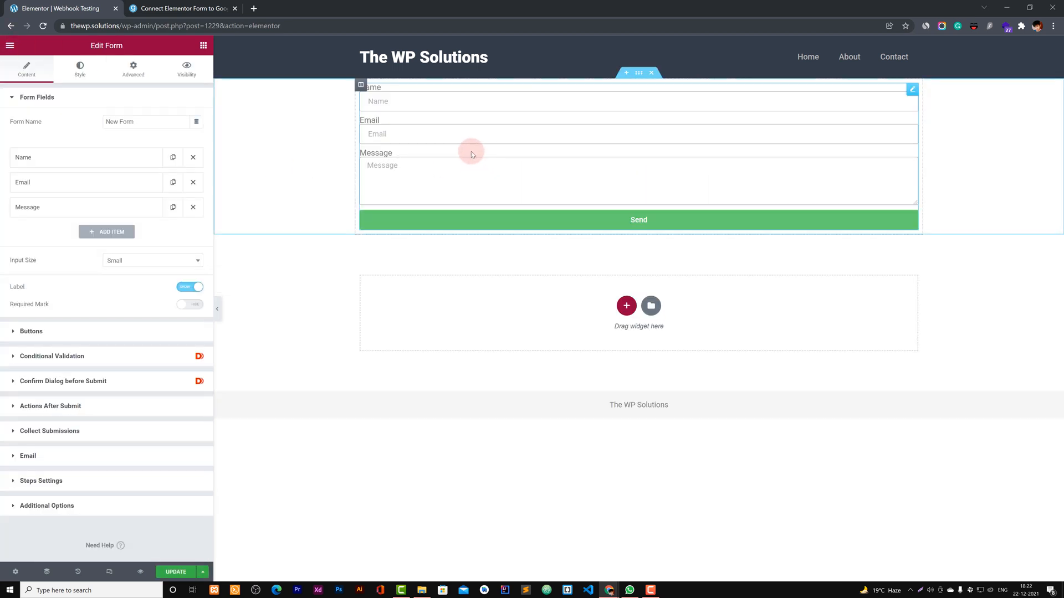
left_click(190, 287)
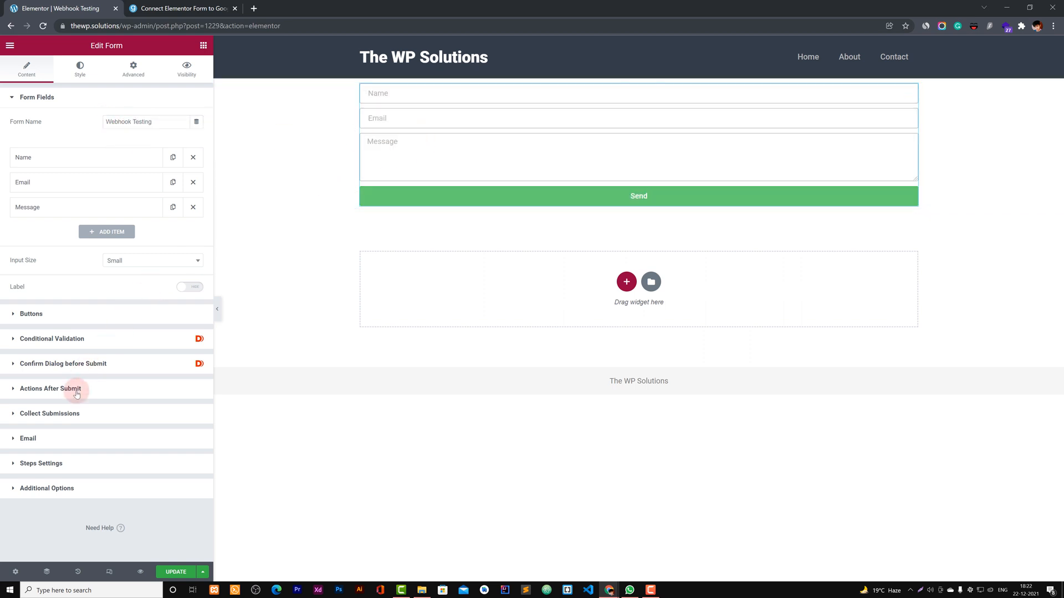
left_click(51, 388)
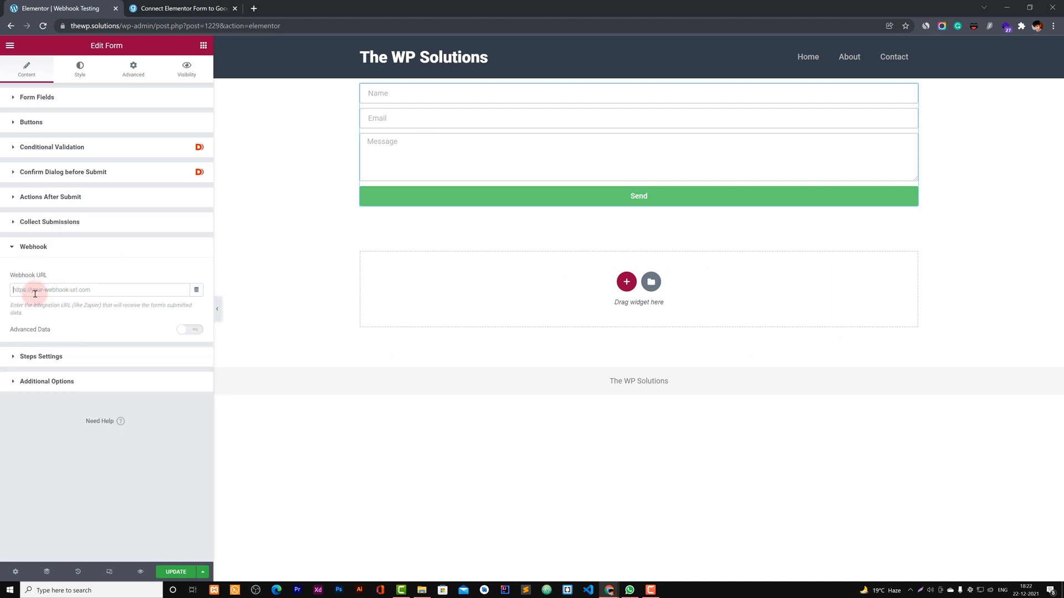
Scroll through the Geshet.io guide on connecting Elementor forms to Google Sheets
left_click(183, 9)
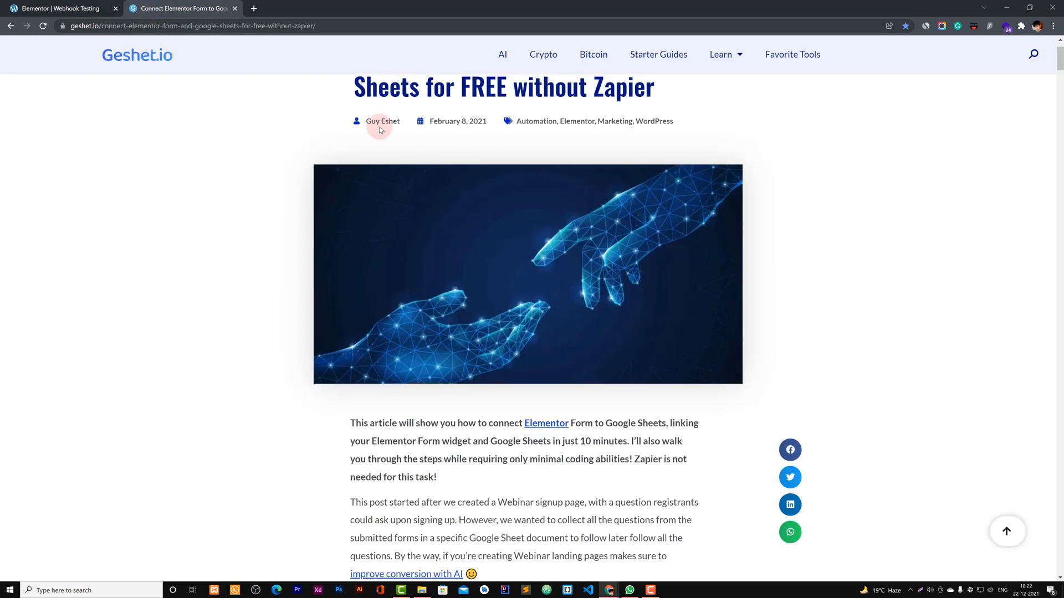
scroll("up", 3)
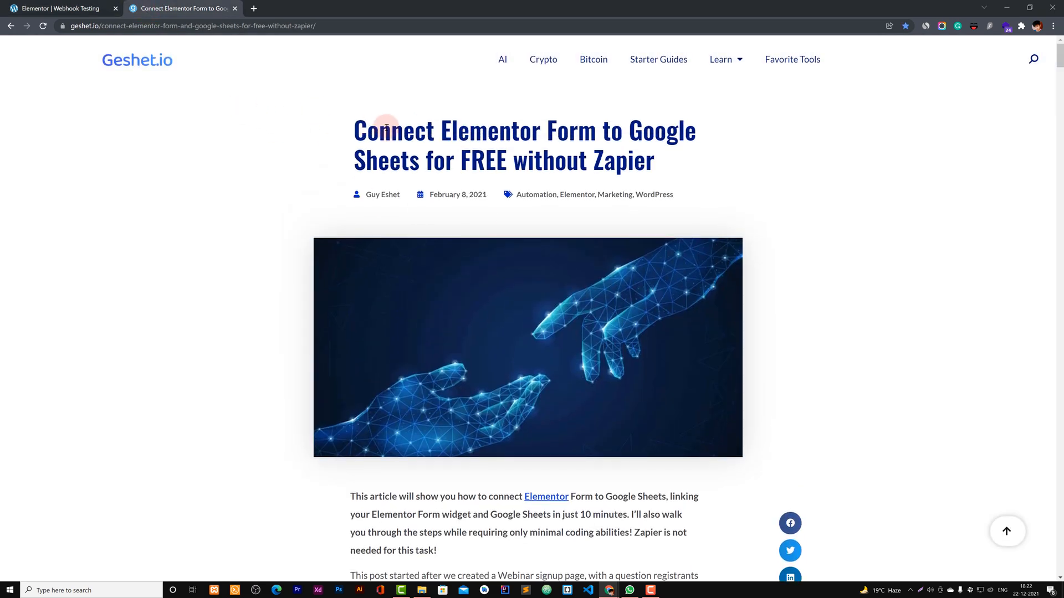
scroll("down", 3)
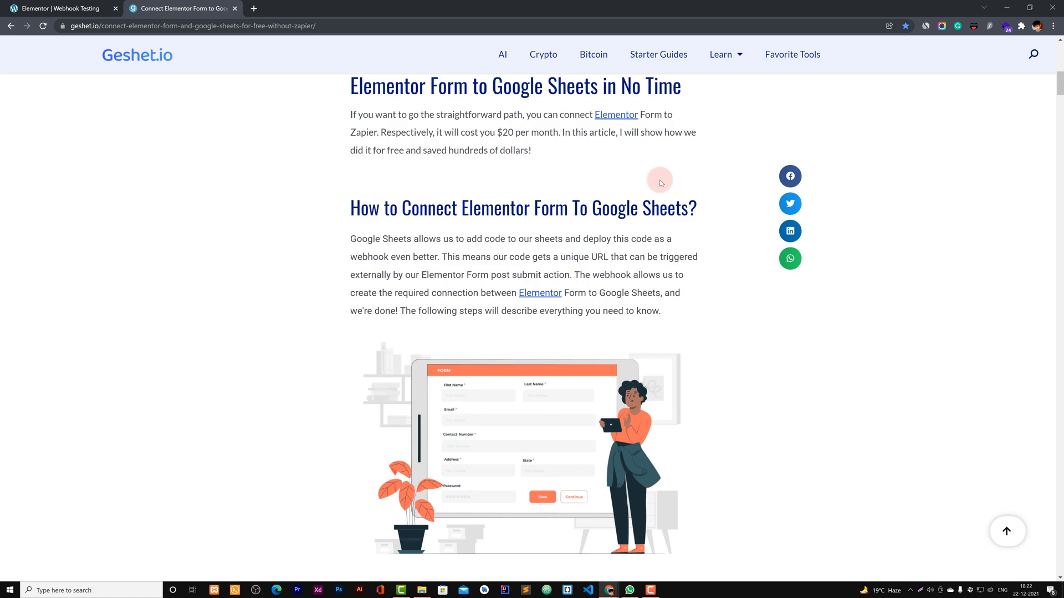
scroll("down", 3)
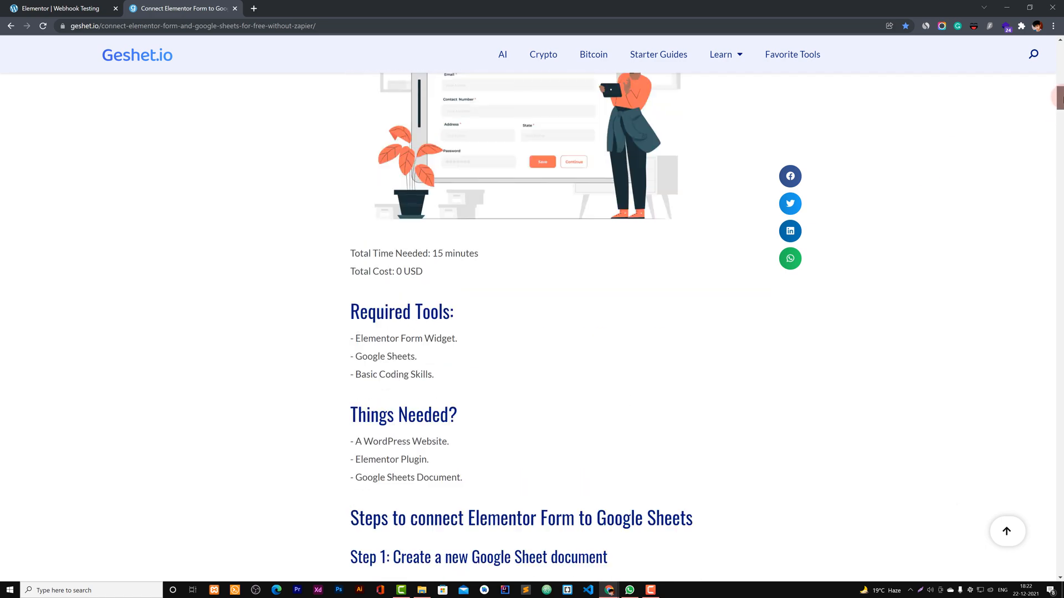
scroll("up", 3)
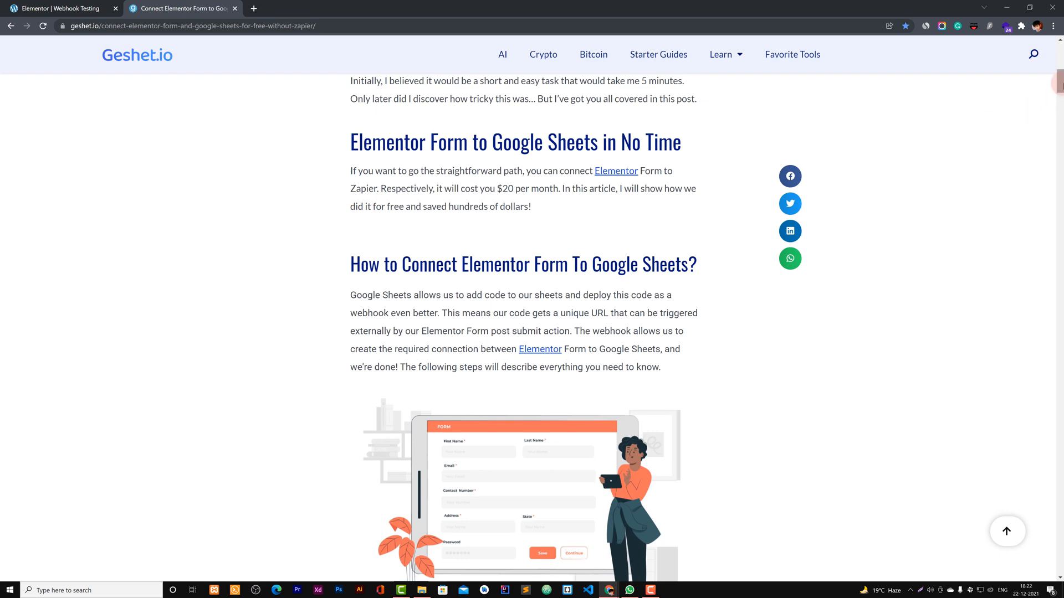
scroll("down", 3)
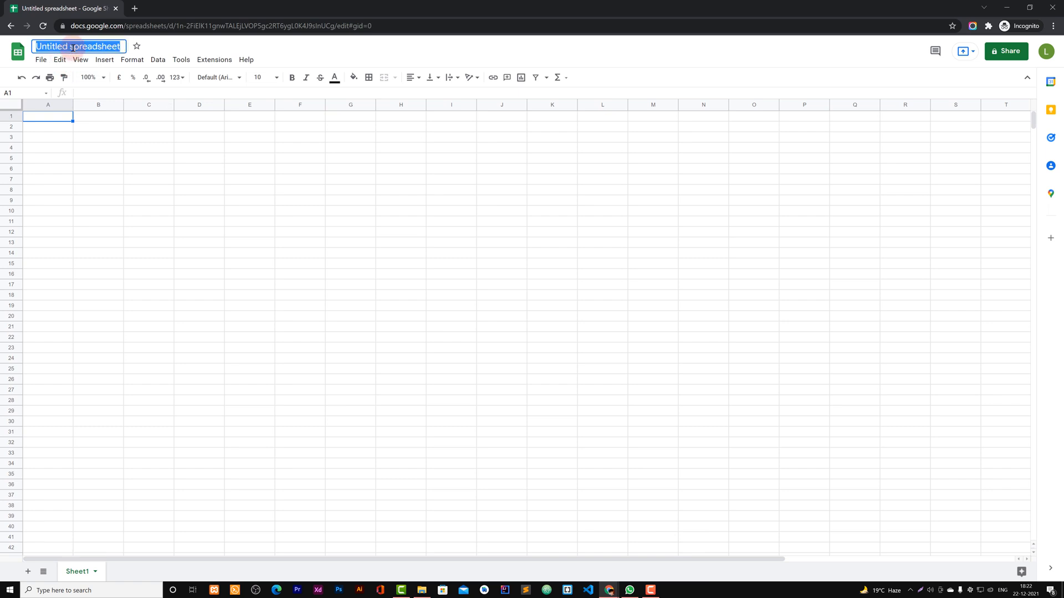
Rename the blank spreadsheet 'Webhook URL' and select cell A1
type("Webhook URL")
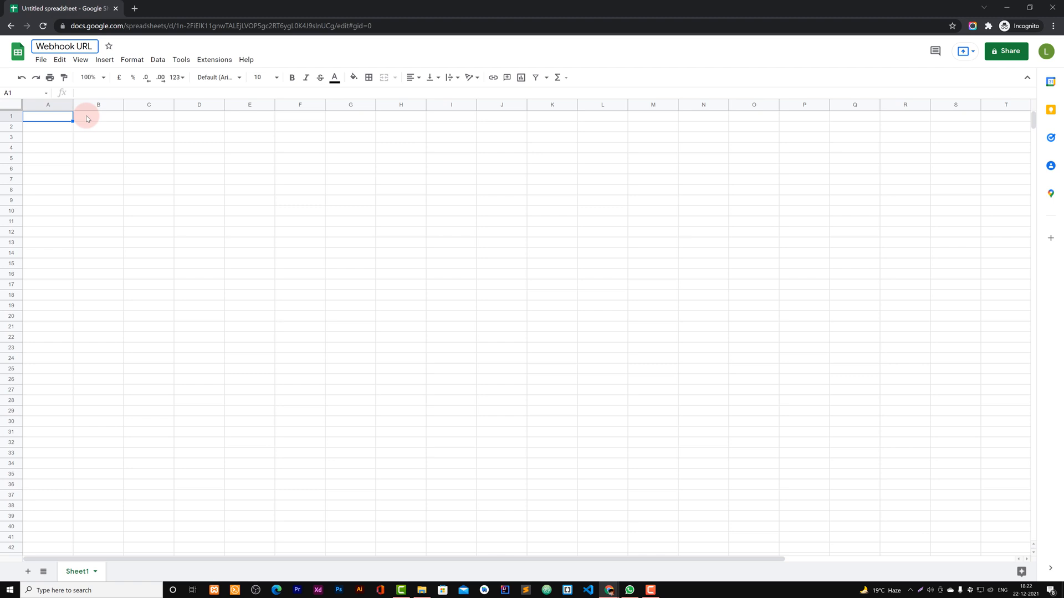
left_click(99, 115)
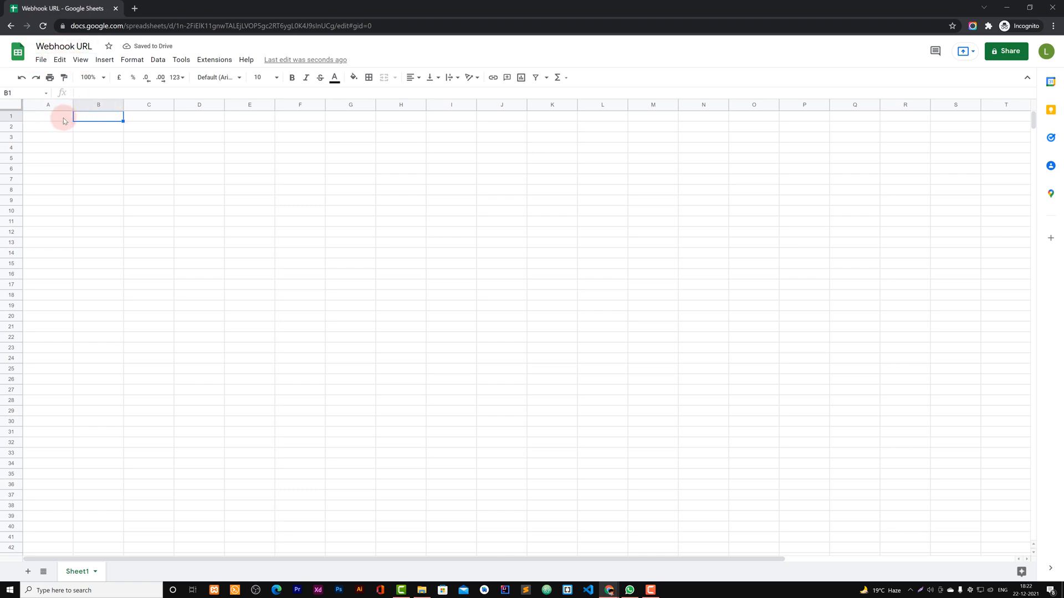
left_click(48, 115)
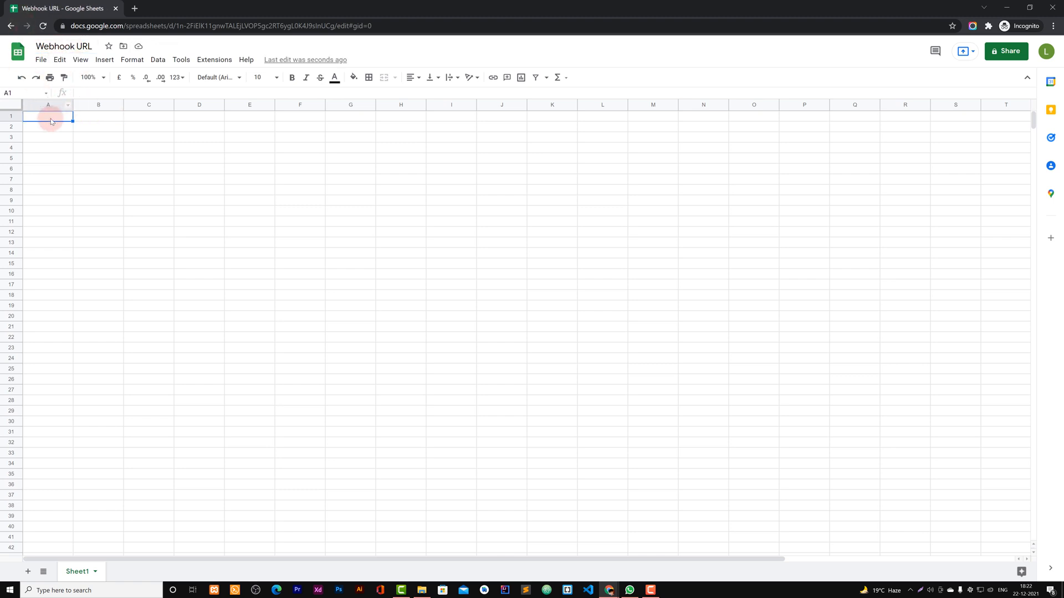
mouse_move(240, 121)
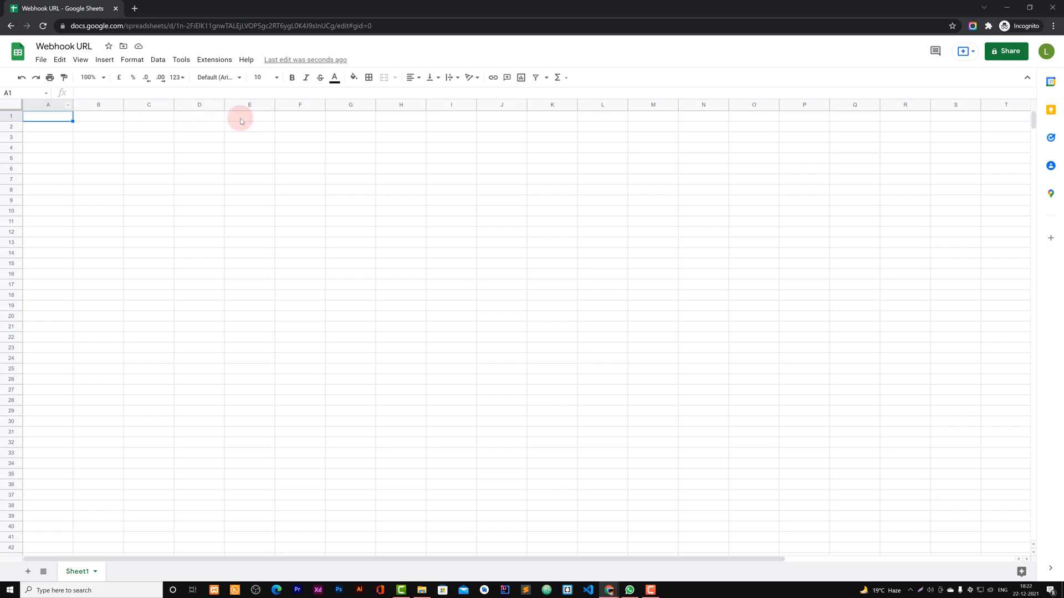
mouse_move(60, 121)
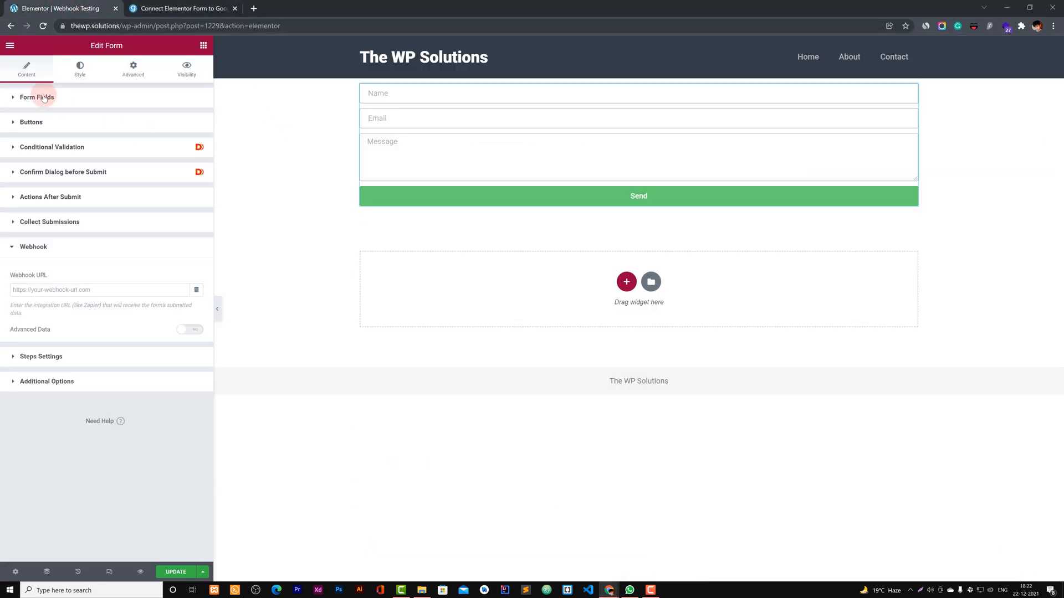
Enter the 'Name' header, matching the form's Name field label
left_click(37, 97)
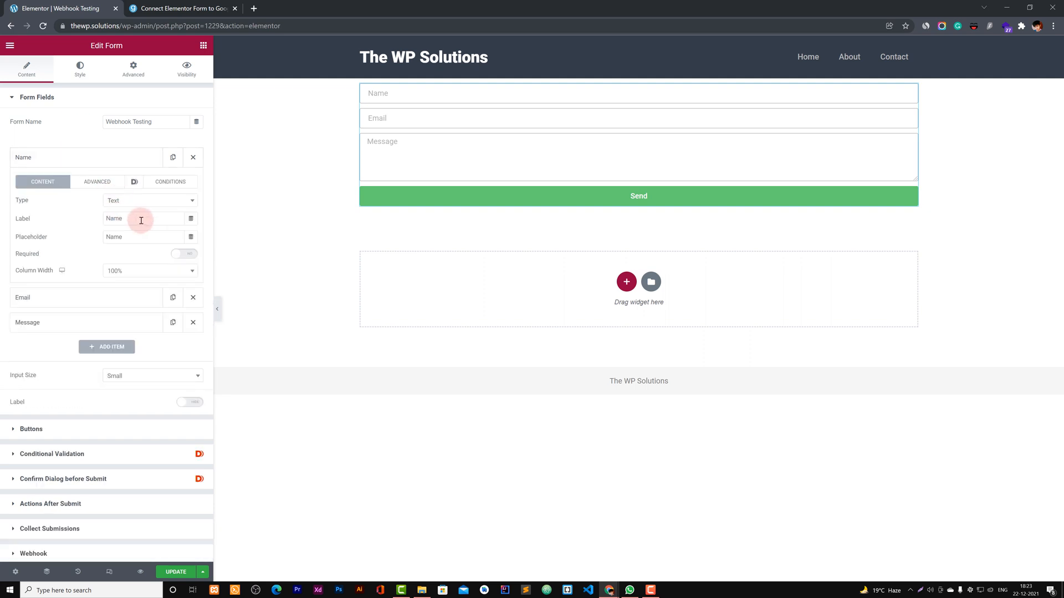
double_click(113, 218)
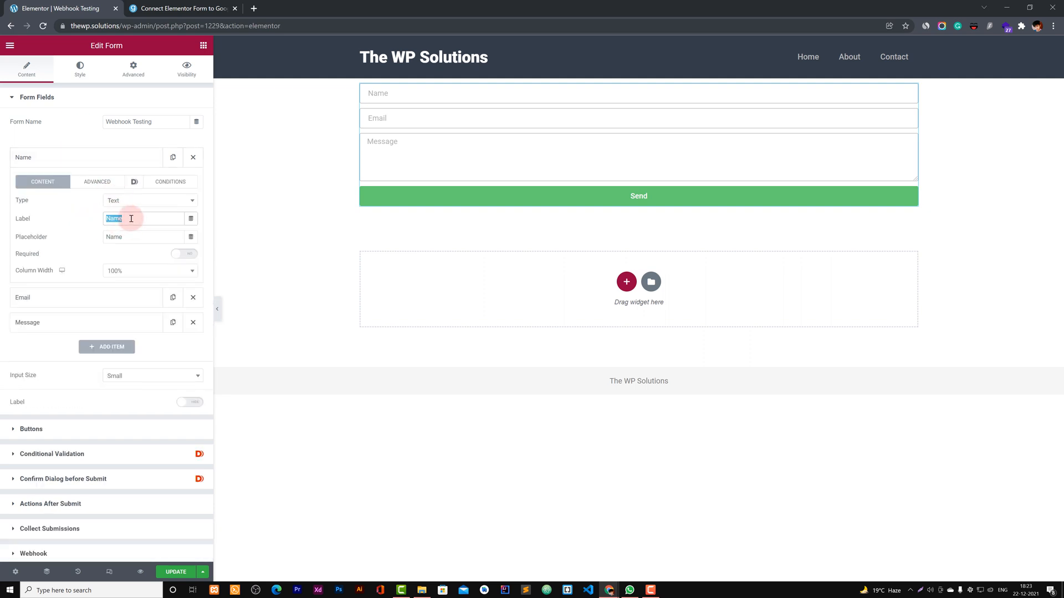
left_click(181, 8)
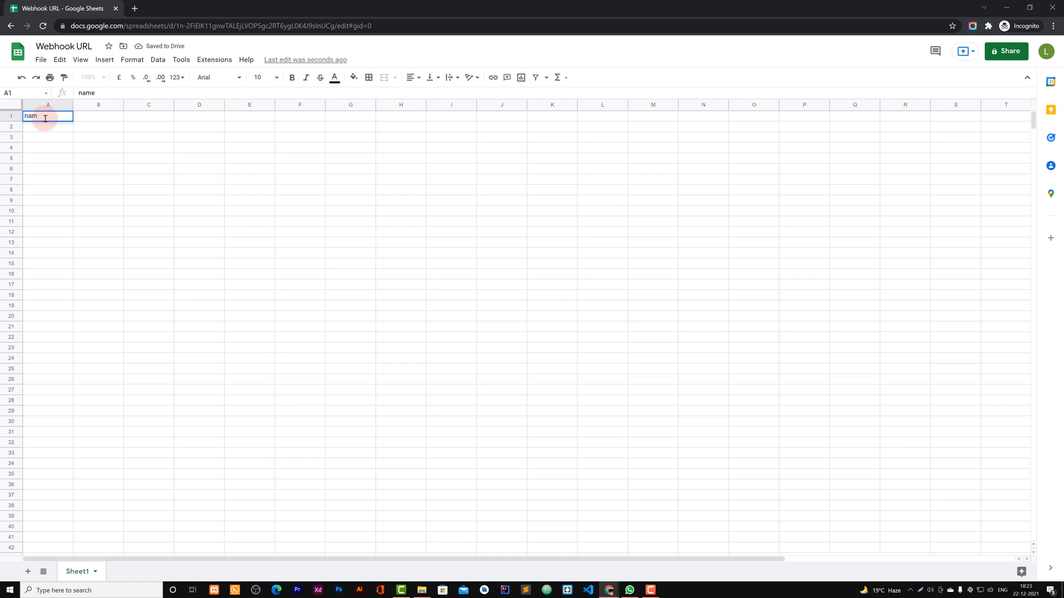
type("Name")
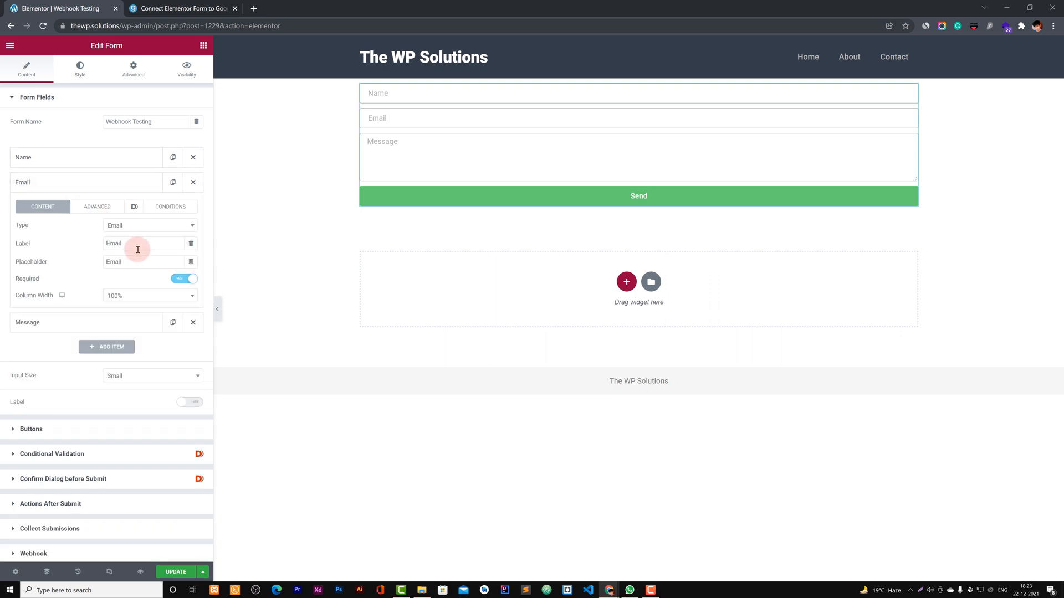
Add the 'Message' header in C1 and bold the header row
left_click(182, 8)
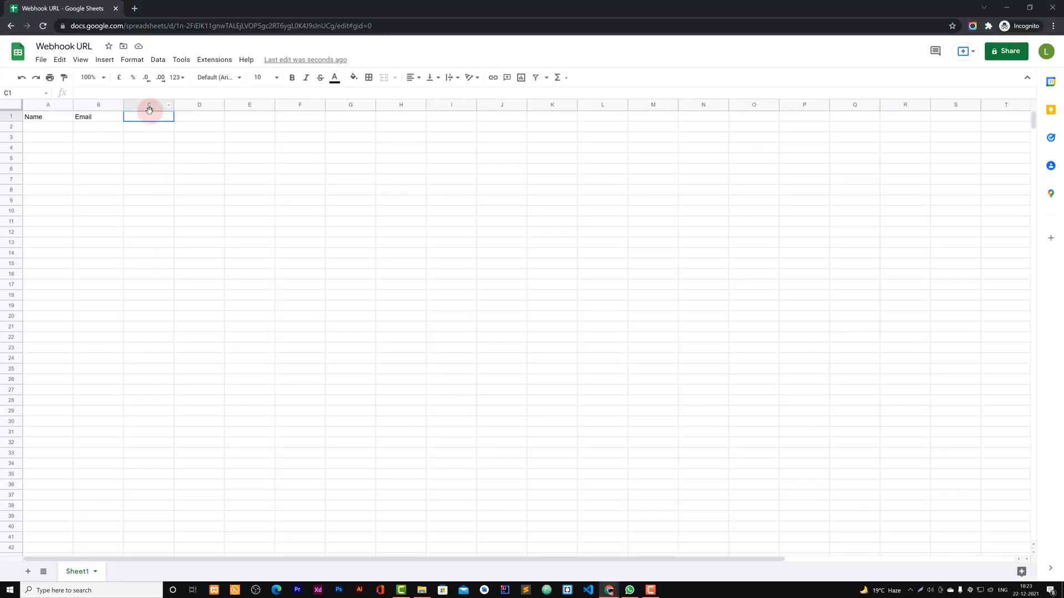
type("Message")
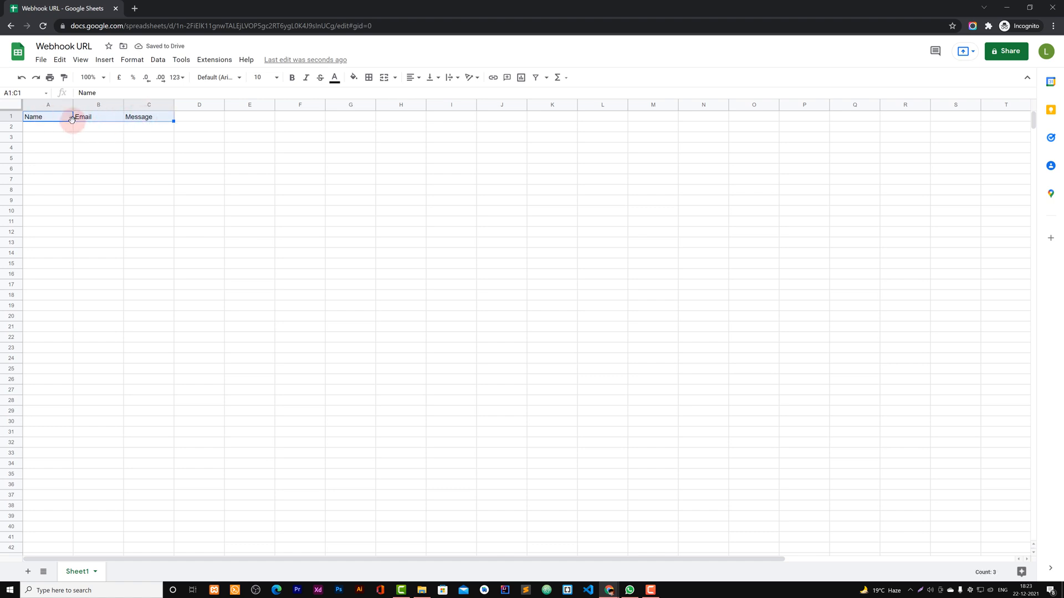
left_click(148, 137)
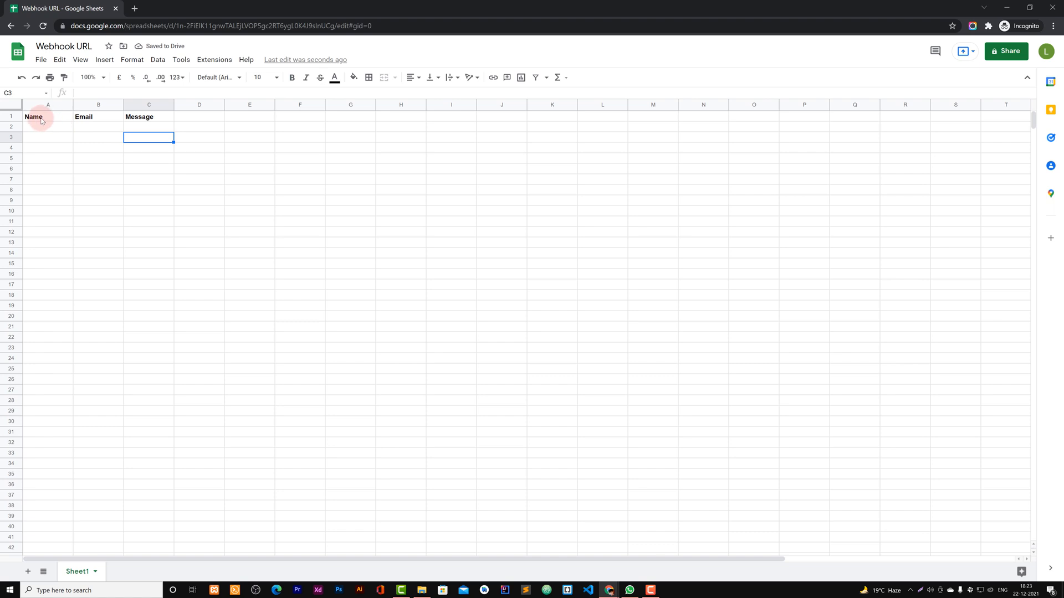
left_click(148, 116)
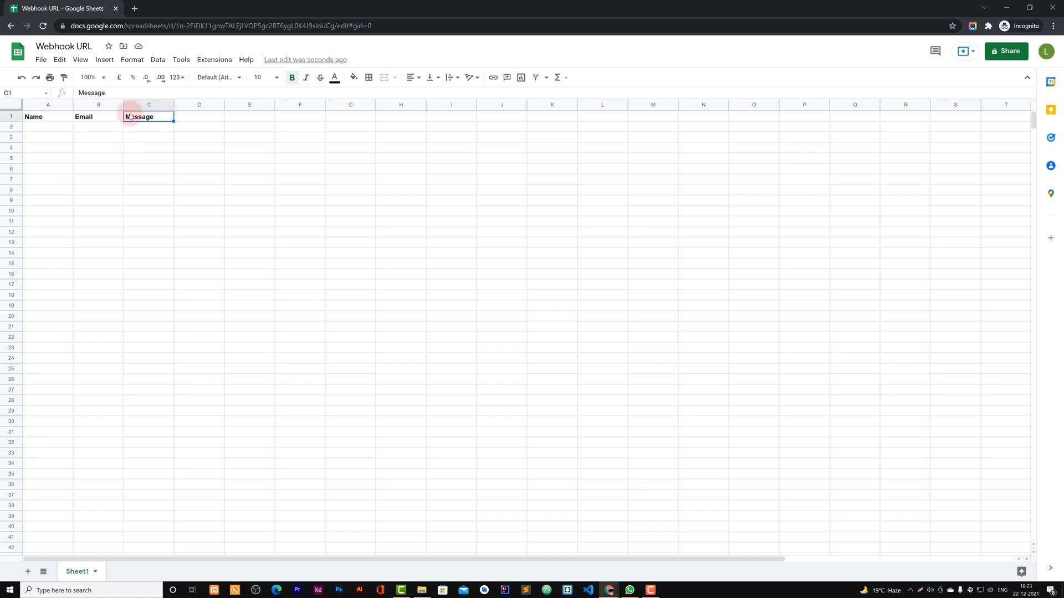
Open an Apps Script project from Extensions and select all placeholder code in Code.gs
left_click(214, 60)
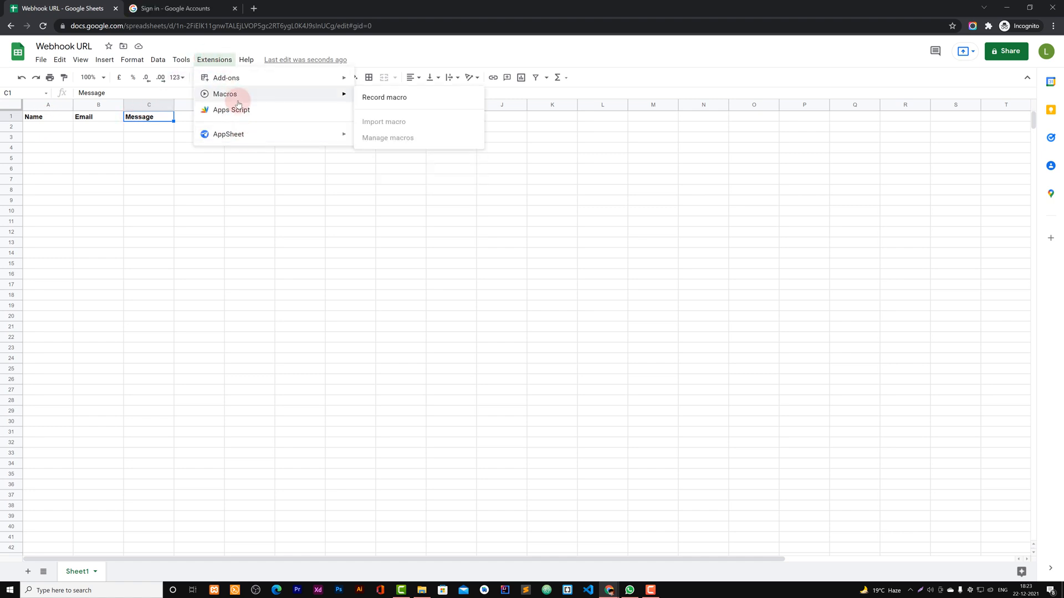
left_click(232, 109)
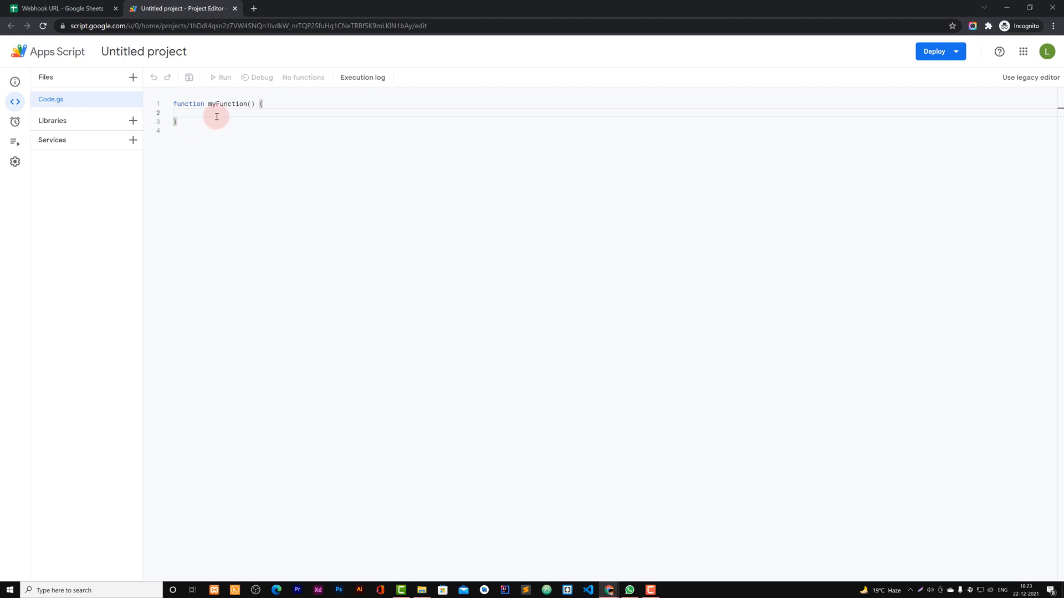
key("ctrl+a")
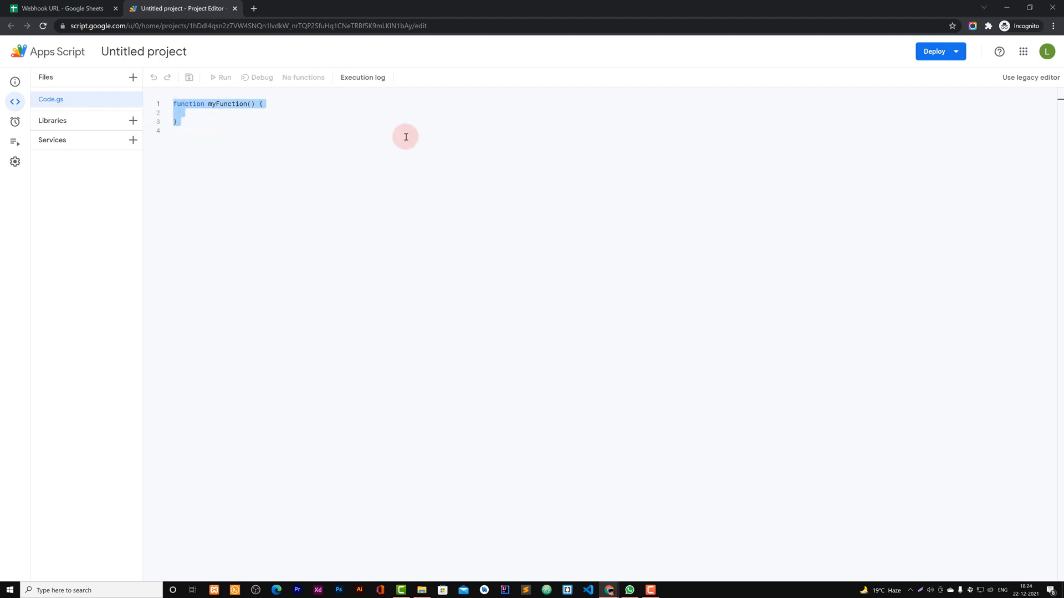
left_click(182, 9)
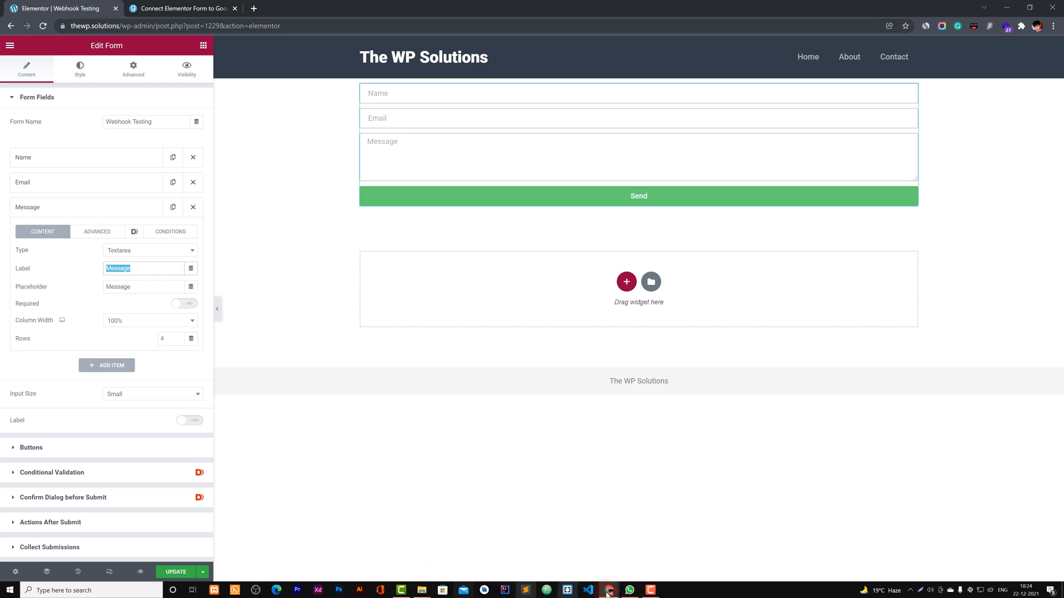
Scroll the Geshet.io article to the webhook script code block and copy it
left_click(181, 8)
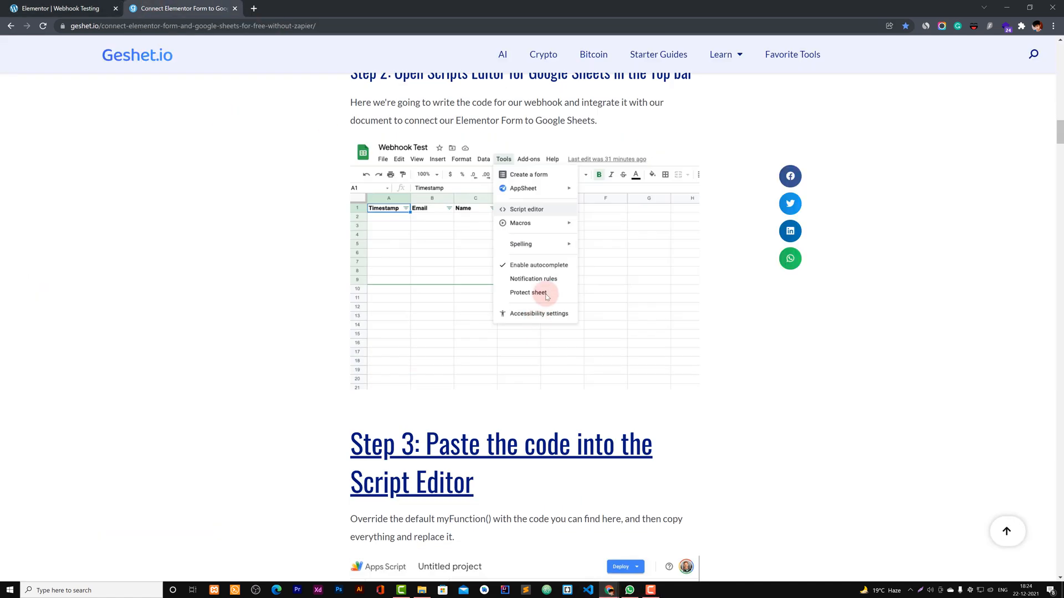
scroll("down", 3)
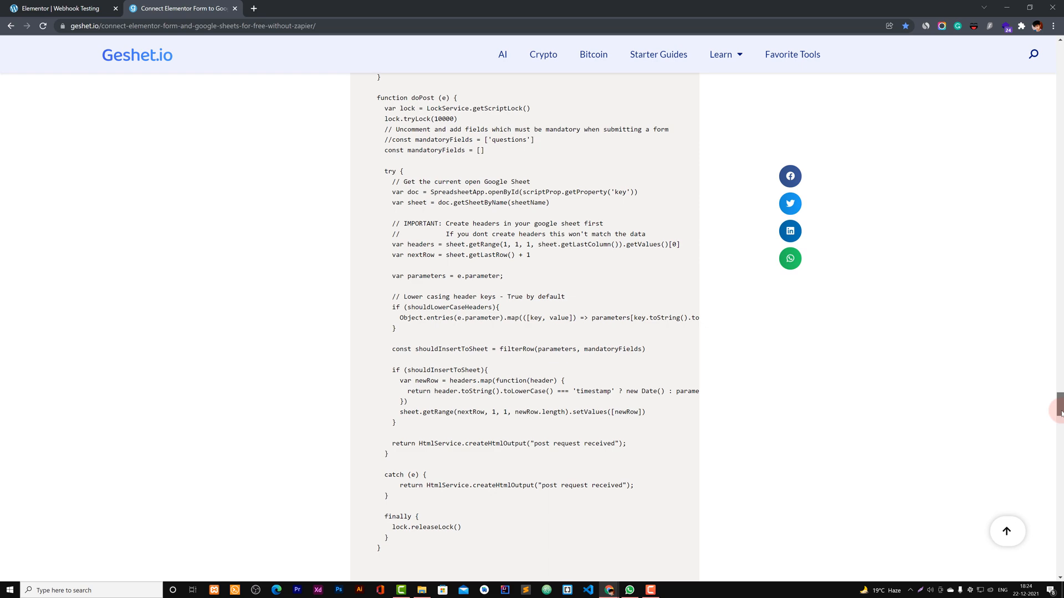
scroll("up", 3)
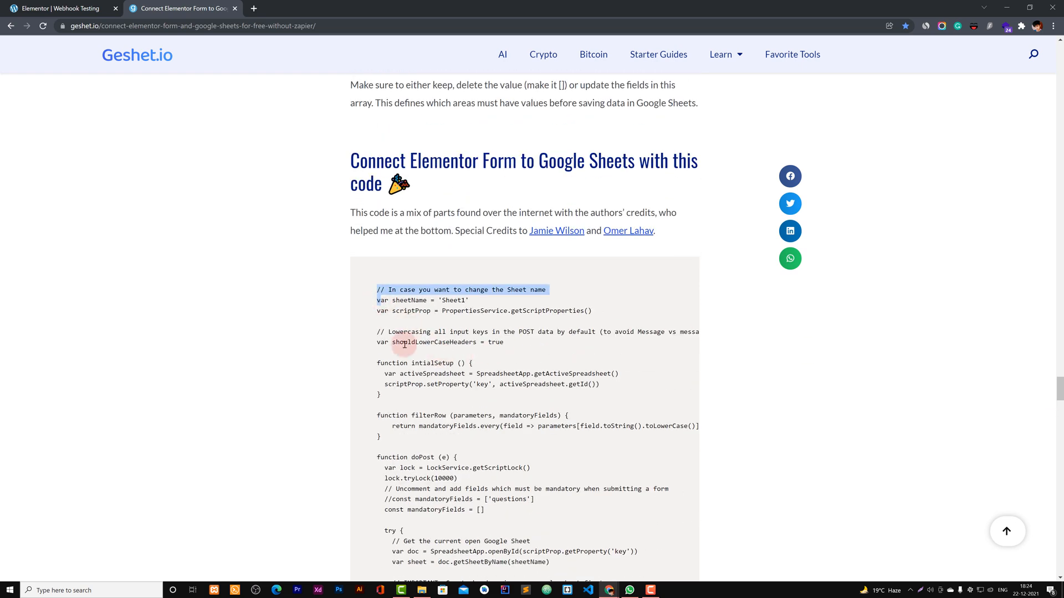
scroll("down", 3)
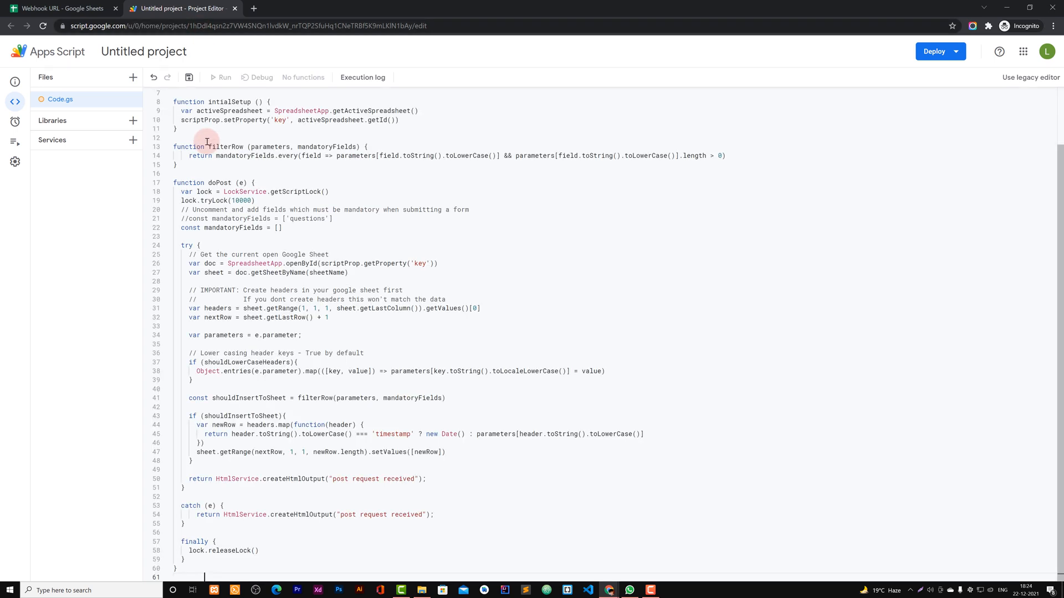
Paste the webhook code into Code.gs, then select and run intialSetup
double_click(309, 155)
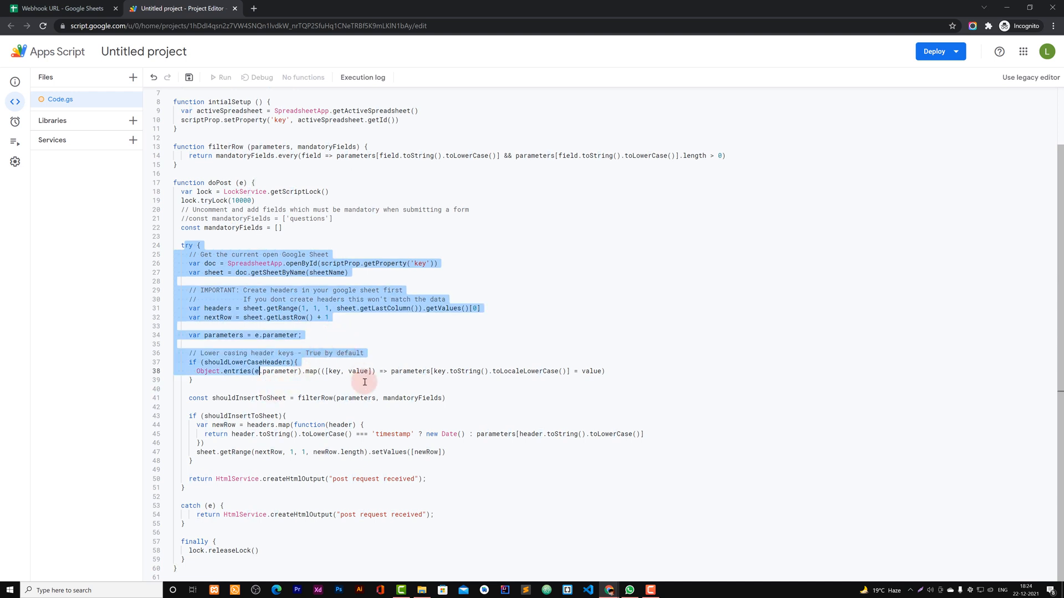
left_click(293, 515)
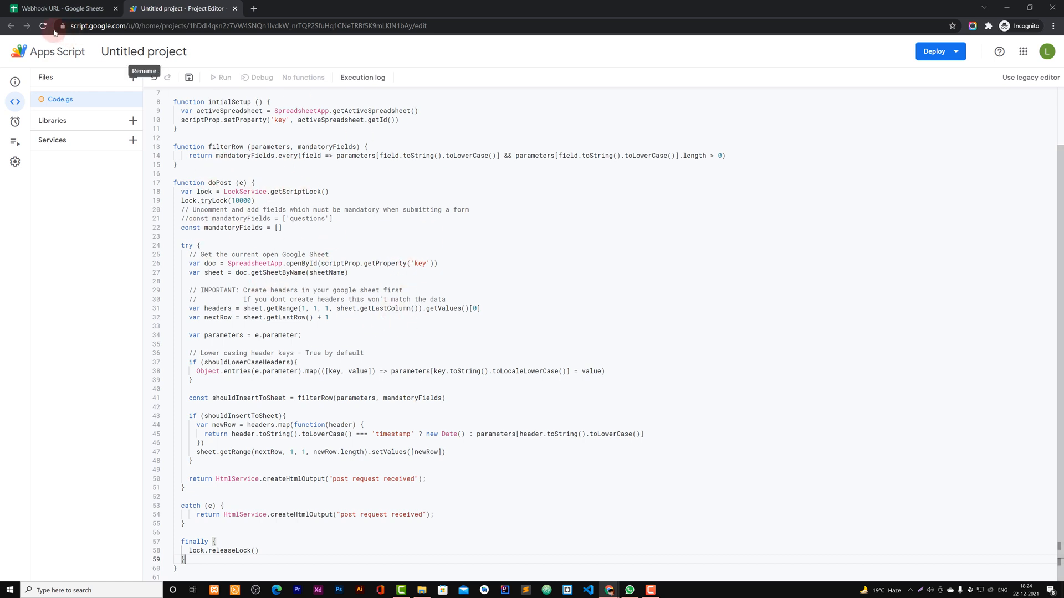
left_click(60, 8)
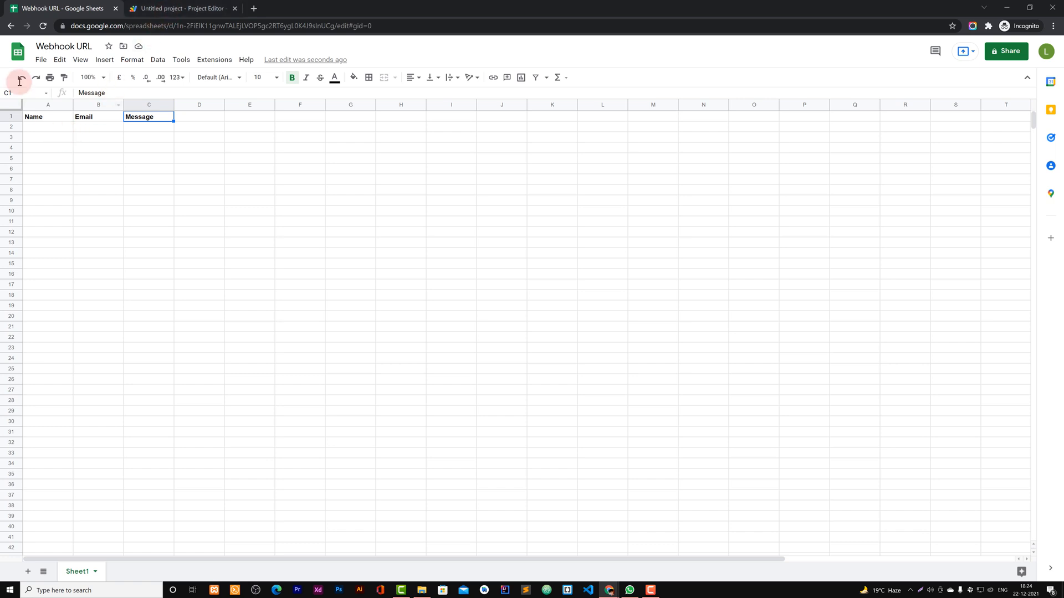
left_click(181, 8)
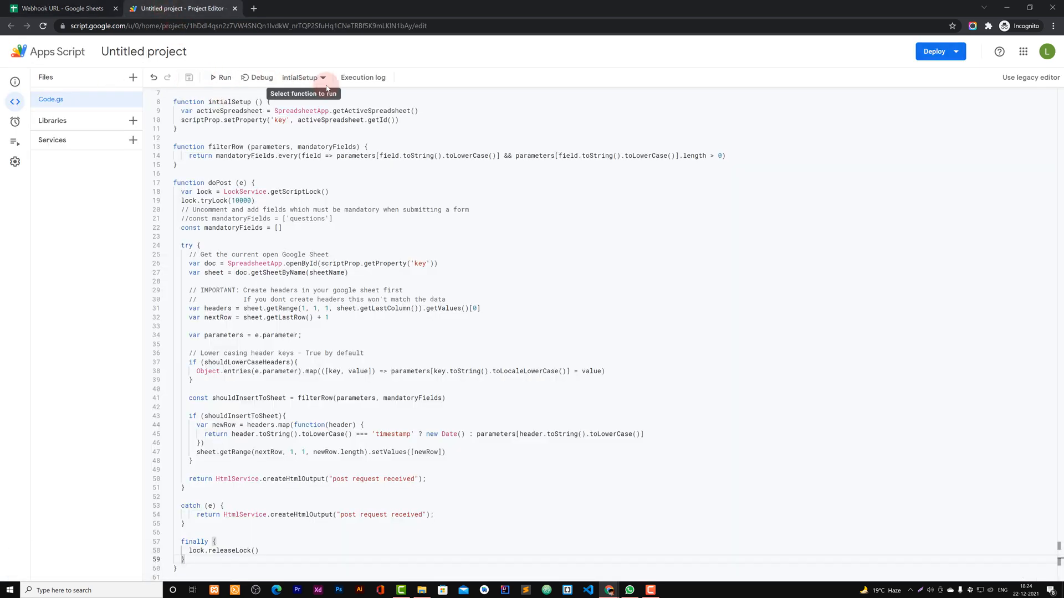
left_click(363, 77)
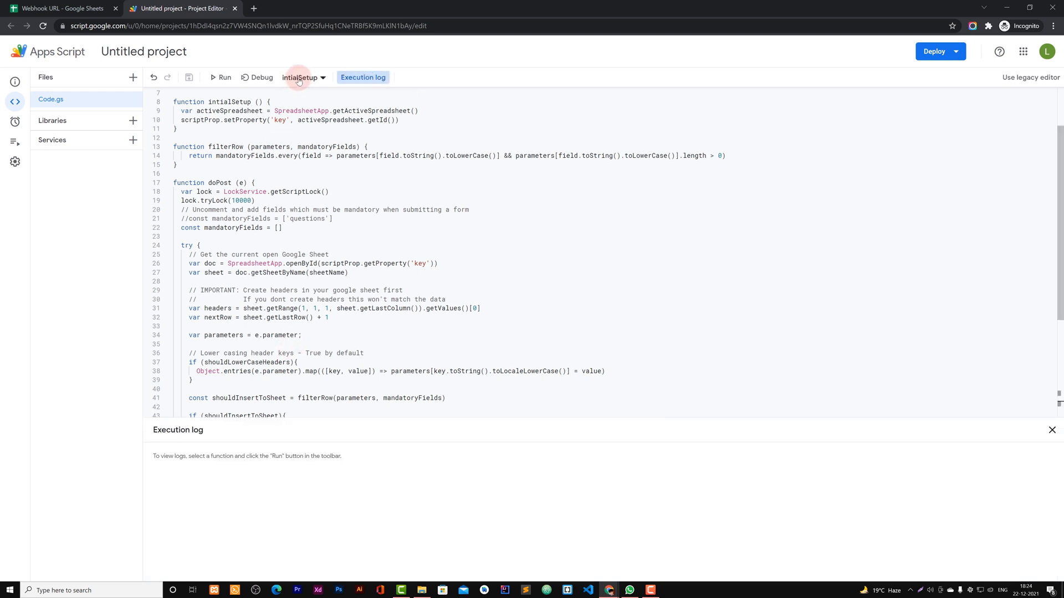
left_click(303, 78)
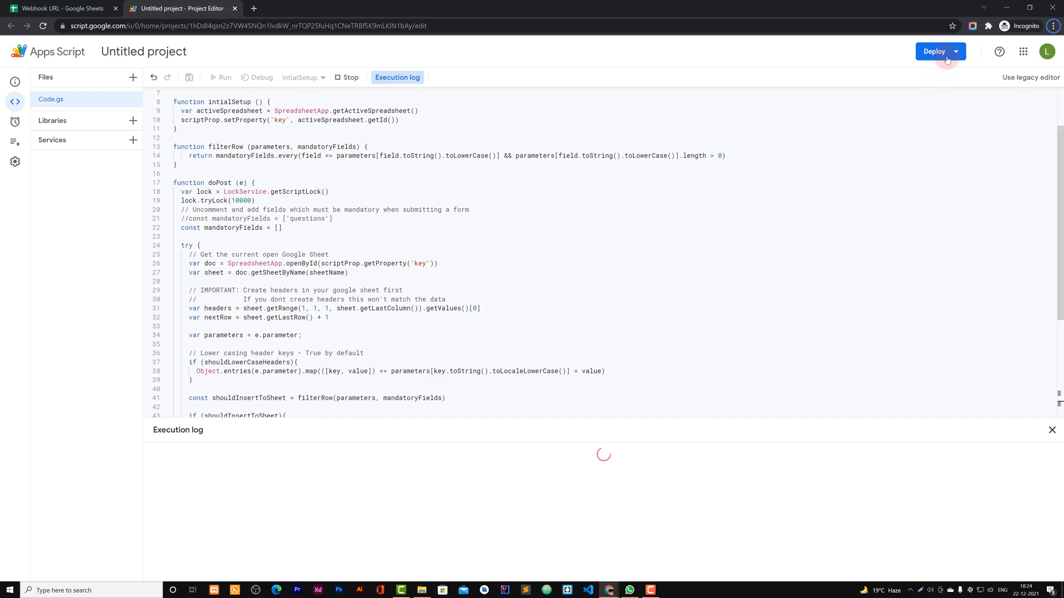
Start a new Web app deployment and authorize the project's access to Sheets
left_click(936, 52)
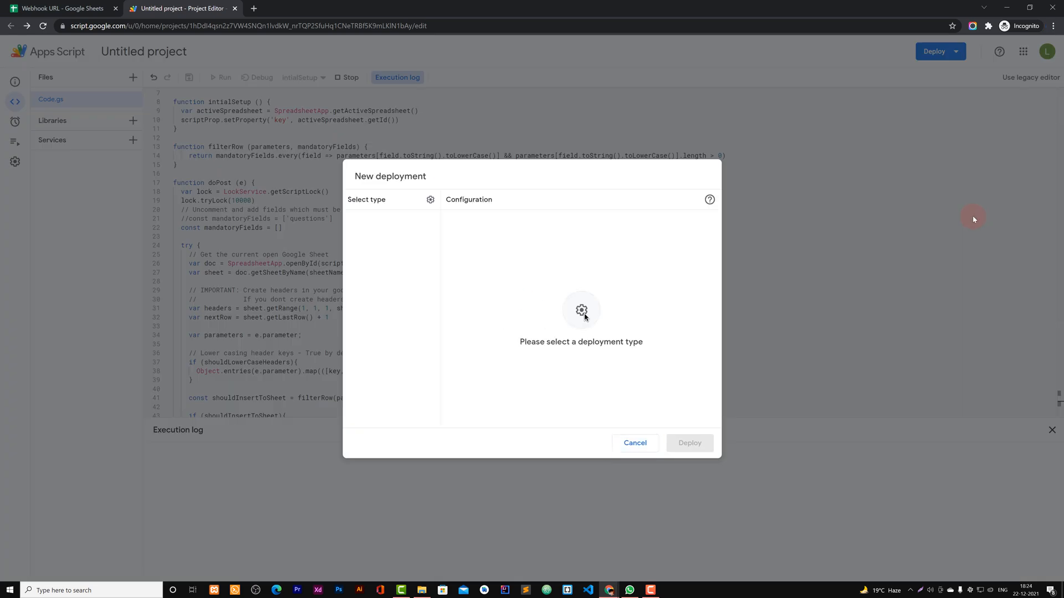
left_click(430, 199)
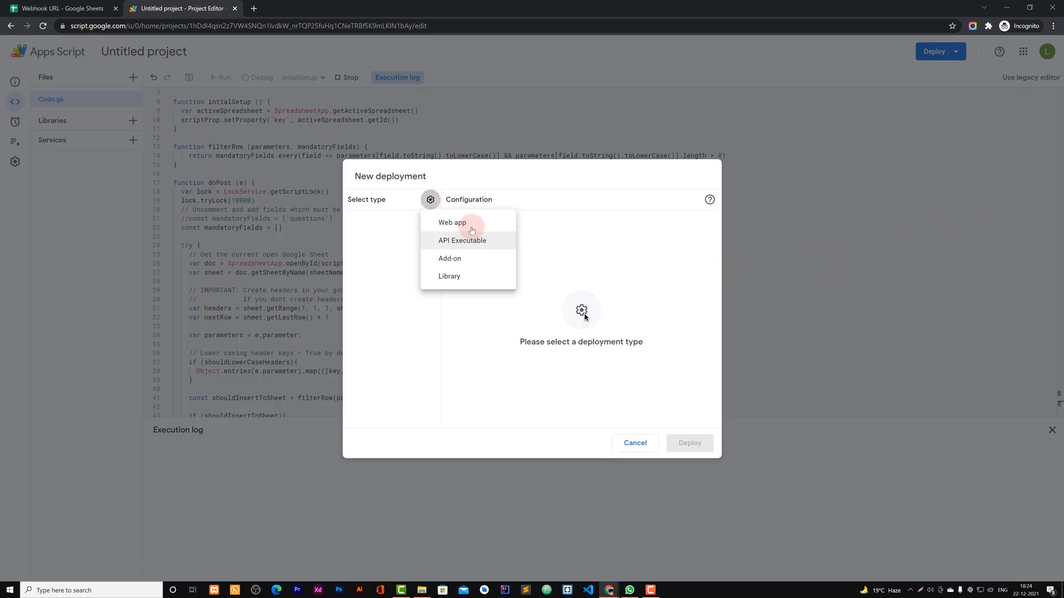
left_click(452, 223)
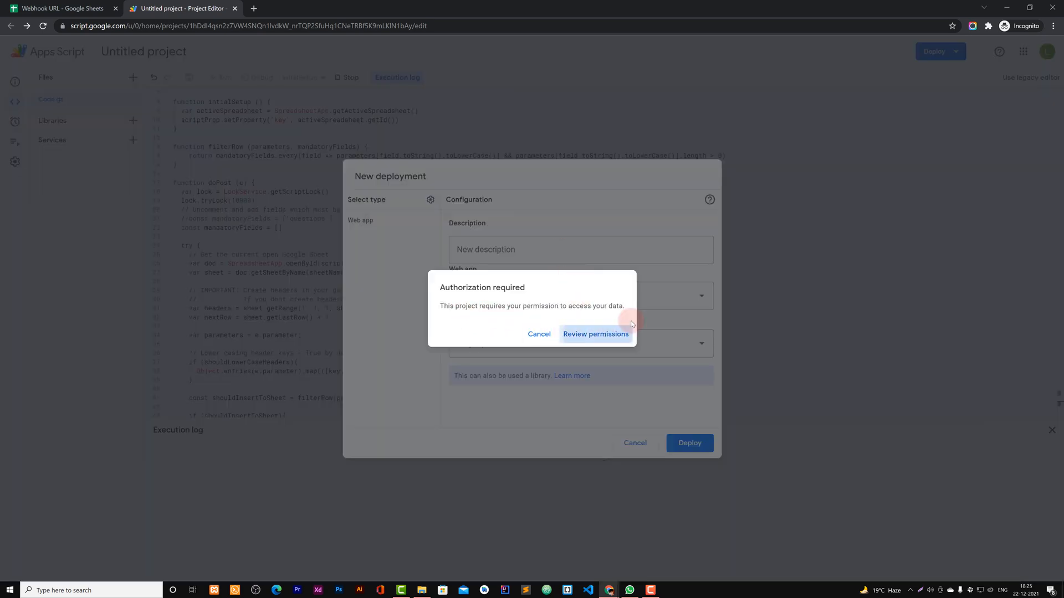
left_click(595, 334)
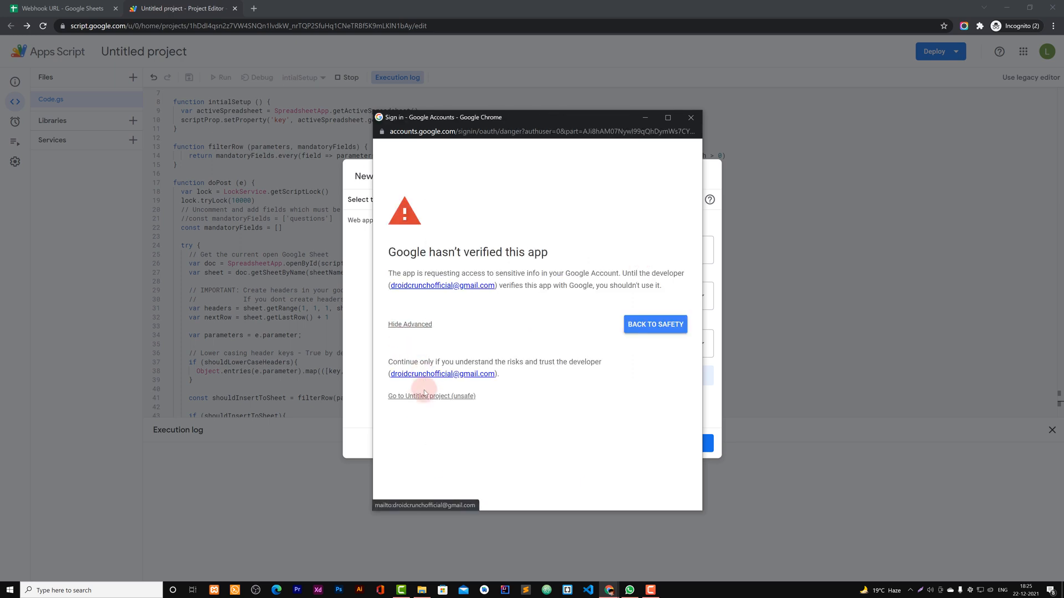
left_click(432, 395)
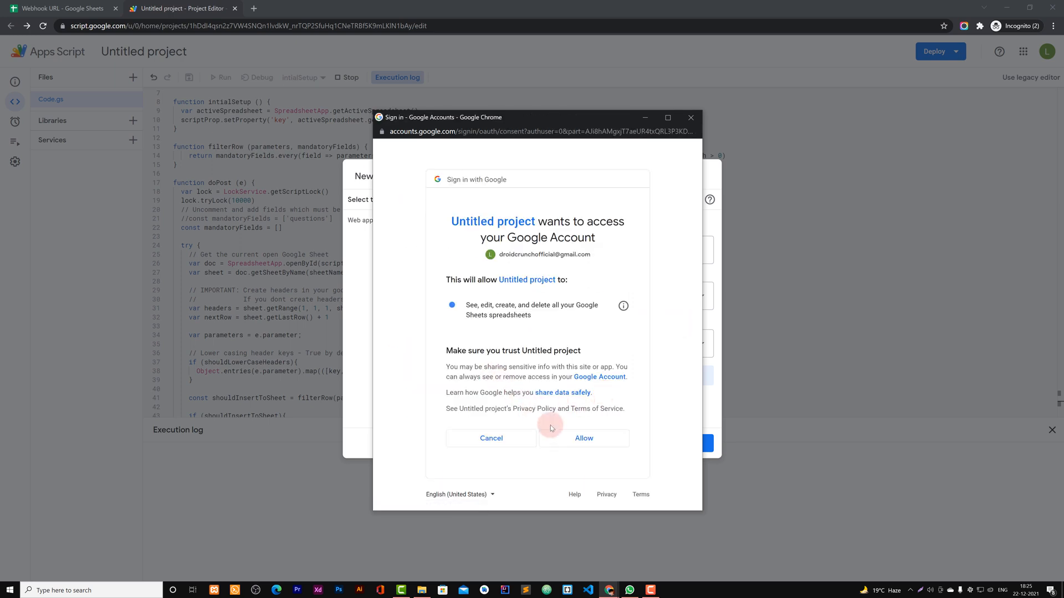
left_click(583, 437)
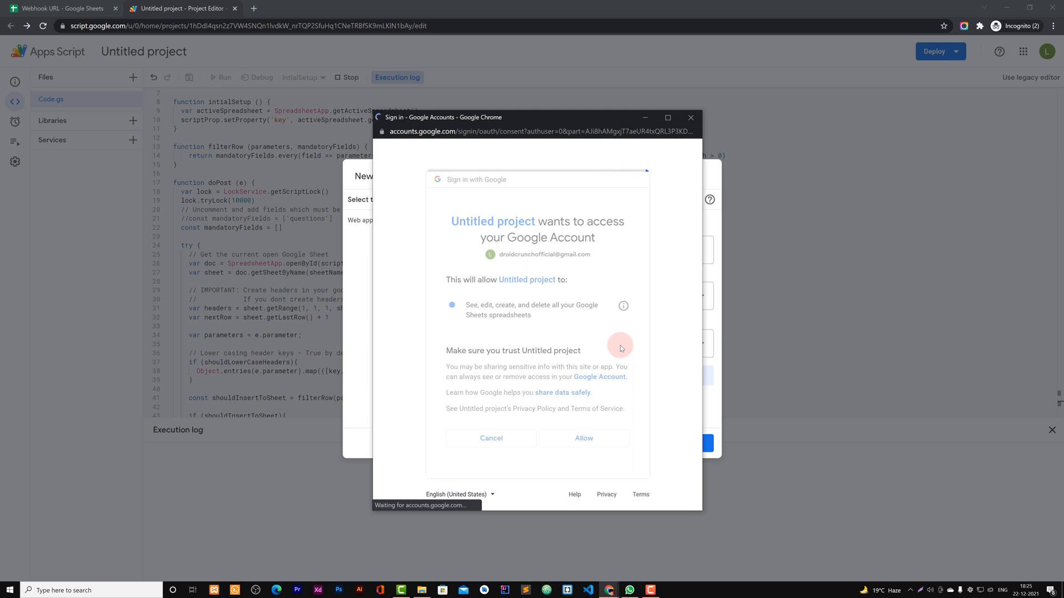
Give the deployment the description 'Webhook Testing' and set who can access it
left_click(582, 438)
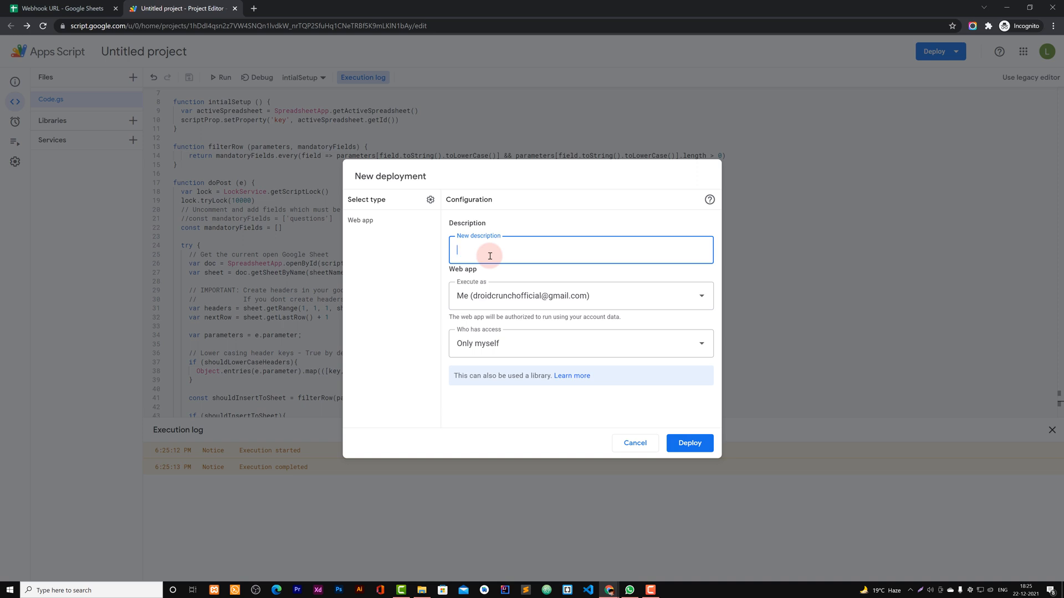
type("Webhook Testi")
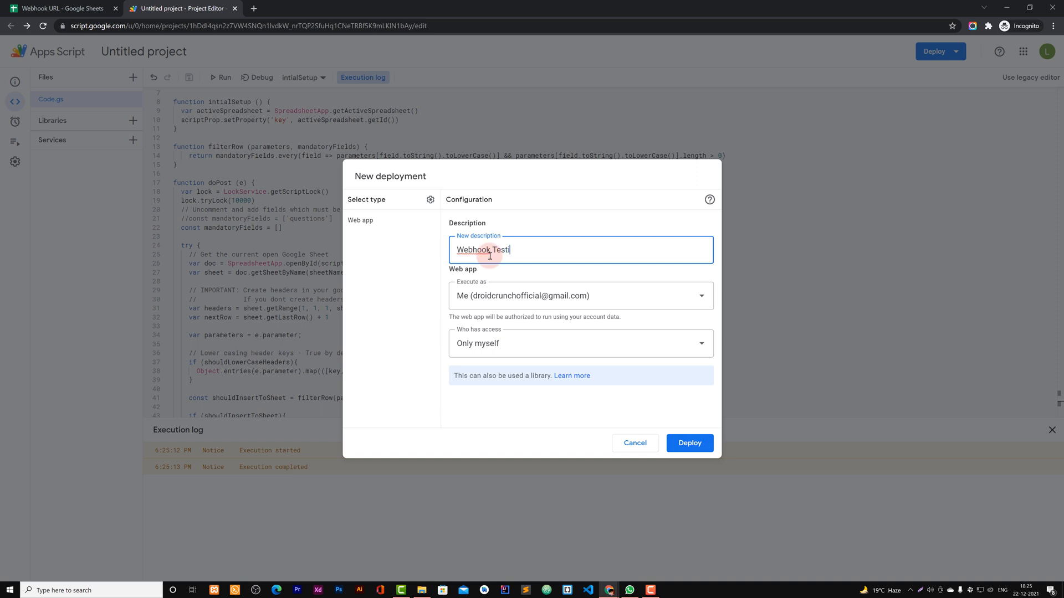
type("ng")
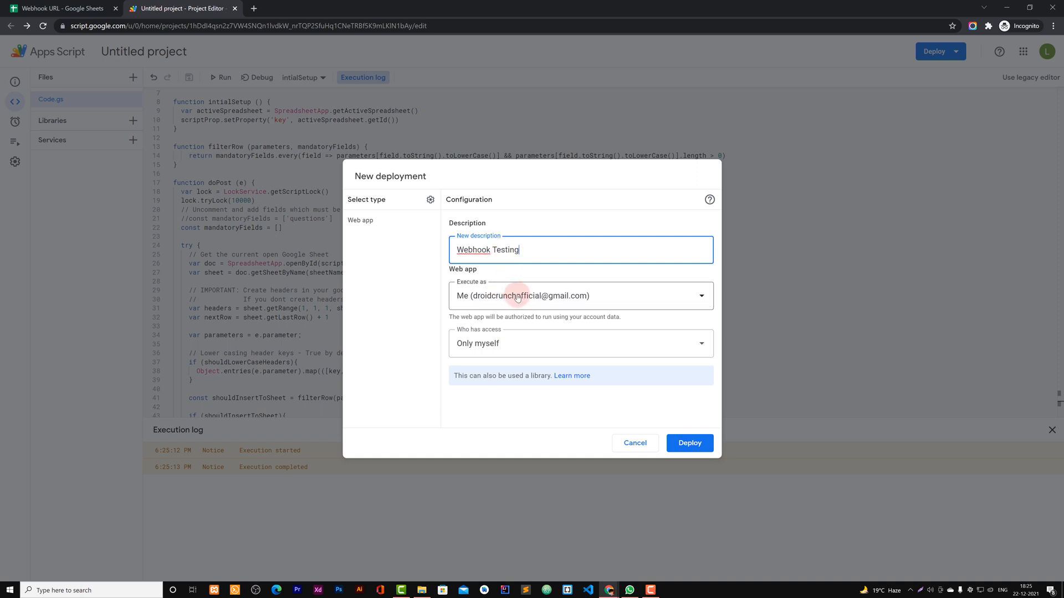
left_click(577, 342)
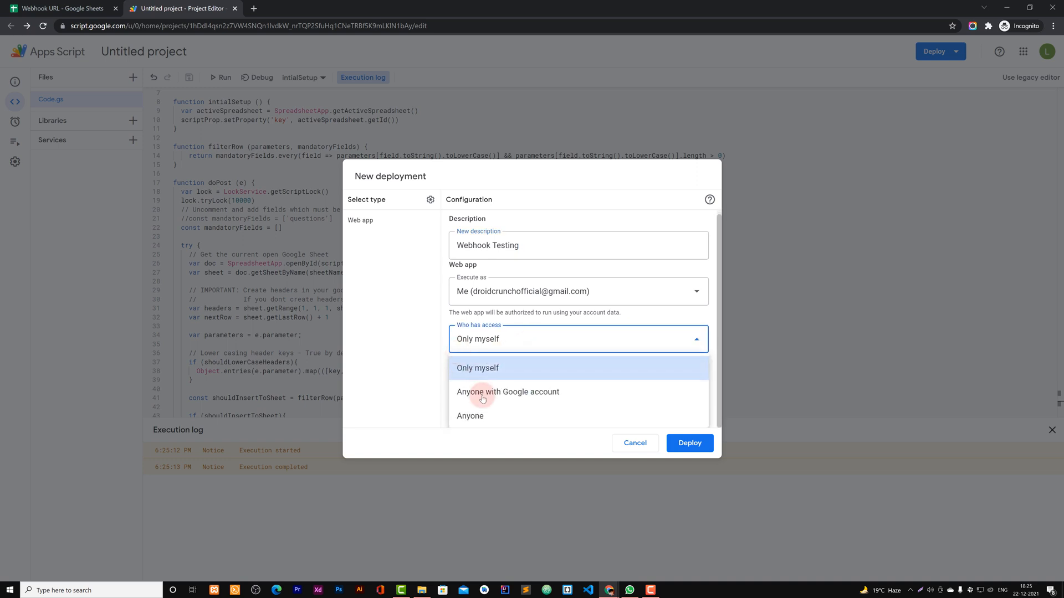
left_click(689, 442)
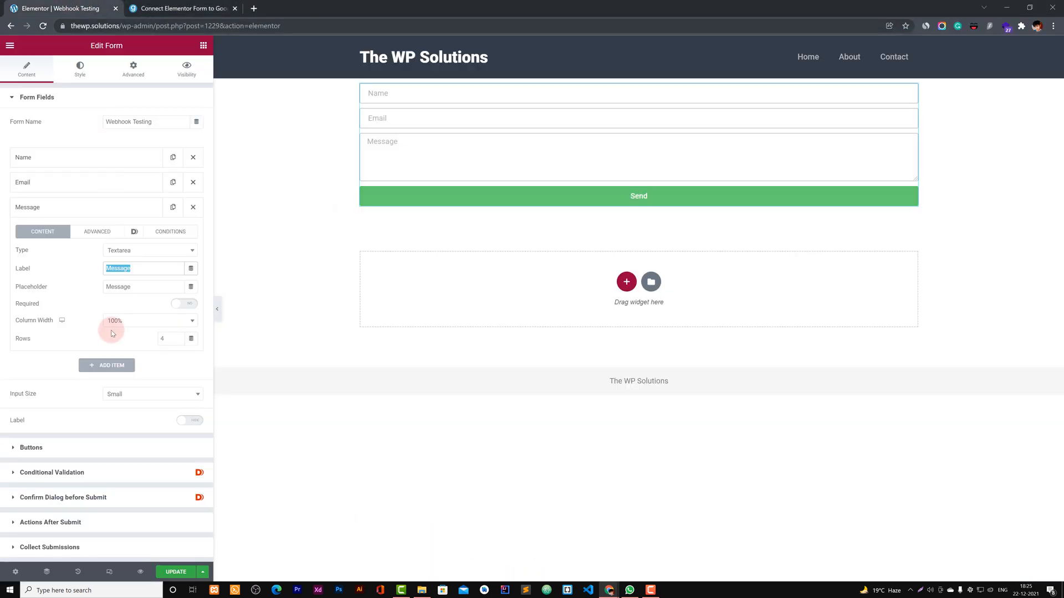
Expand the form's Webhook section and paste the deployed web app URL into it
scroll("down", 3)
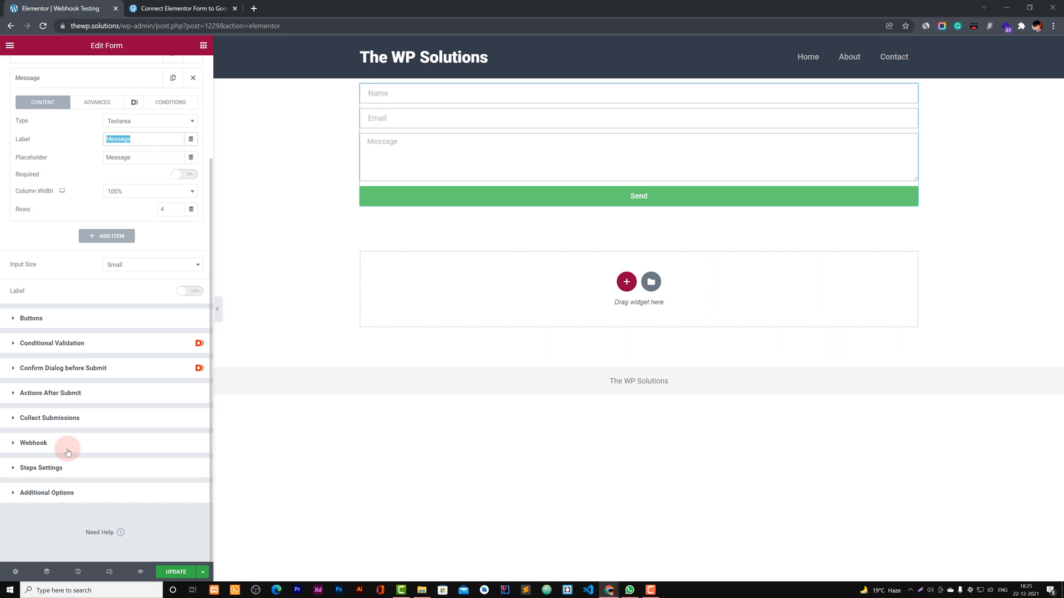
left_click(33, 443)
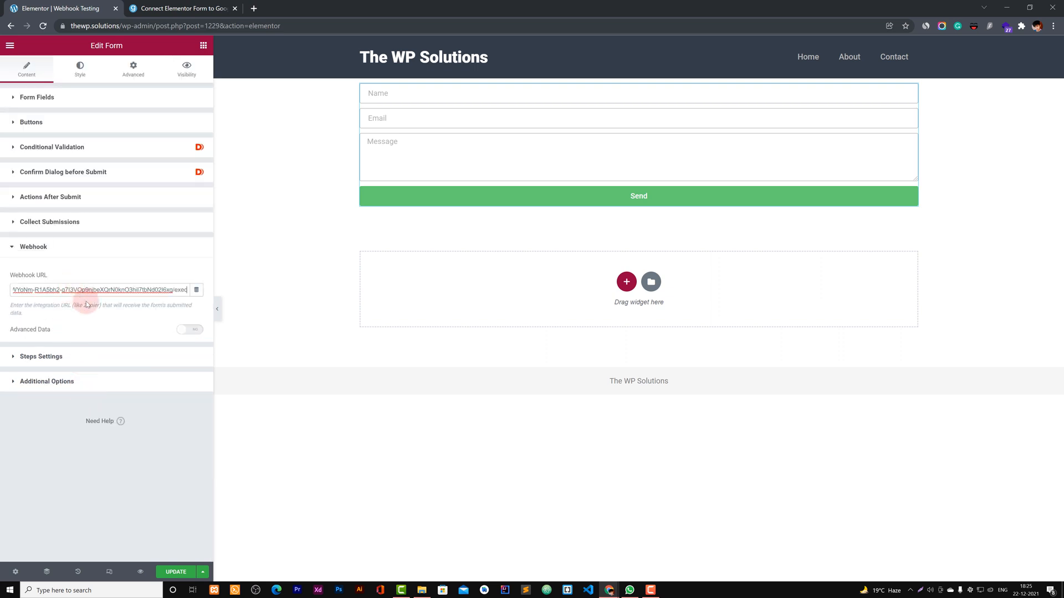
left_click(175, 572)
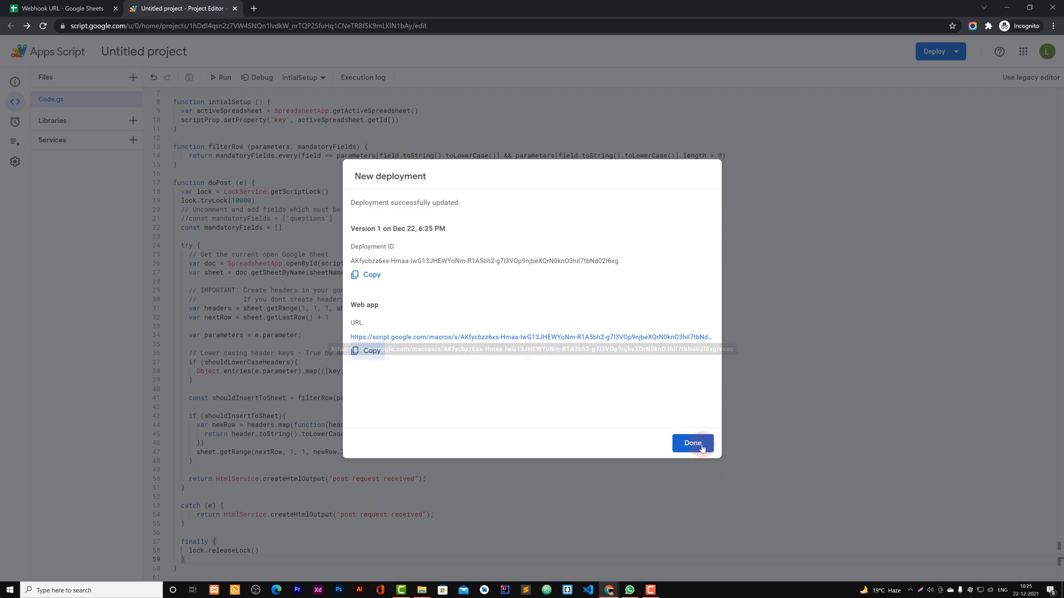
Add a trigger that runs doPost on spreadsheet form submit
left_click(692, 442)
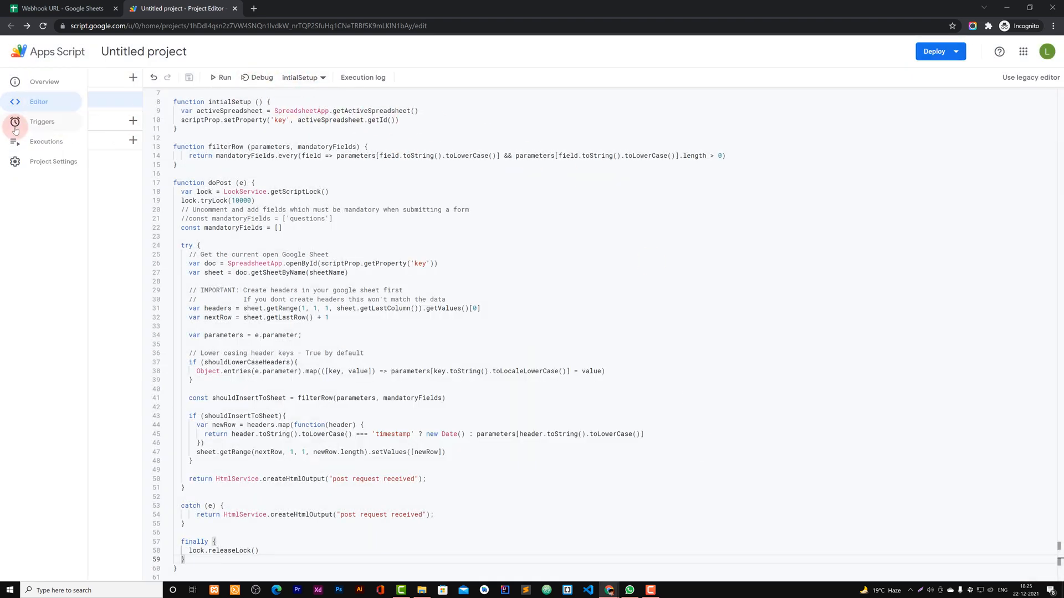
left_click(42, 122)
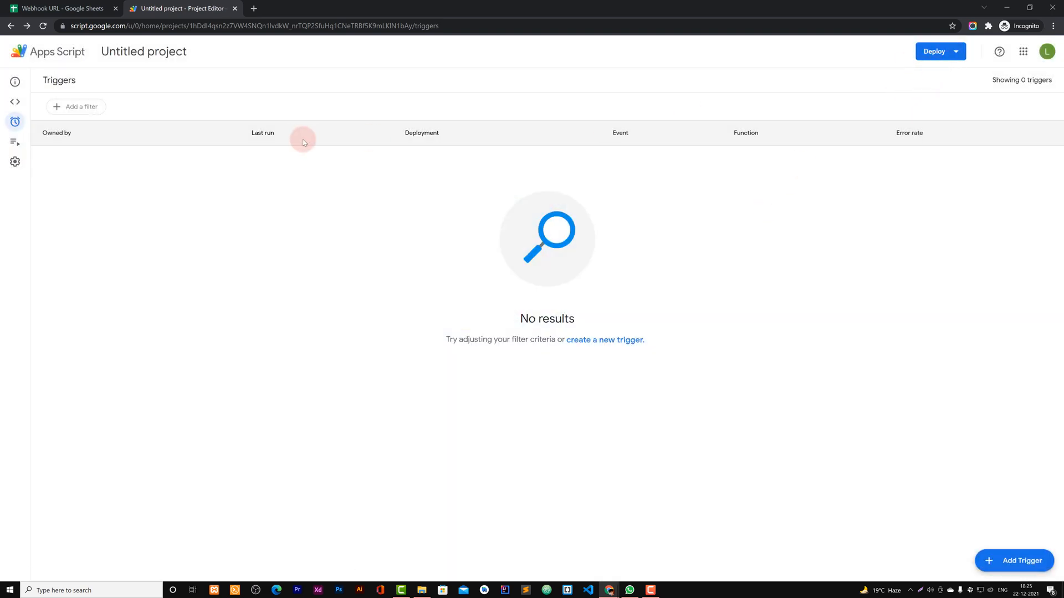
mouse_move(941, 192)
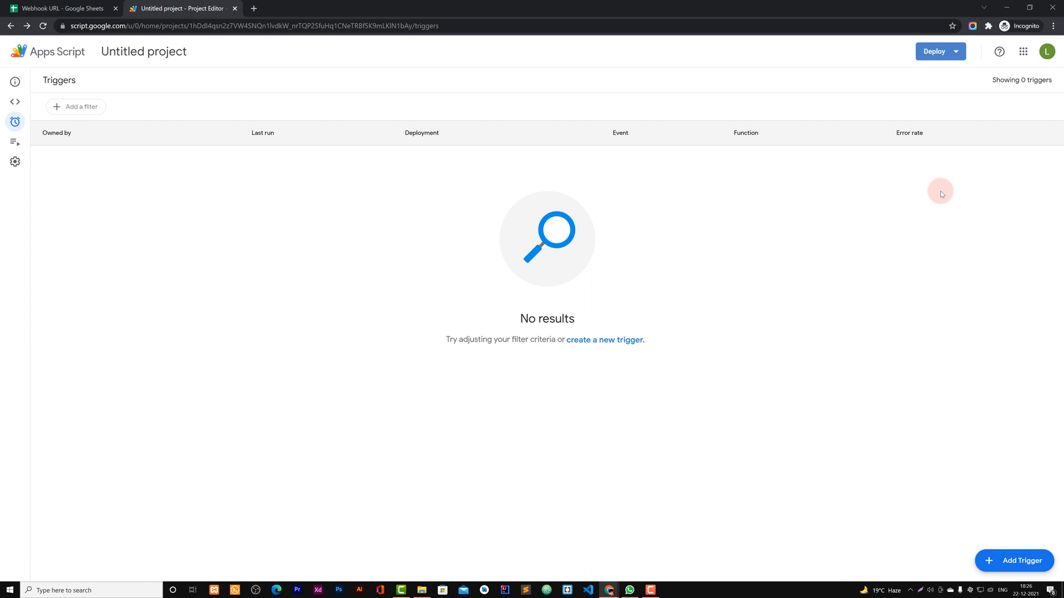
left_click(1021, 560)
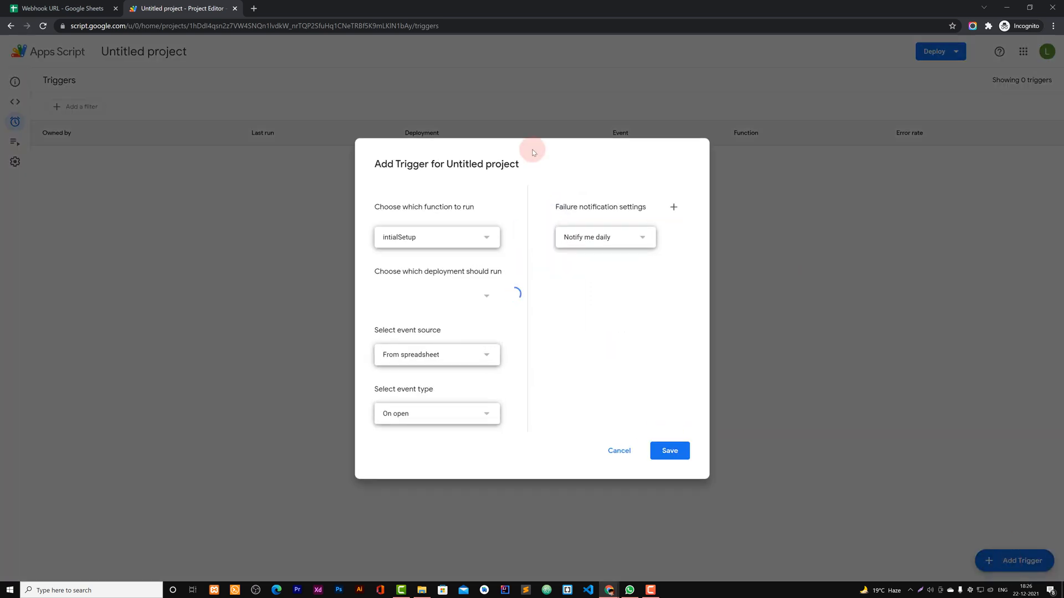
left_click(436, 237)
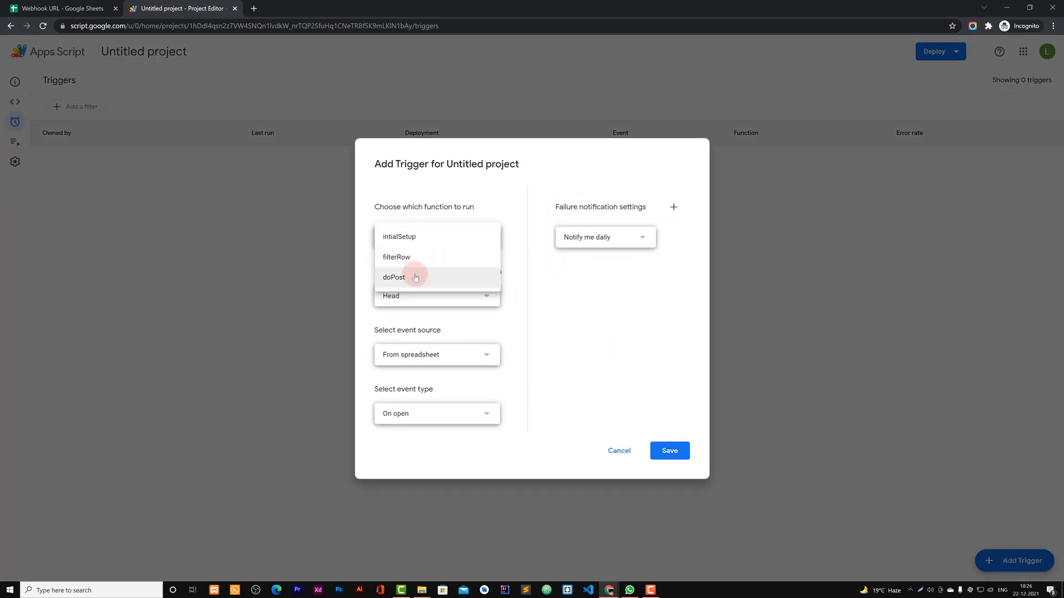
left_click(393, 277)
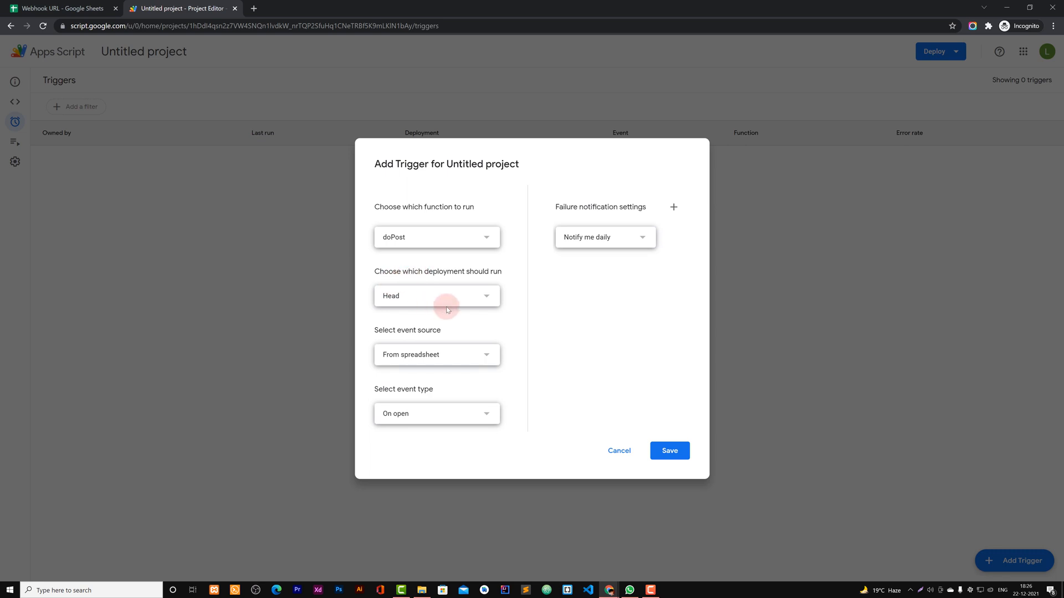
mouse_move(402, 353)
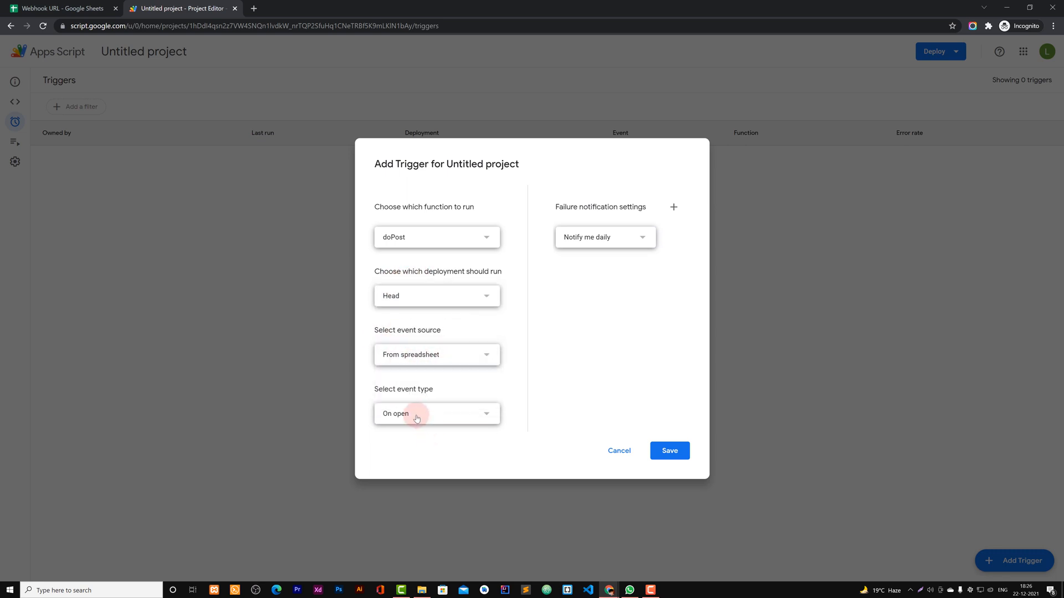
left_click(436, 414)
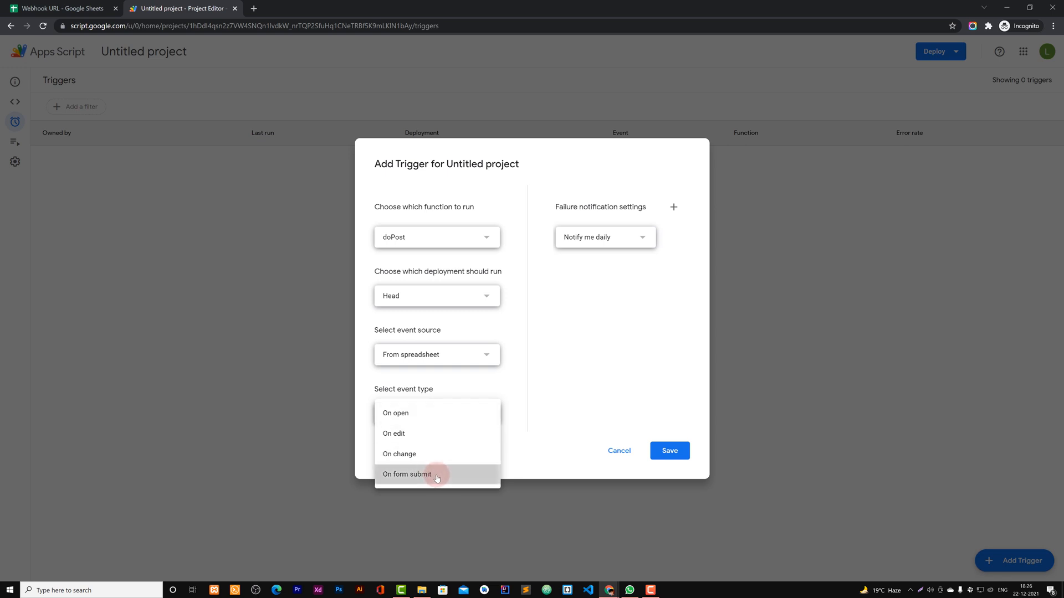
left_click(406, 474)
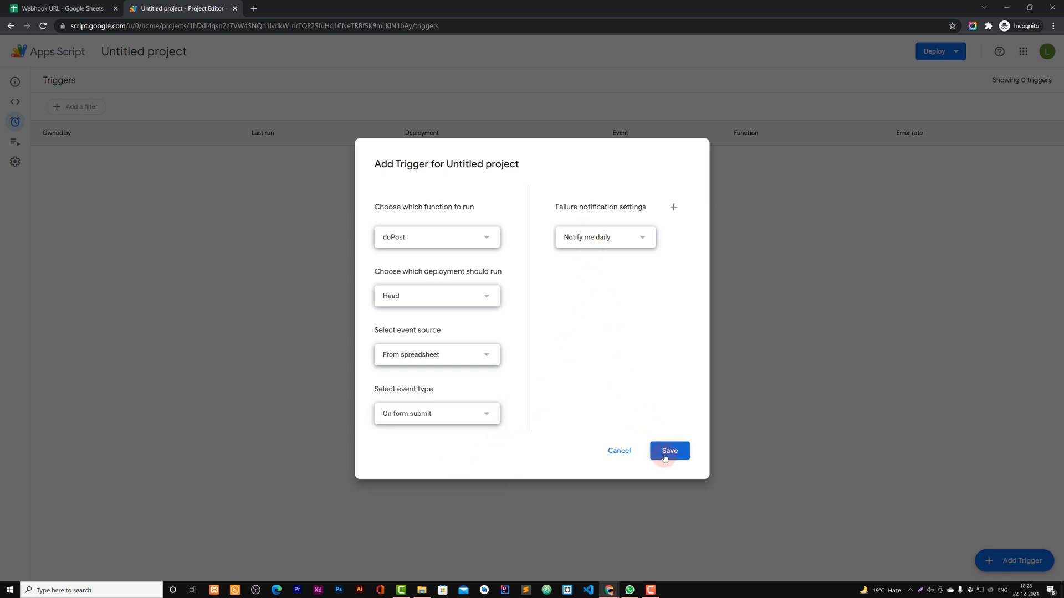
left_click(668, 450)
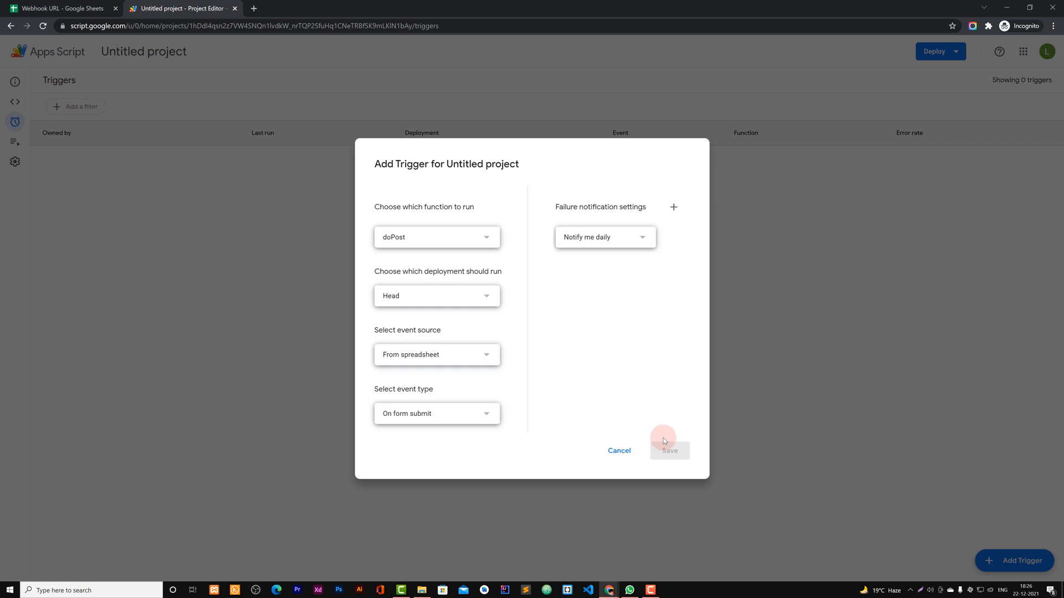
Authorize the project with the signed-in account, proceeding past the unverified-app warning
left_click(668, 450)
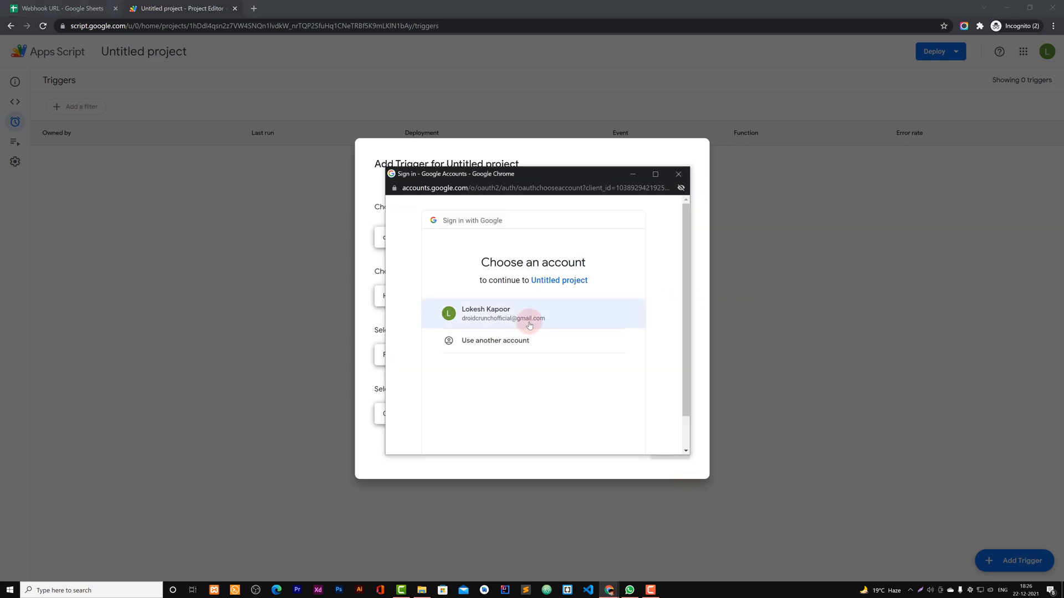
left_click(533, 313)
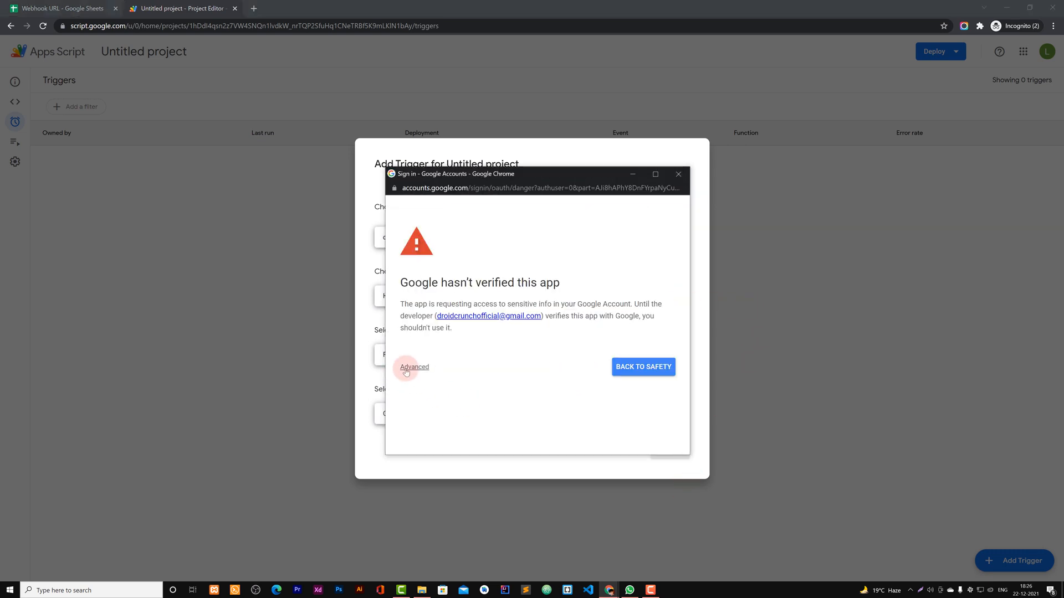
left_click(414, 367)
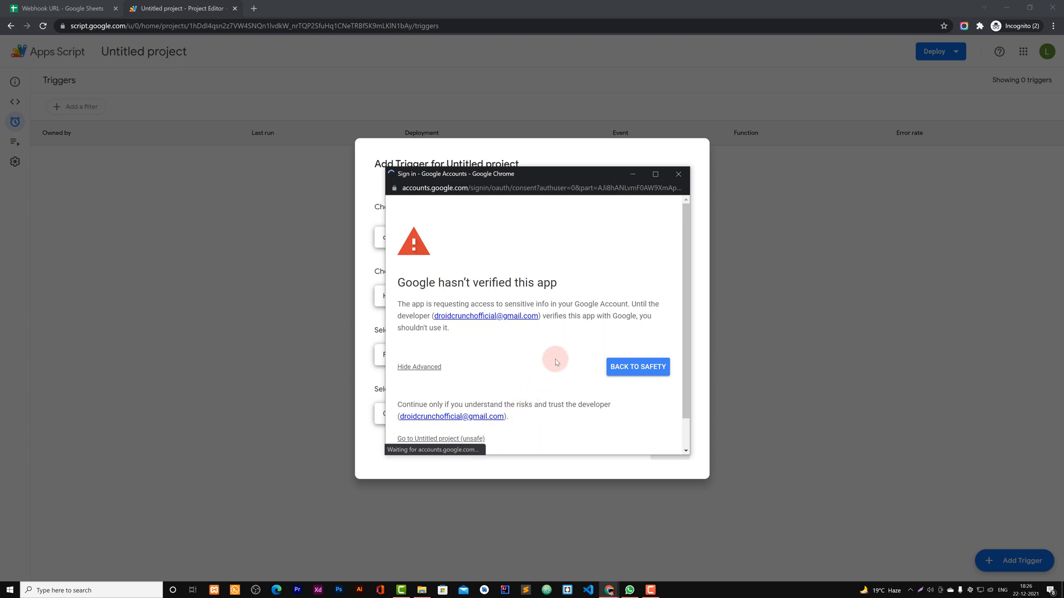
left_click(441, 438)
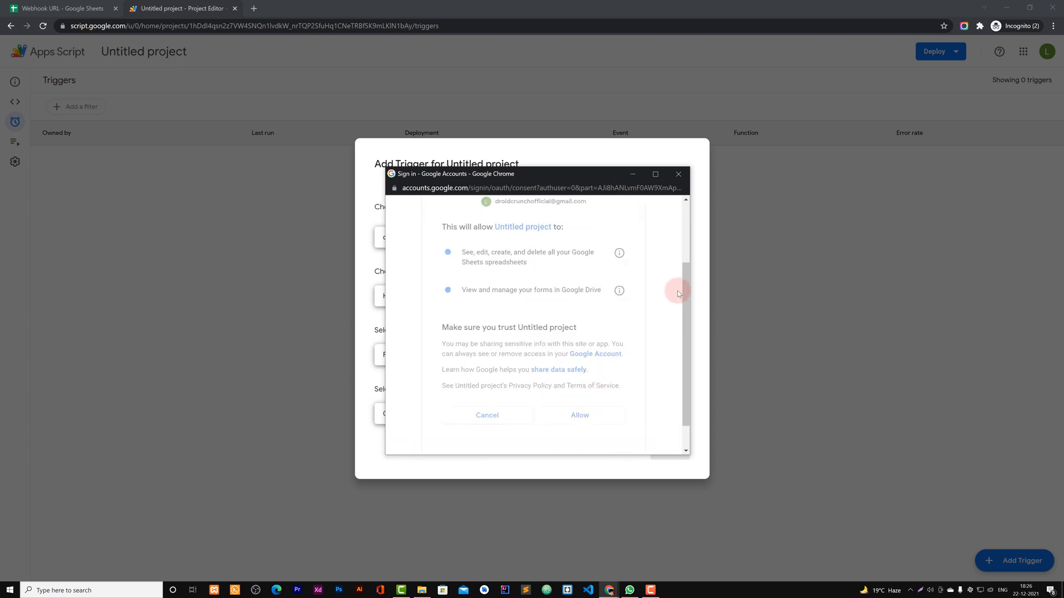
left_click(578, 415)
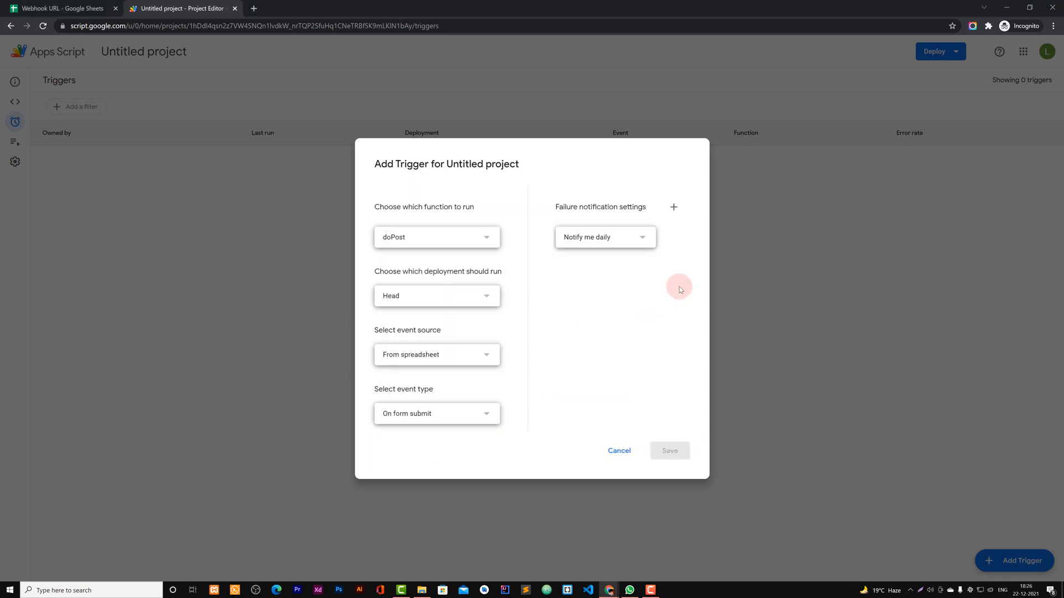
left_click(668, 451)
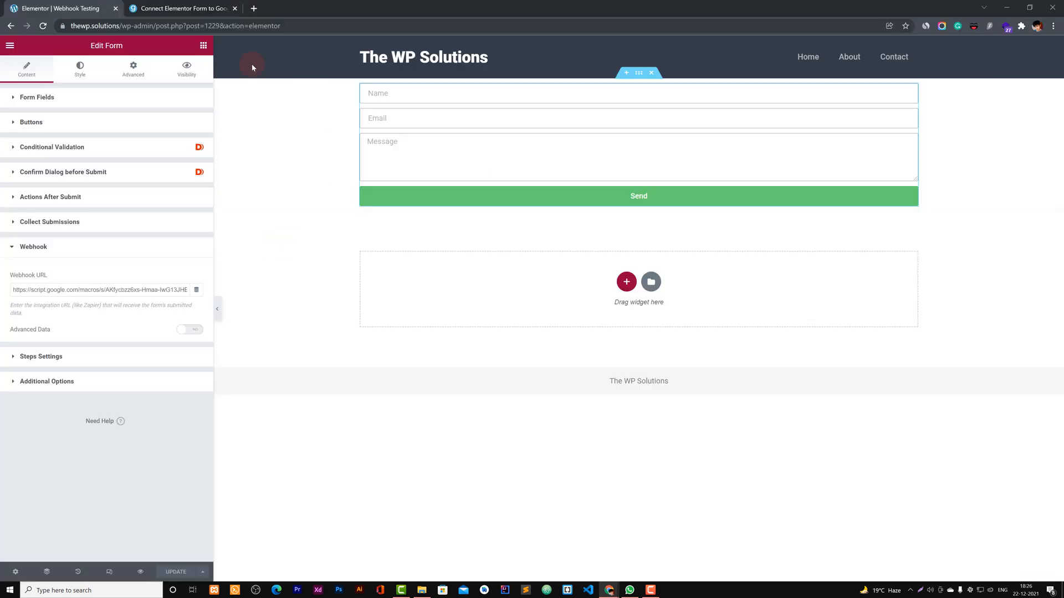
Read the Geshet.io article from Step 7 down to Steps 15–16 on testing the form
left_click(179, 8)
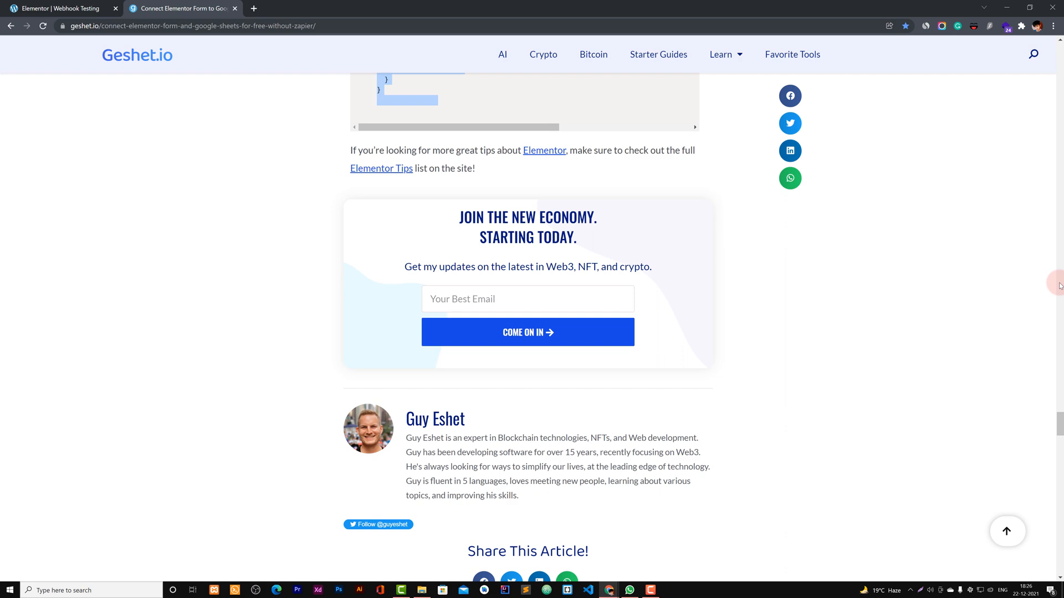
scroll("up", 3)
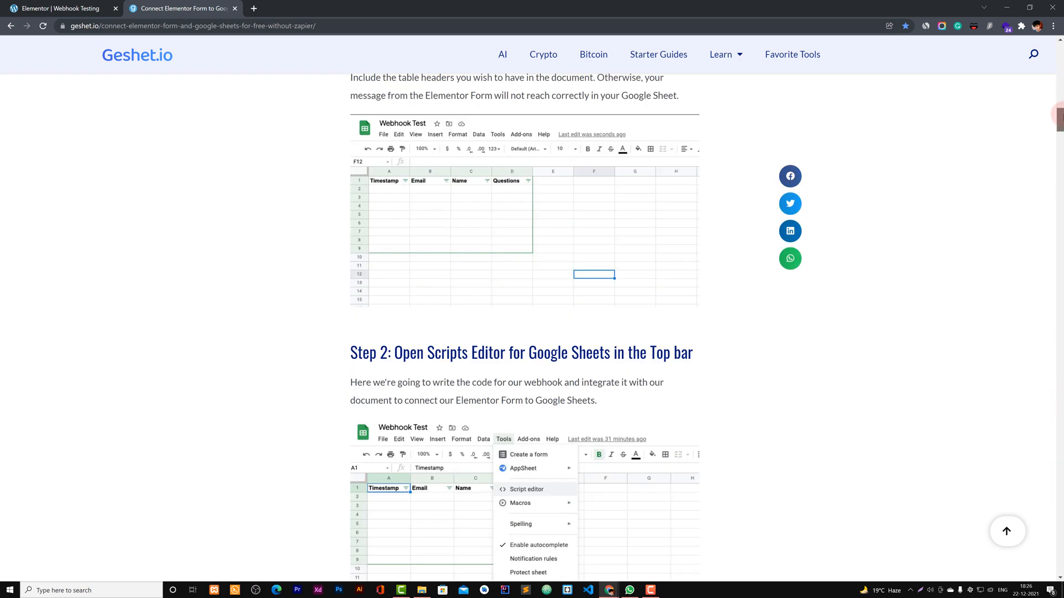
scroll("up", 3)
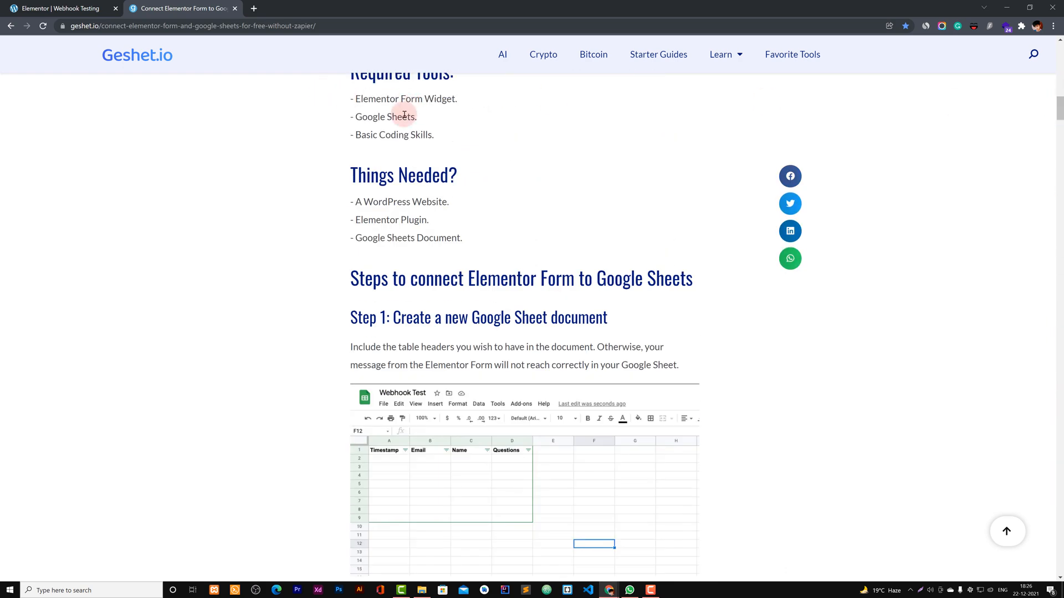
mouse_move(465, 143)
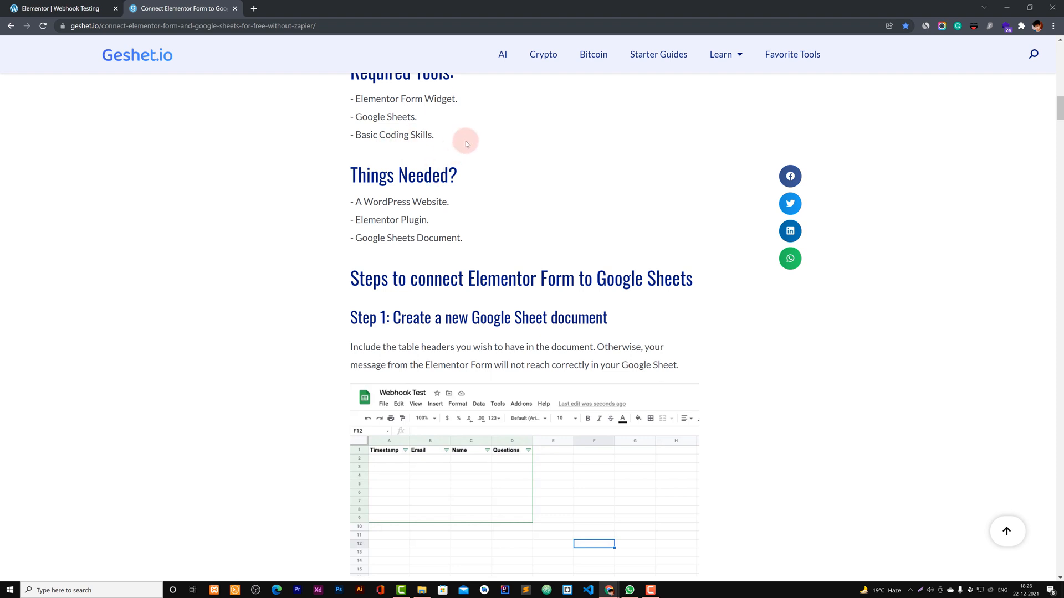
scroll("down", 3)
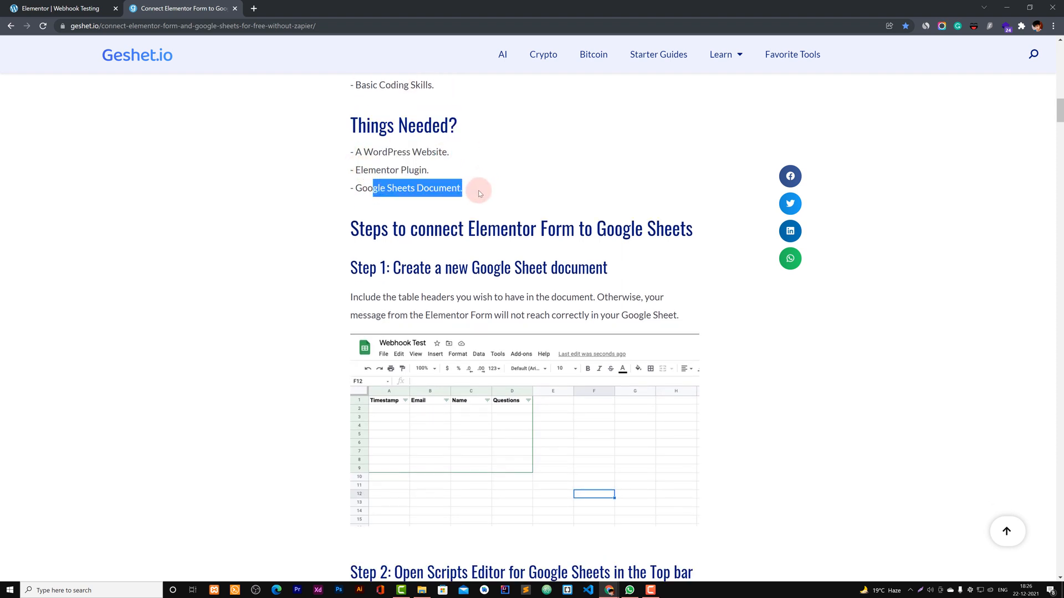
scroll("down", 3)
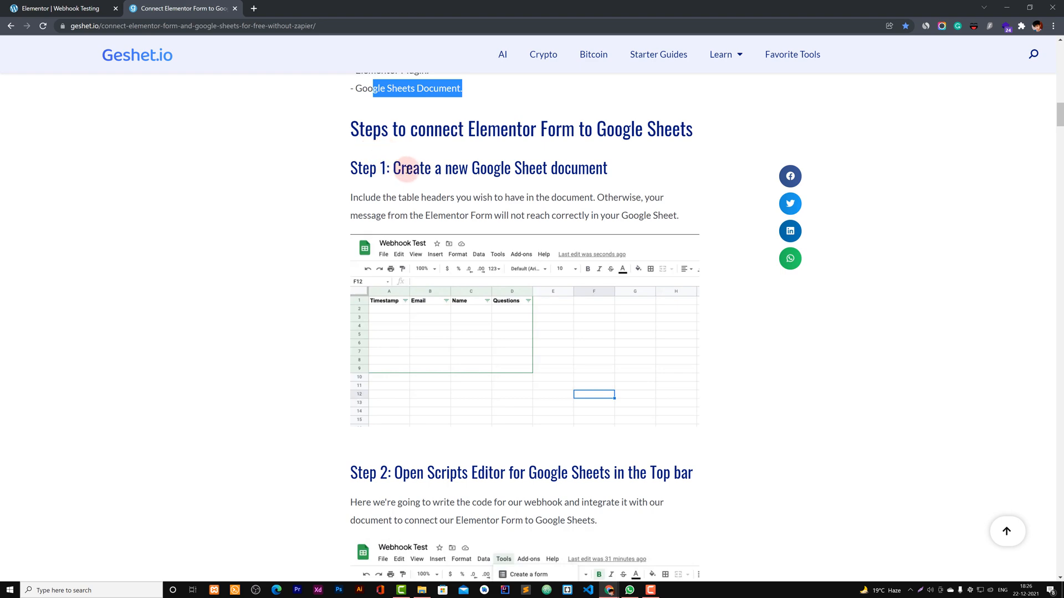
scroll("down", 3)
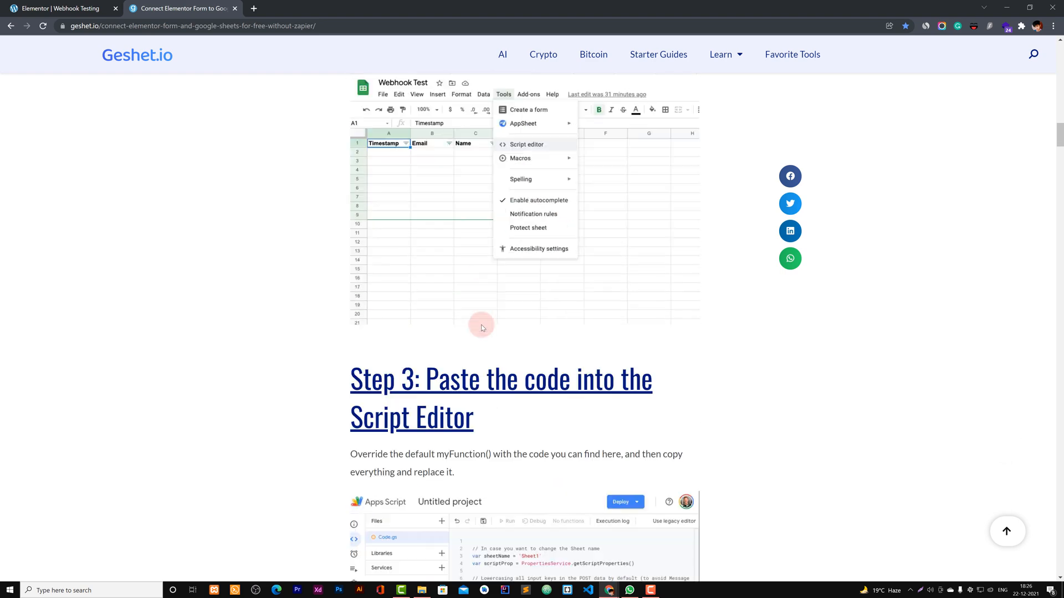
scroll("down", 3)
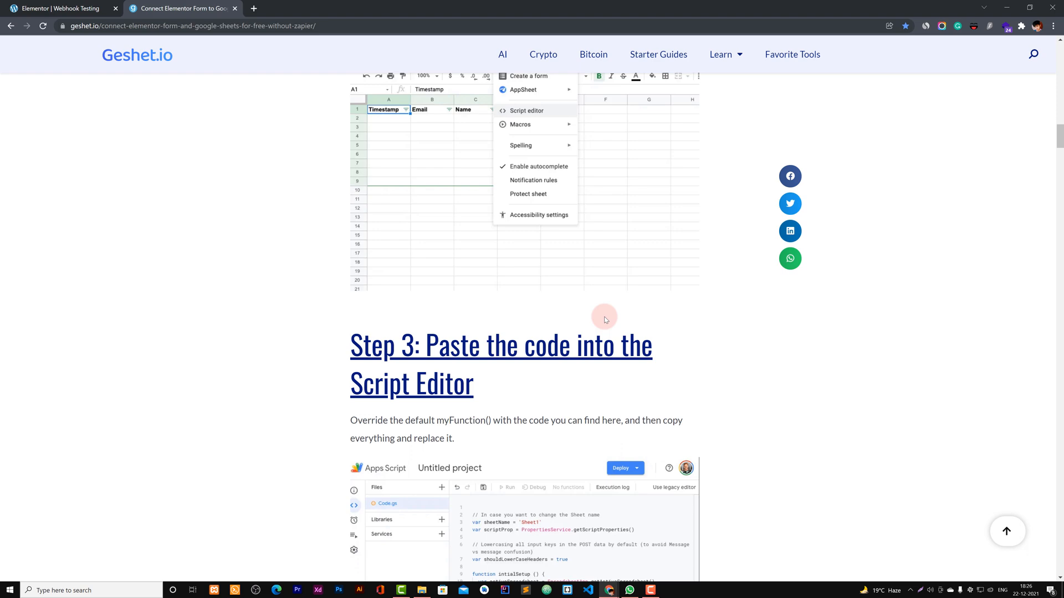
scroll("down", 3)
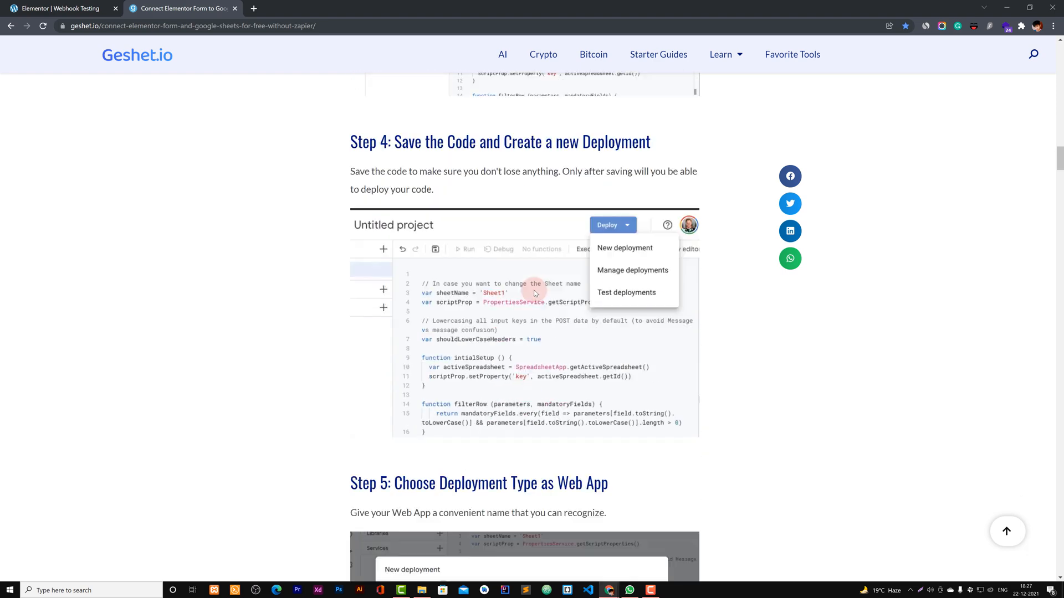
scroll("down", 3)
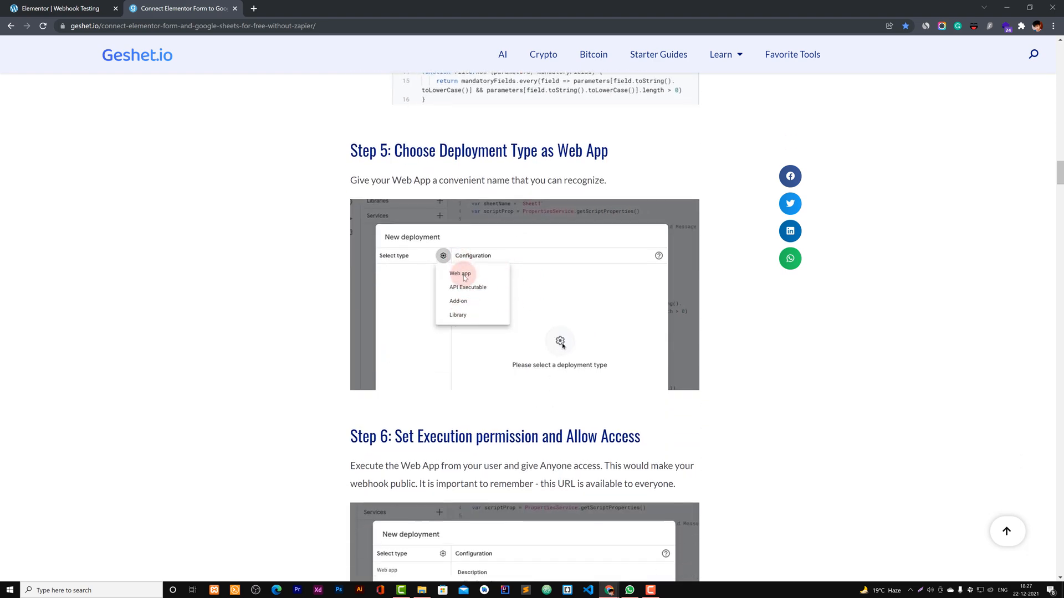
scroll("down", 3)
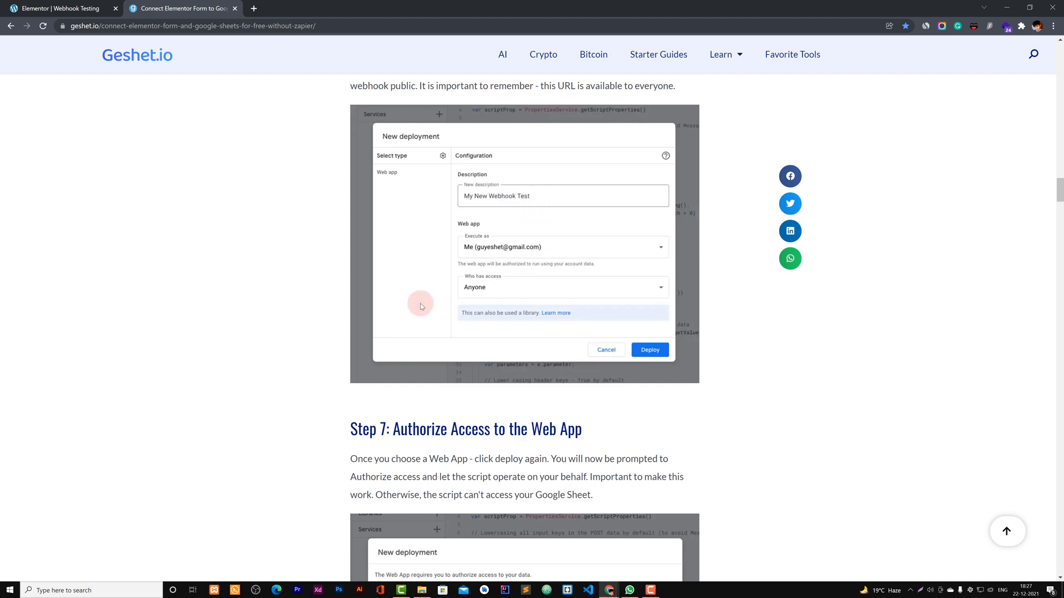
scroll("down", 3)
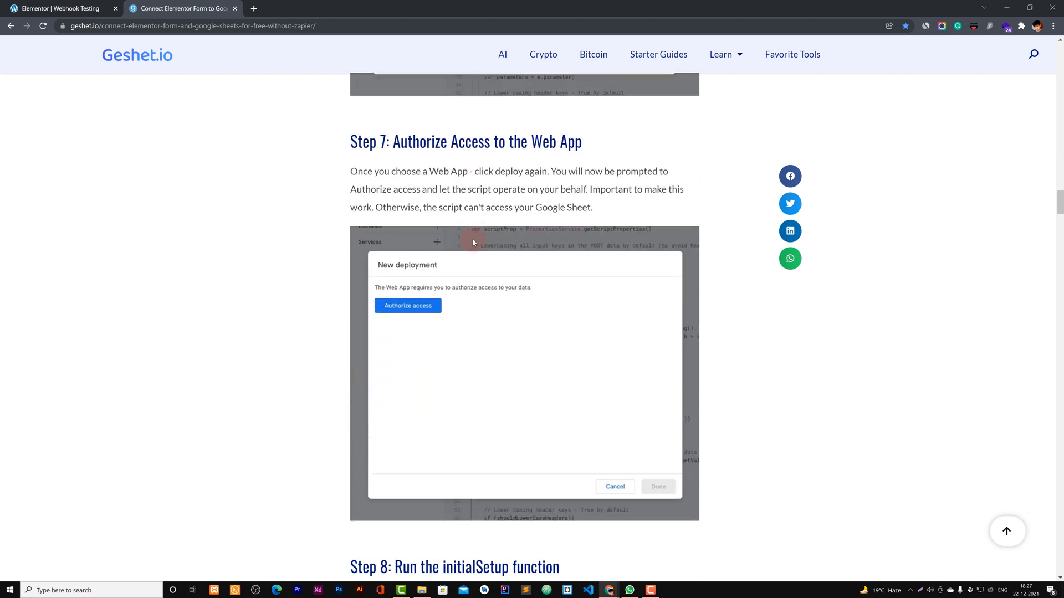
scroll("down", 3)
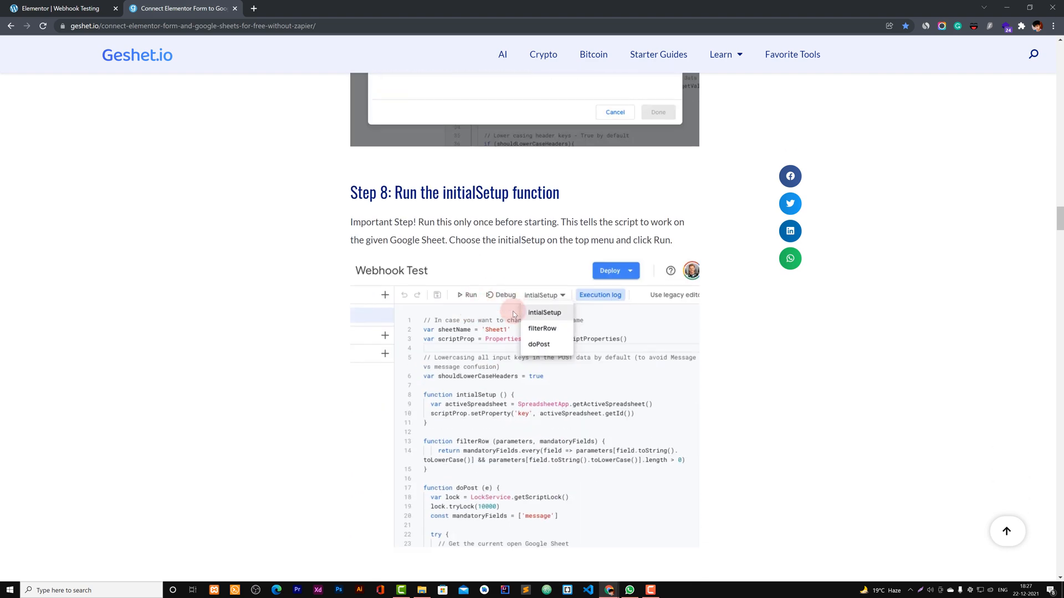
scroll("down", 3)
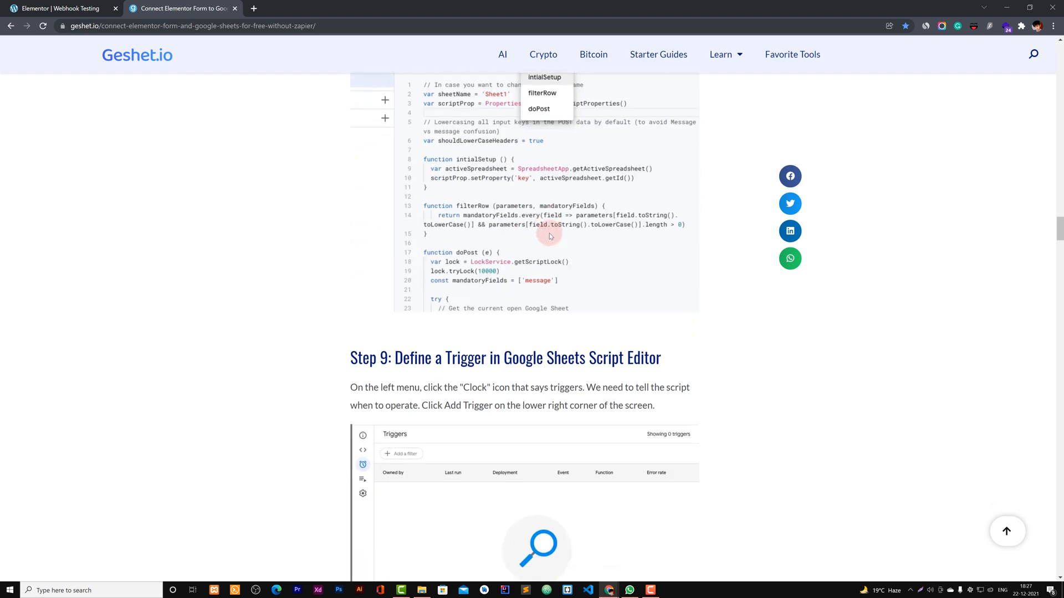
scroll("down", 3)
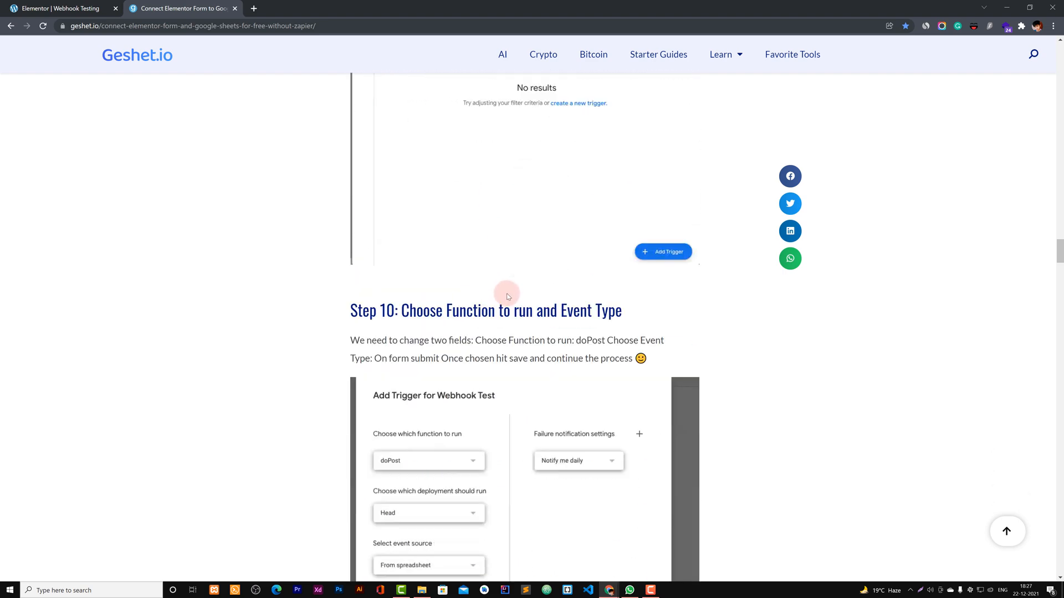
scroll("down", 3)
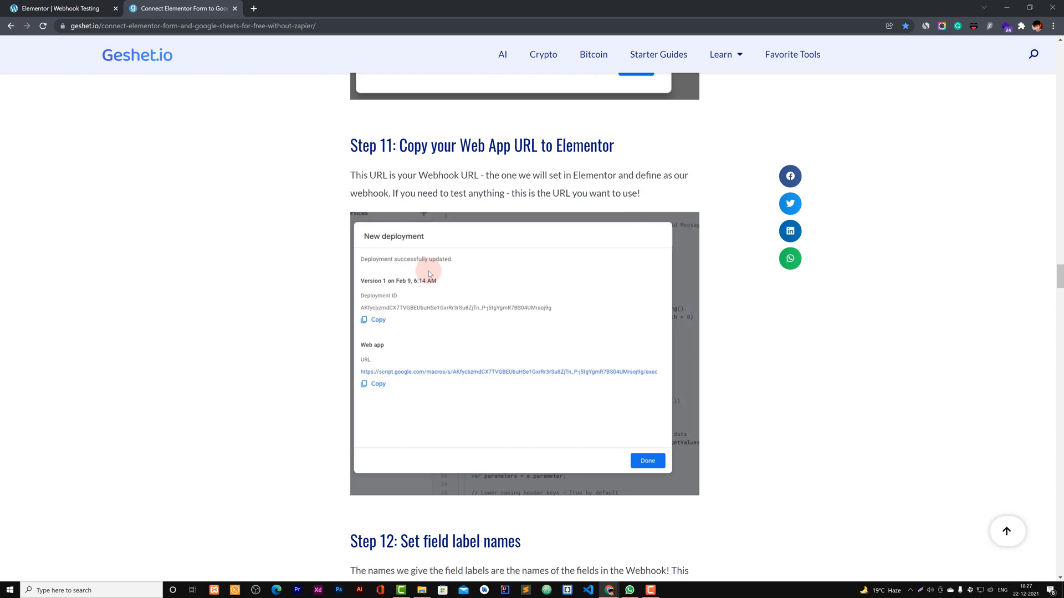
scroll("down", 3)
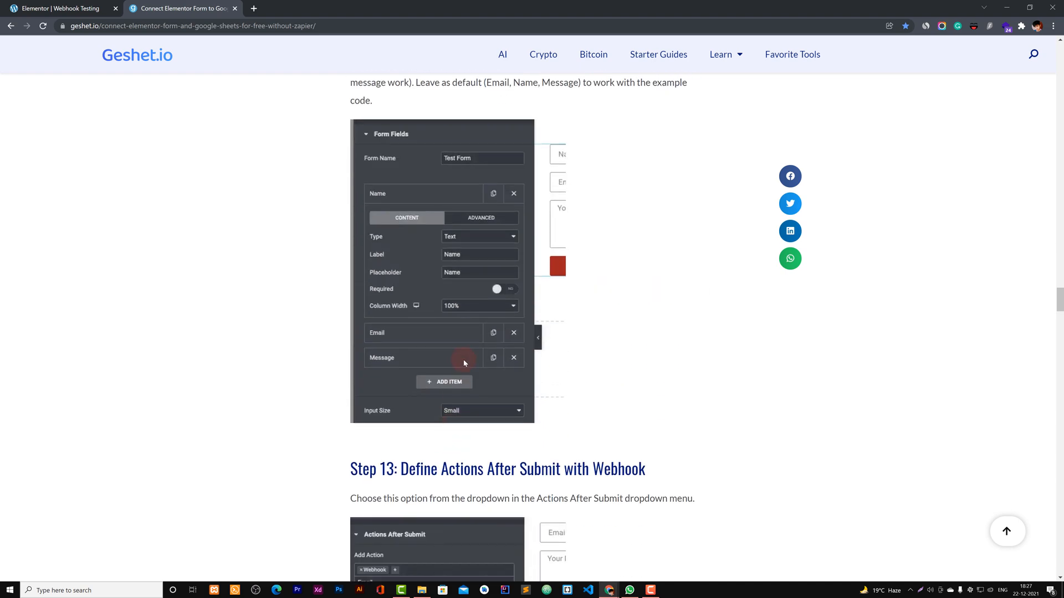
scroll("down", 3)
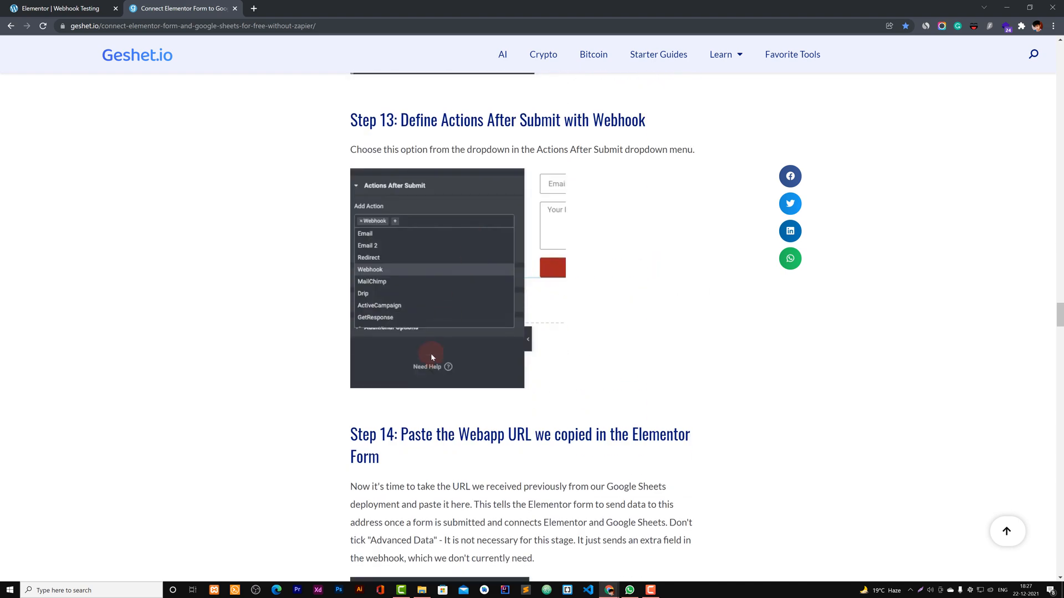
scroll("down", 3)
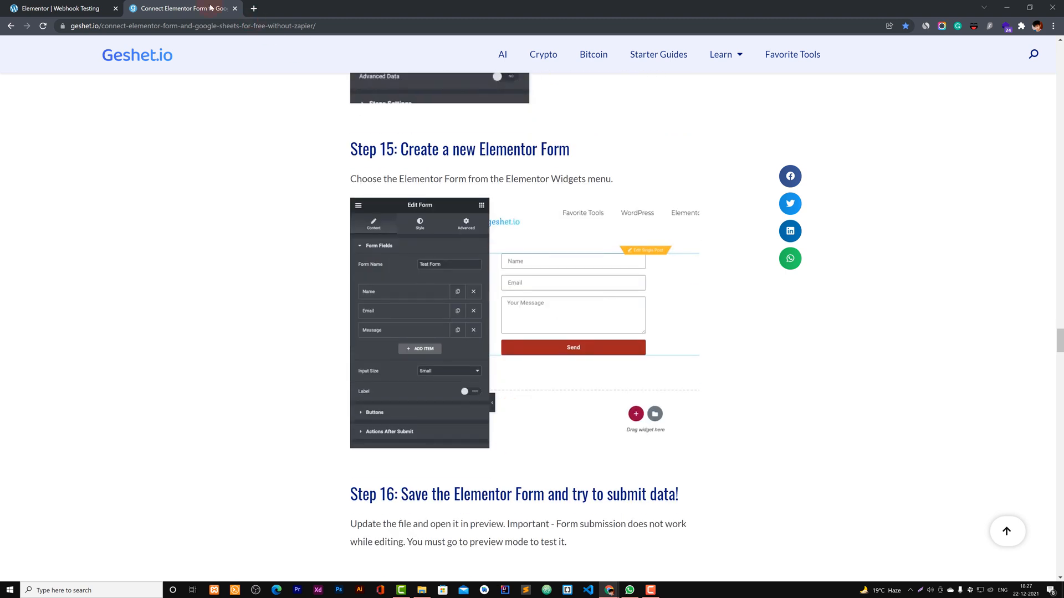
left_click(61, 8)
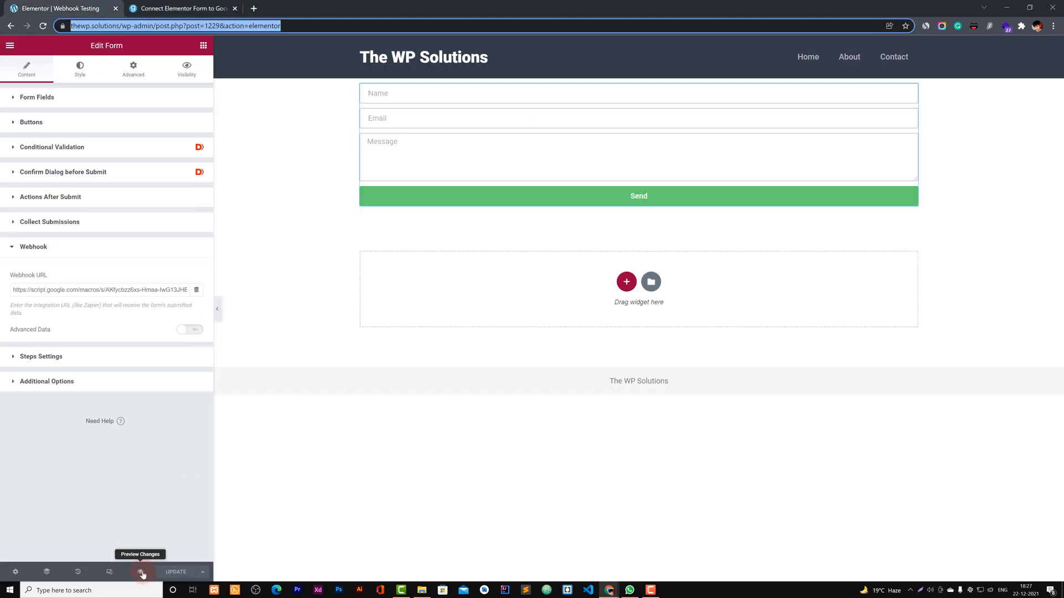
left_click(140, 571)
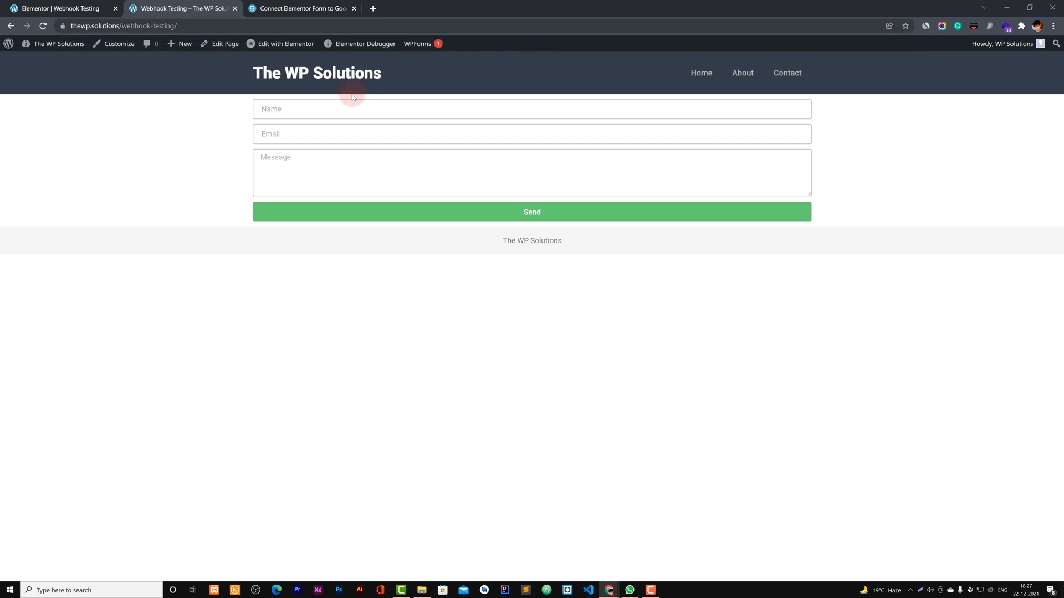
type("Lokesh")
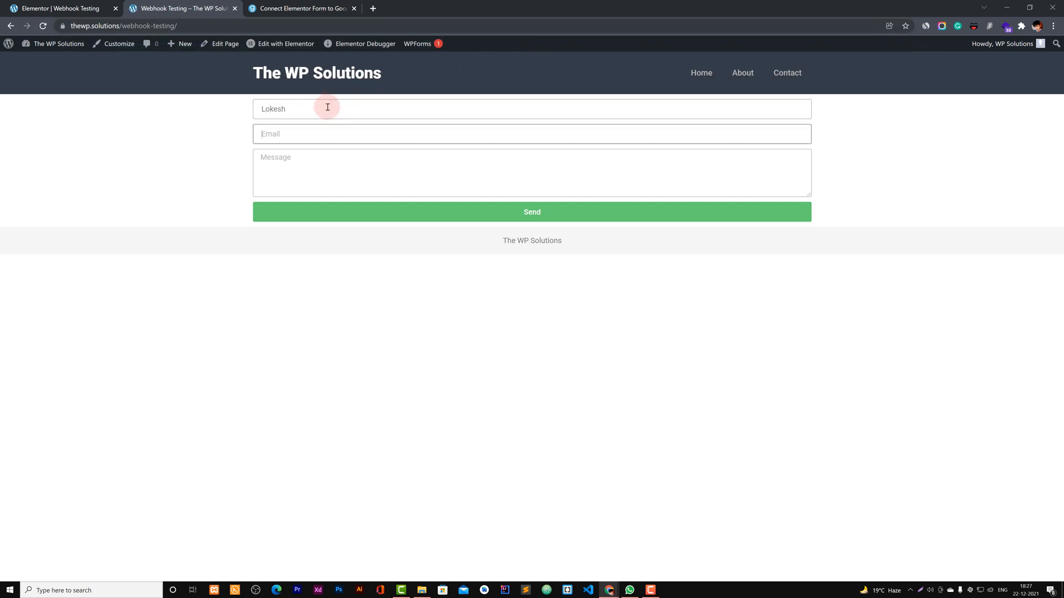
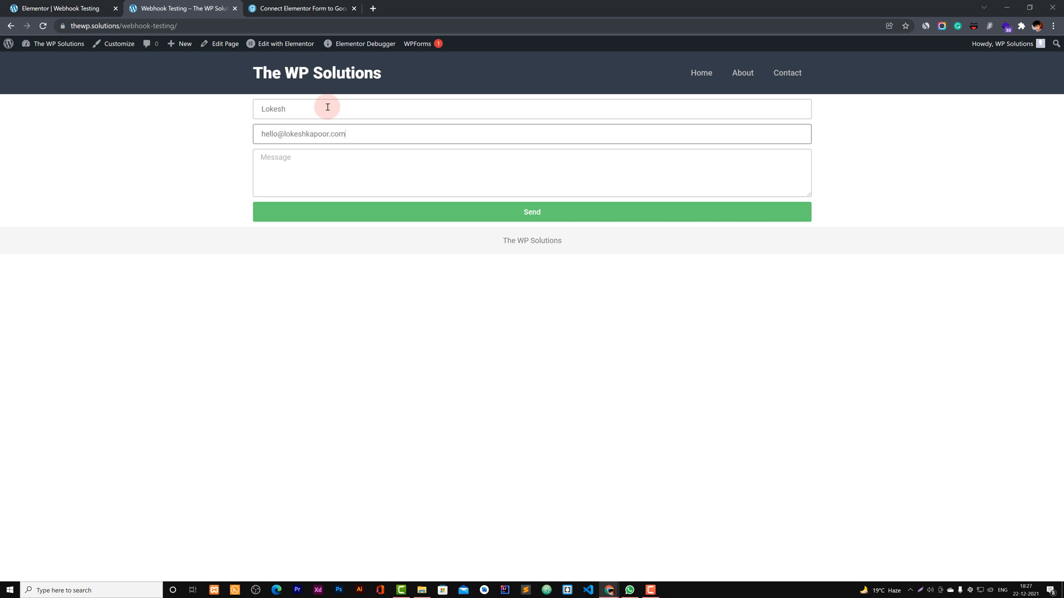
type("Hey")
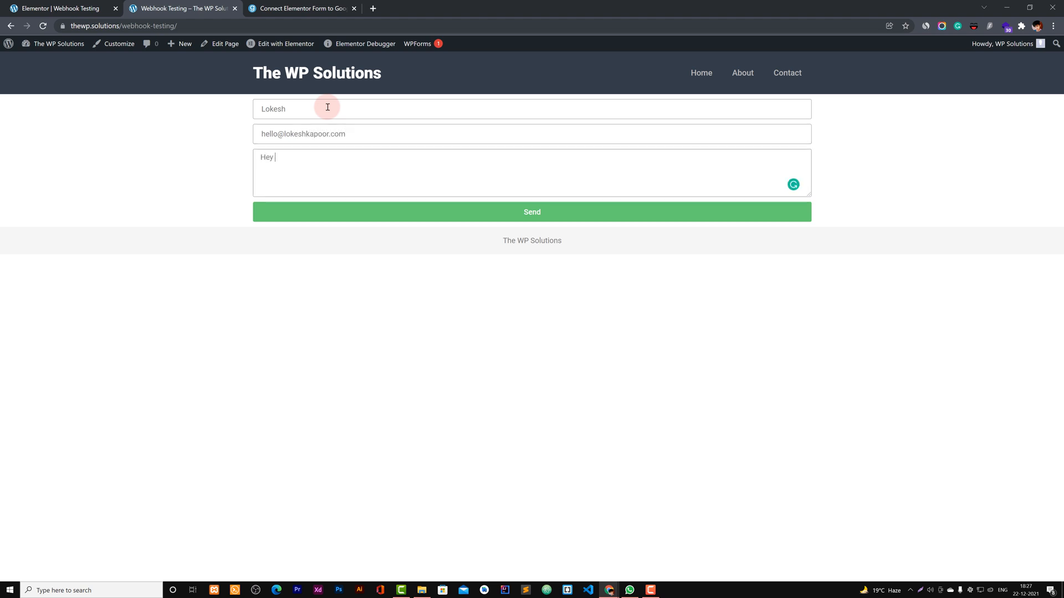
type(", this is wordpre")
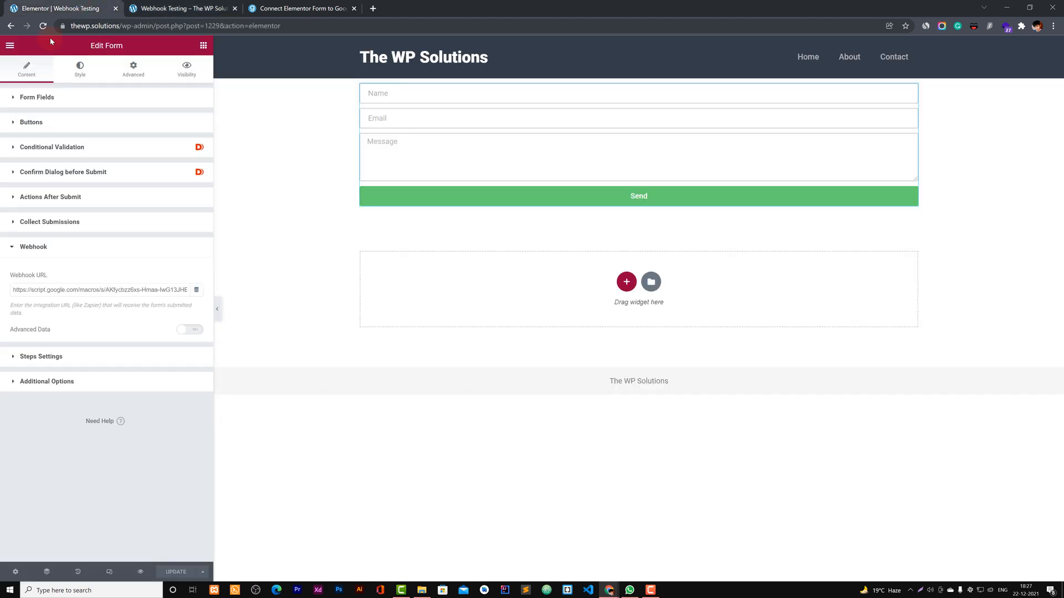
Check Submission #16 and its Actions Log showing the webhook succeeded
left_click(179, 8)
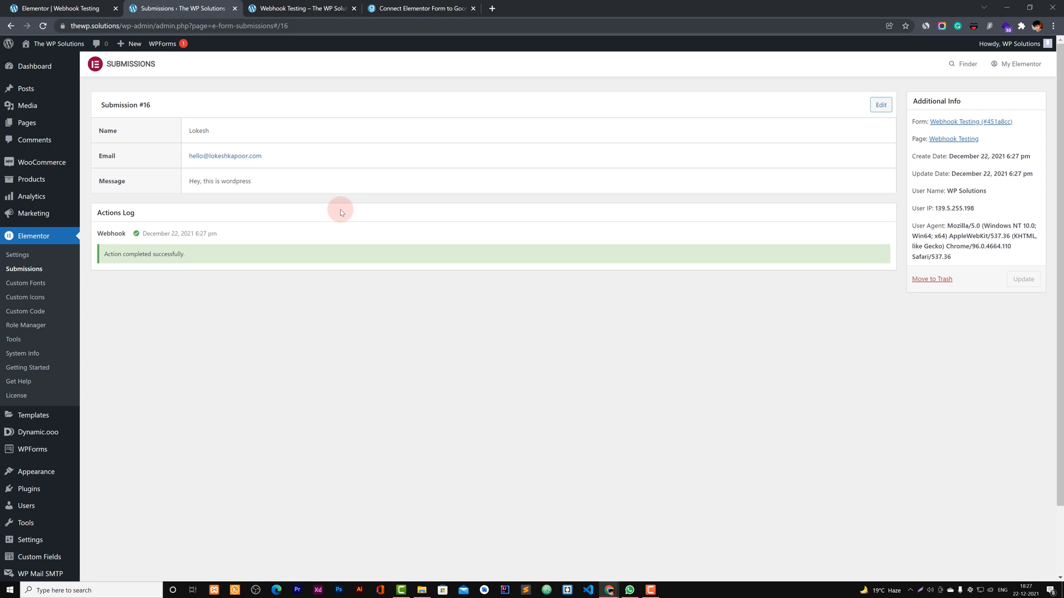
mouse_move(353, 118)
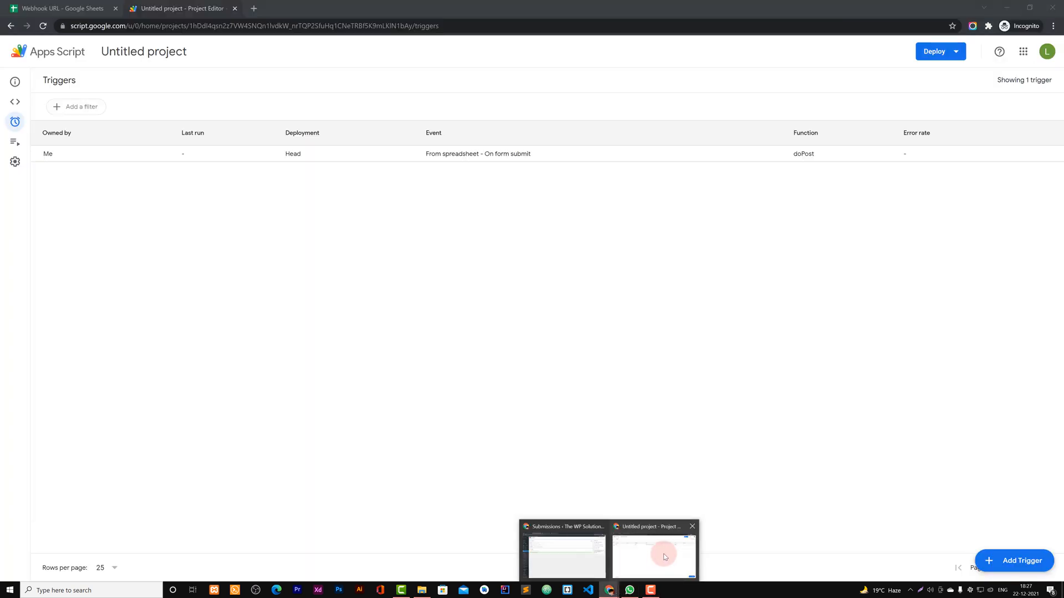
Open the Webhook URL sheet and auto-fit columns A–C around the Lokesh row
left_click(564, 553)
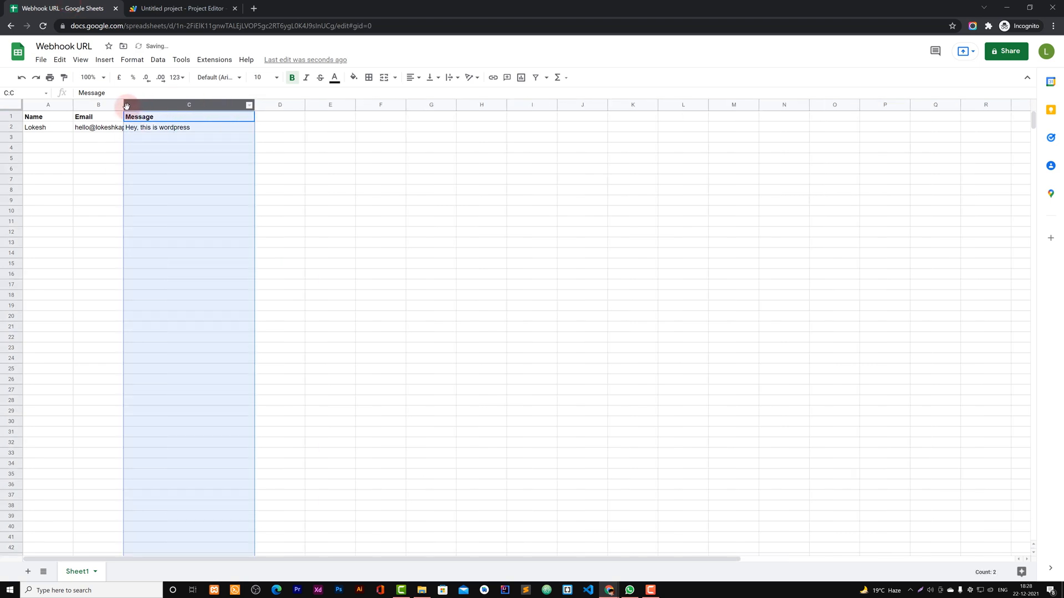
left_click(304, 200)
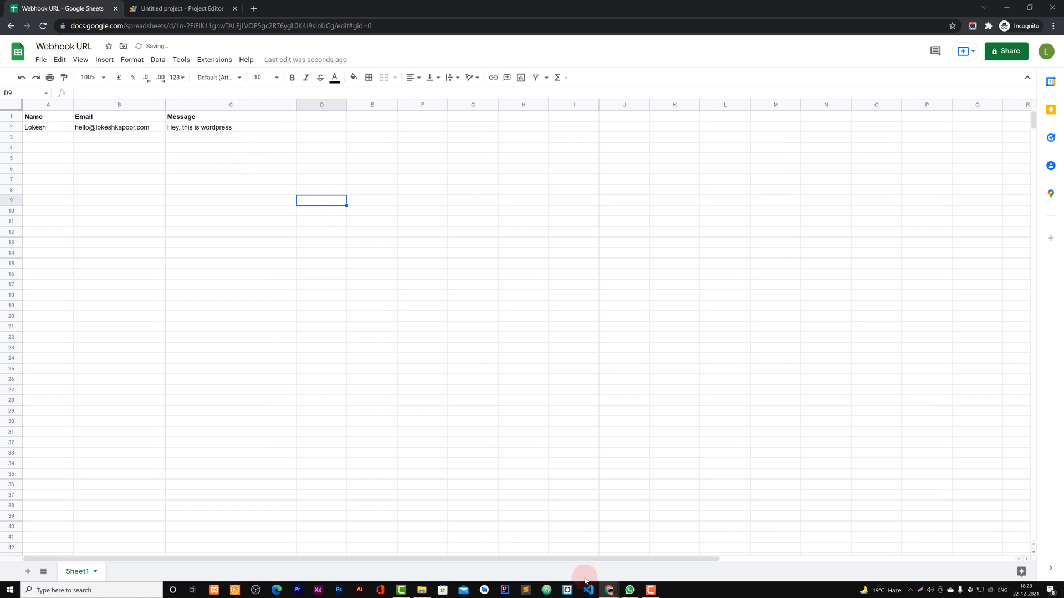
mouse_move(460, 381)
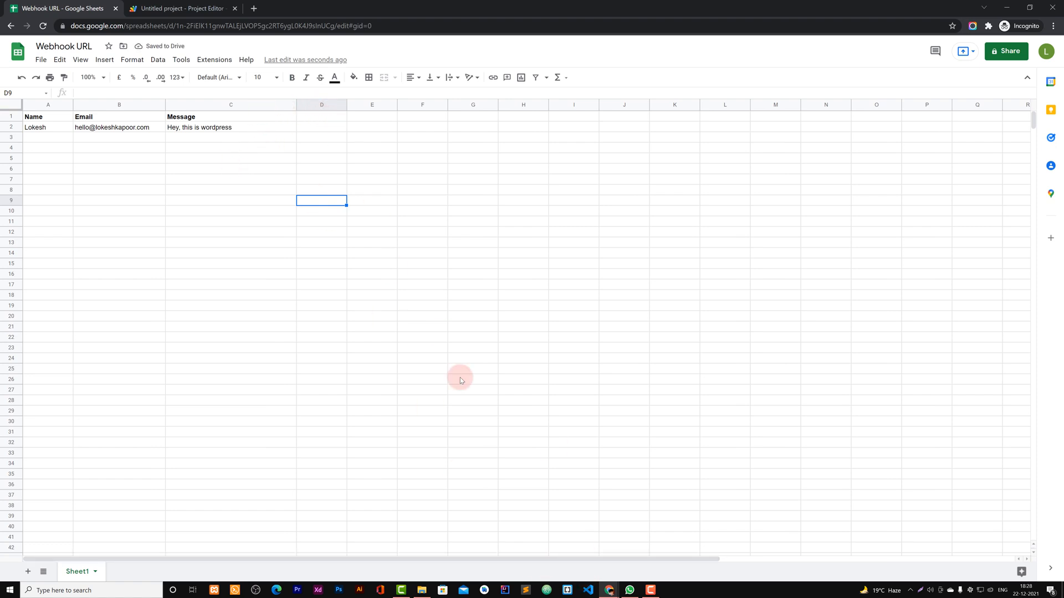
mouse_move(261, 139)
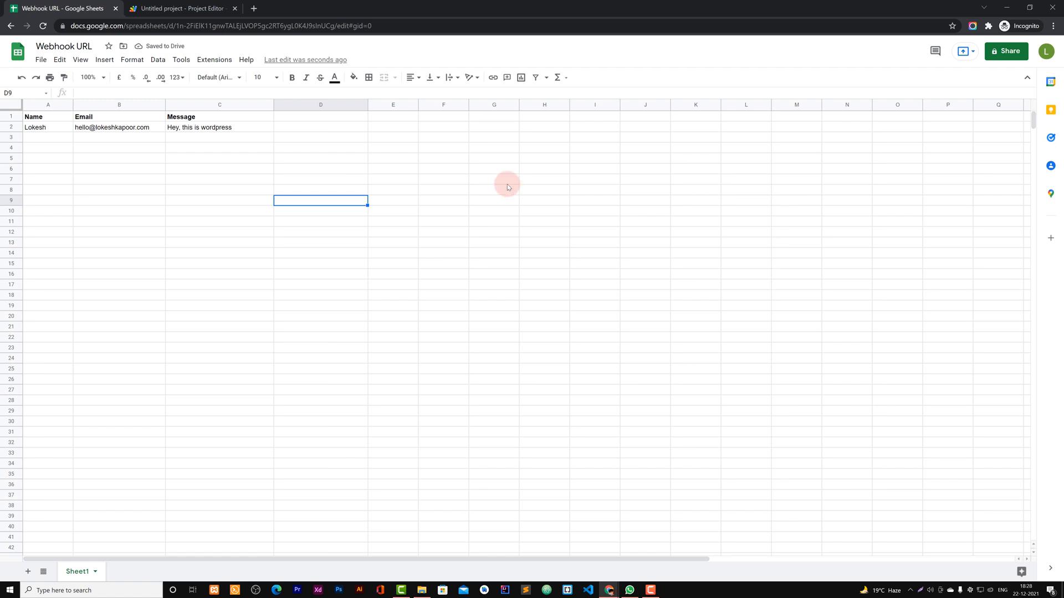
mouse_move(539, 482)
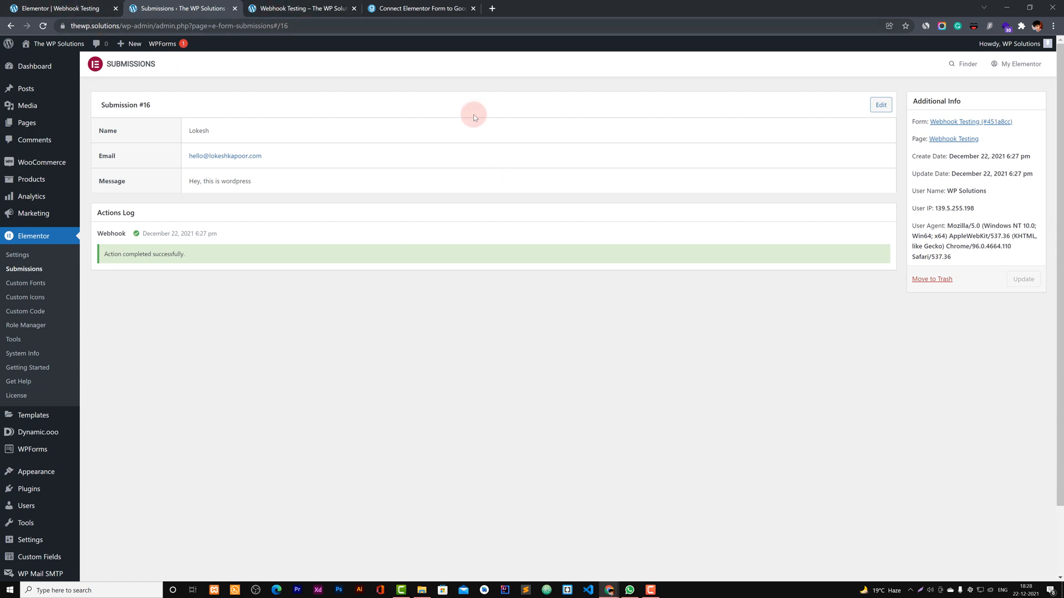
Return to the Geshet.io tab and scroll up to the article title
left_click(420, 8)
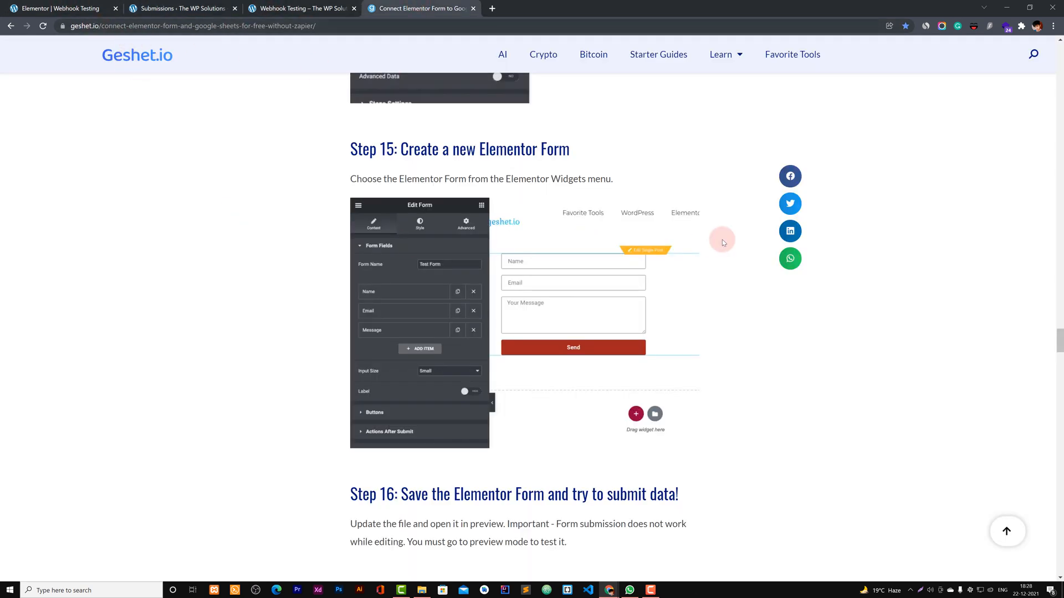
scroll("up", 3)
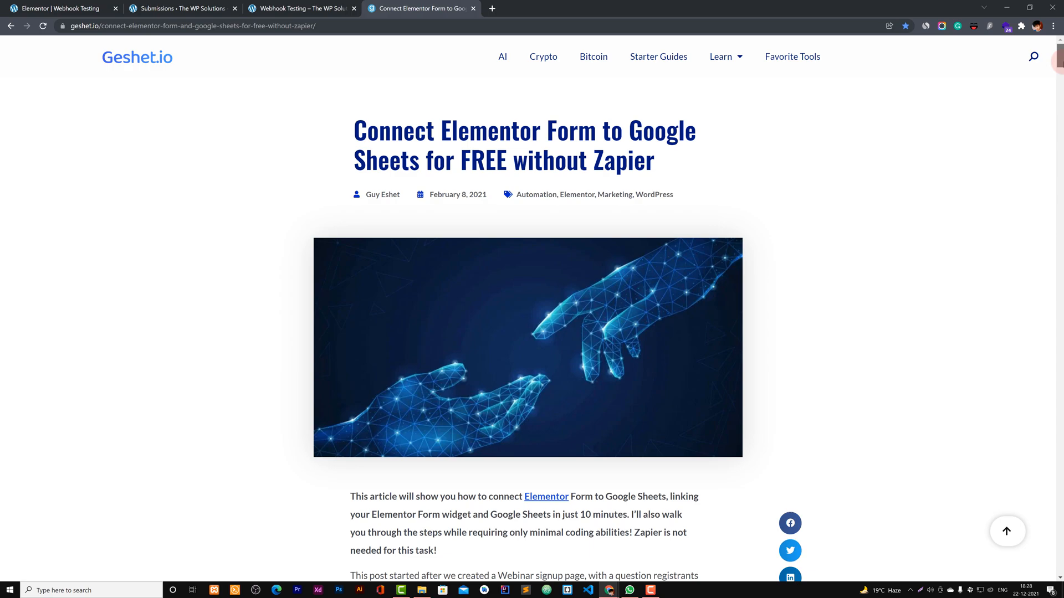
scroll("down", 3)
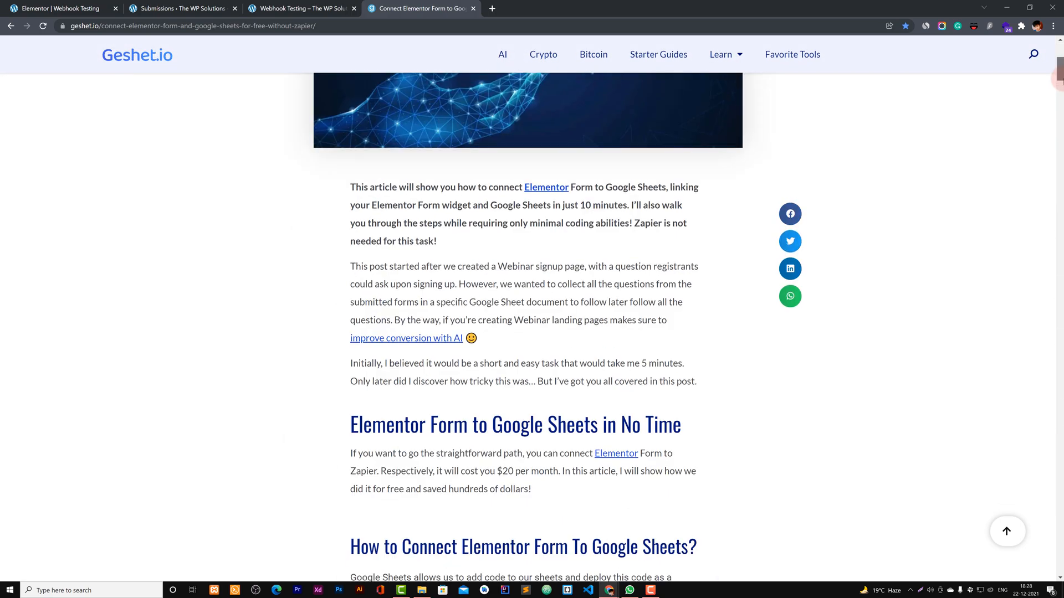
scroll("up", 3)
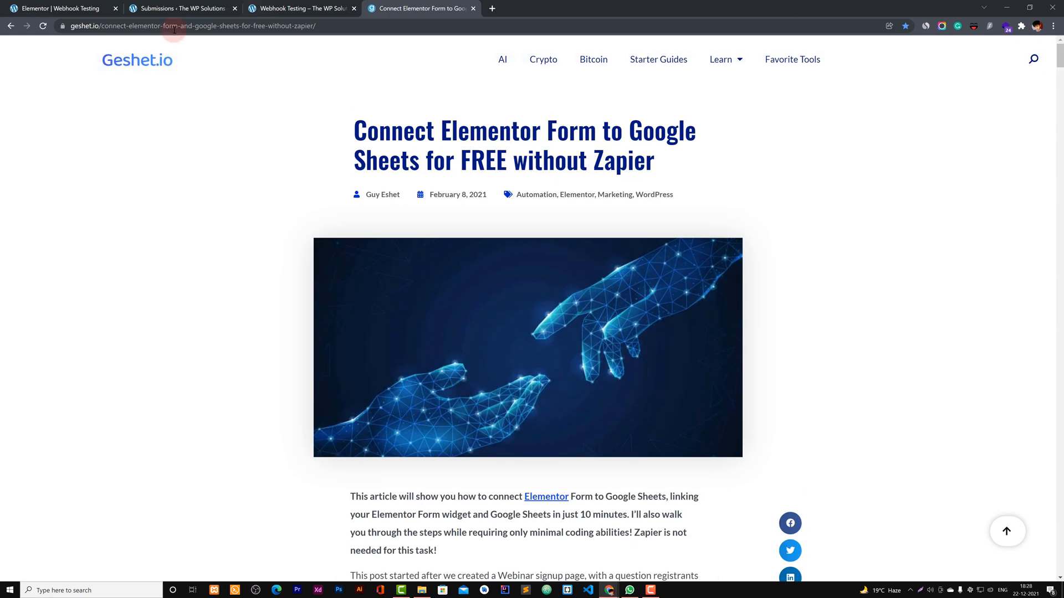
mouse_move(659, 568)
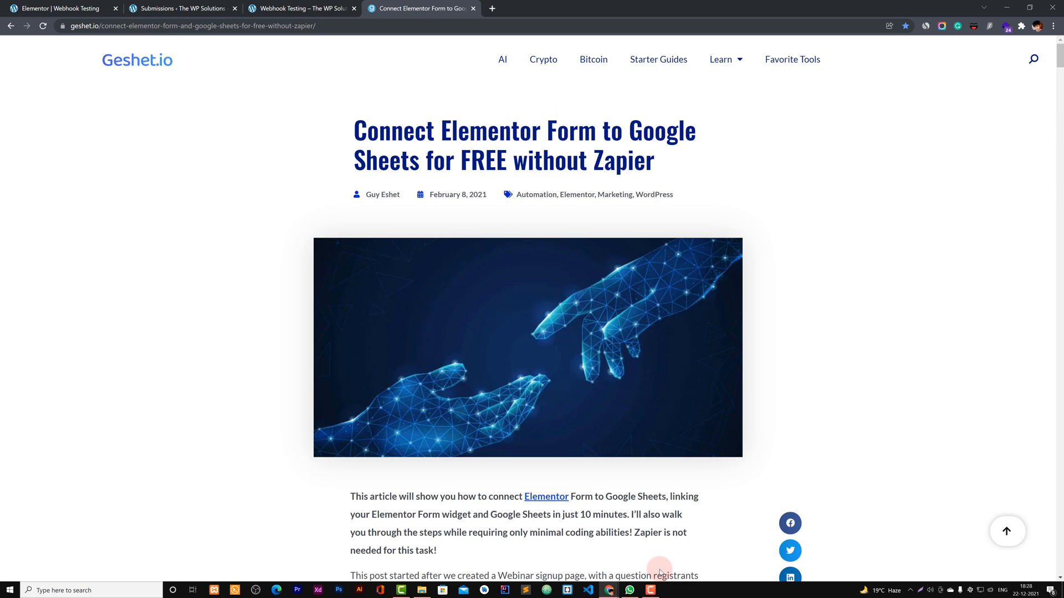